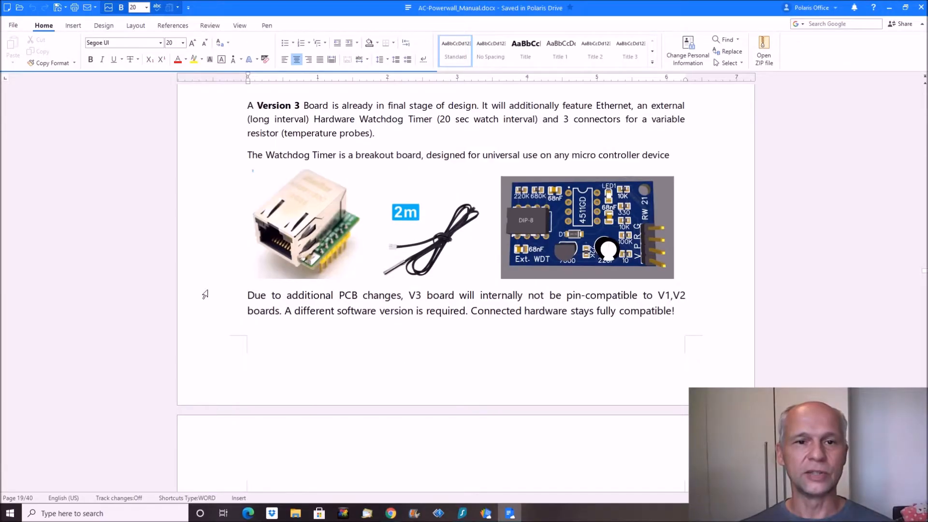
{"action": "mouse_move", "coordinate": [218, 168]}
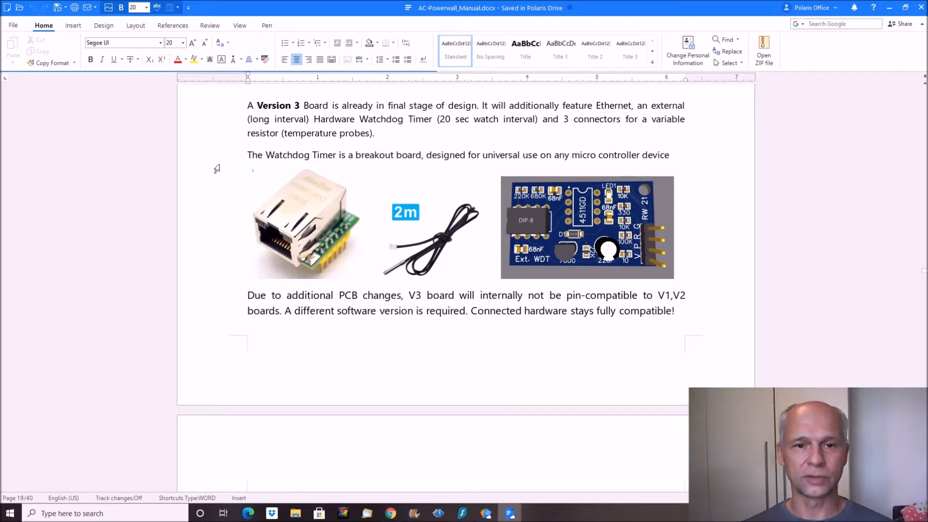
{"action": "mouse_move", "coordinate": [251, 199]}
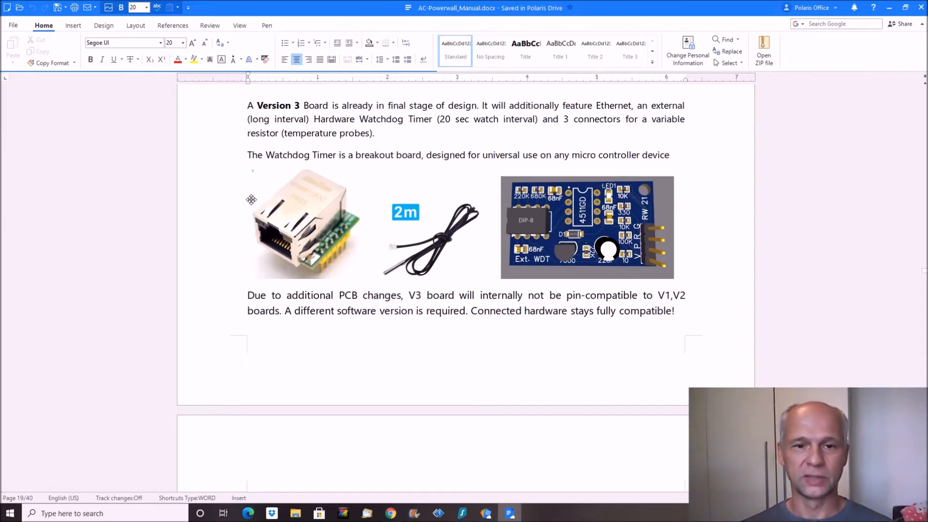
{"action": "mouse_move", "coordinate": [225, 228]}
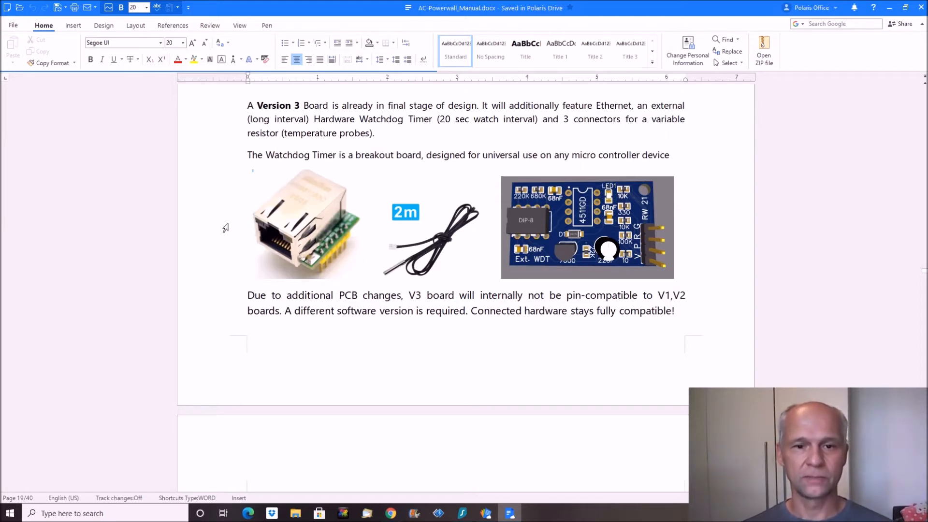
{"action": "mouse_move", "coordinate": [415, 267]}
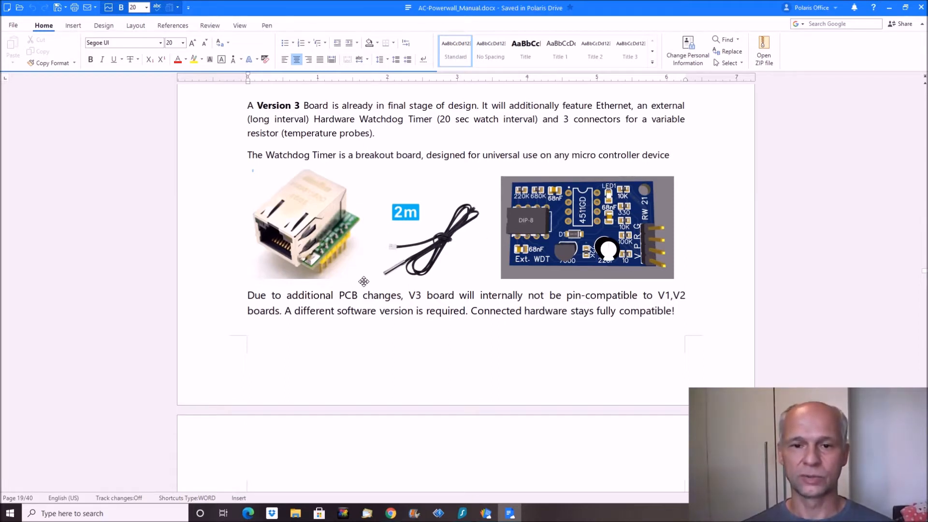
{"action": "mouse_move", "coordinate": [404, 197]}
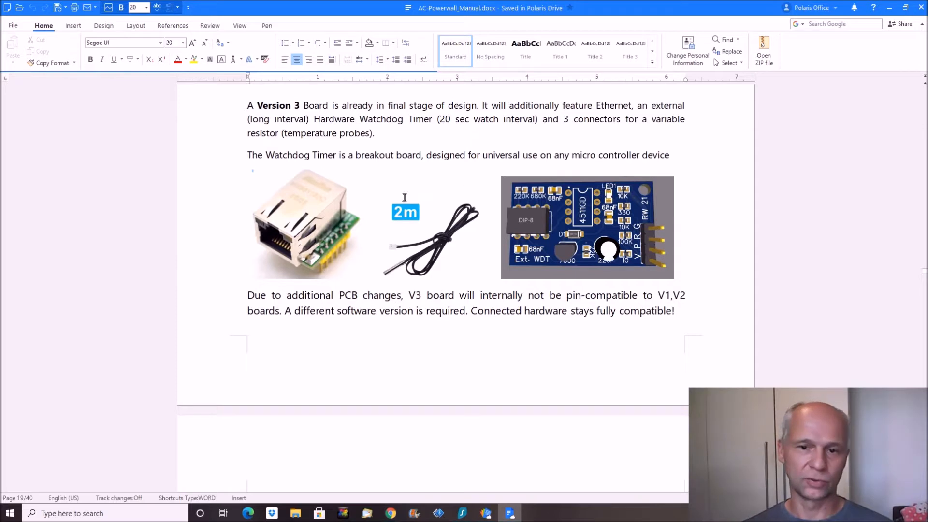
{"action": "mouse_move", "coordinate": [410, 279]}
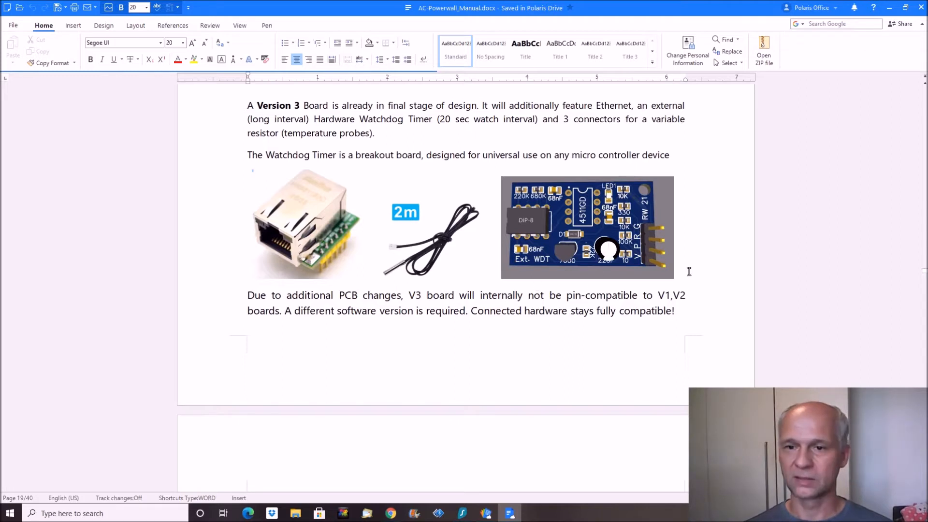
{"action": "mouse_move", "coordinate": [662, 246]}
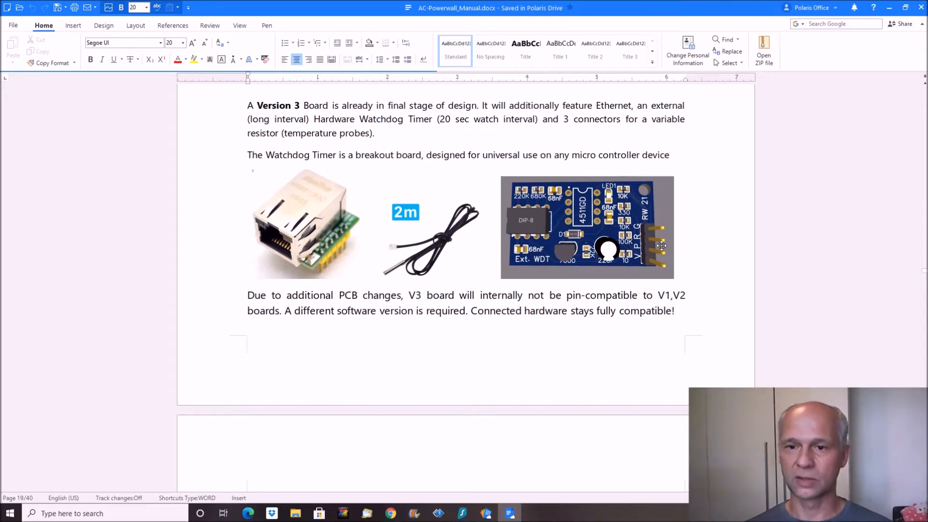
{"action": "mouse_move", "coordinate": [552, 241]}
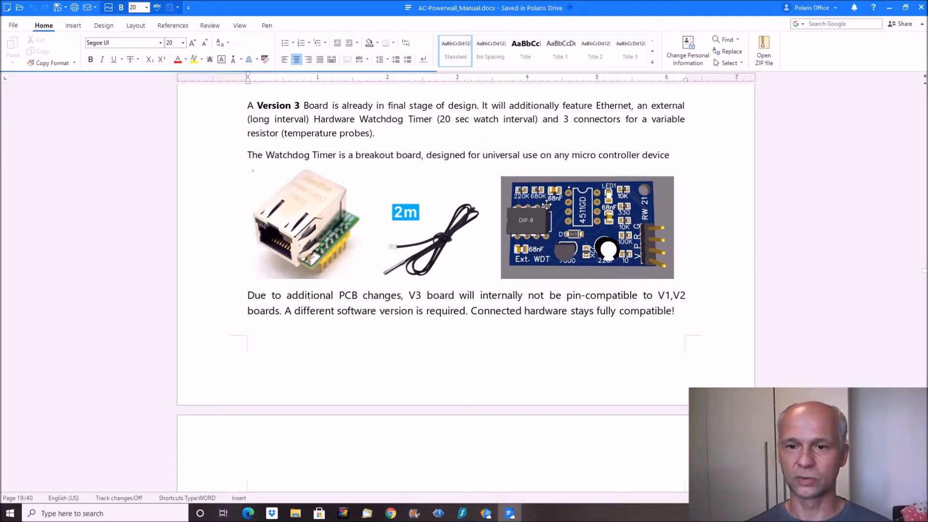
{"action": "mouse_move", "coordinate": [645, 277]}
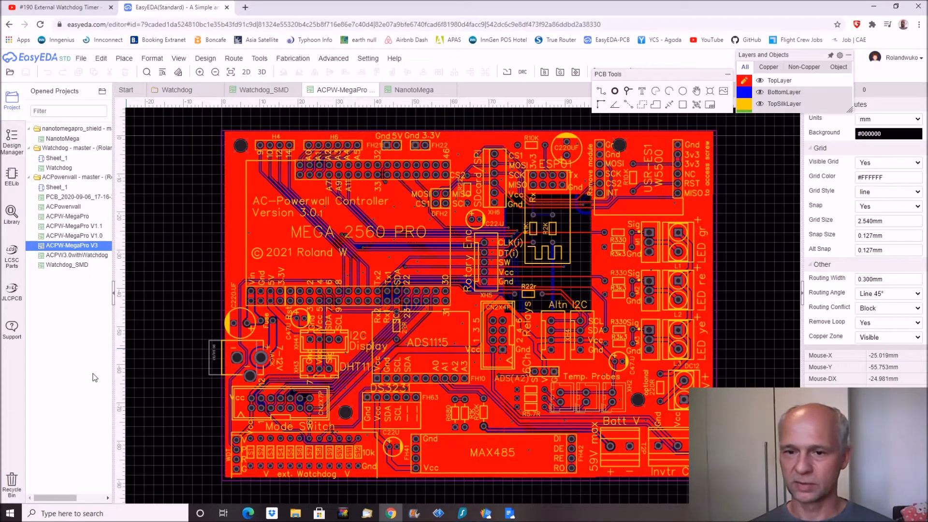
{"action": "mouse_move", "coordinate": [180, 421]}
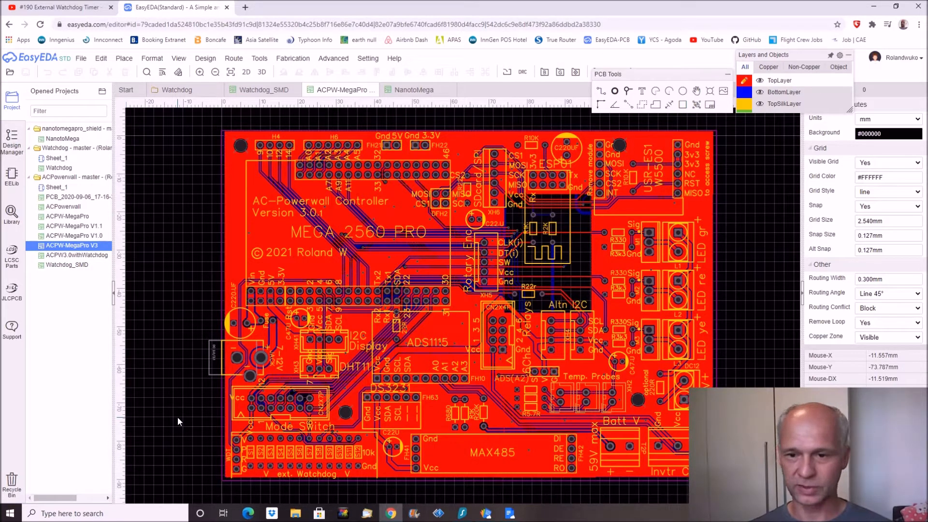
{"action": "mouse_move", "coordinate": [223, 486]}
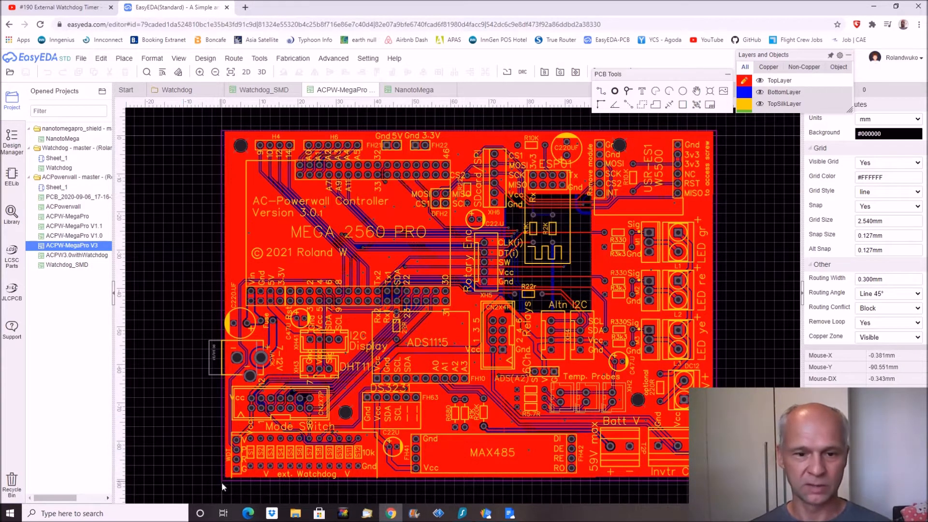
{"action": "mouse_move", "coordinate": [234, 479]}
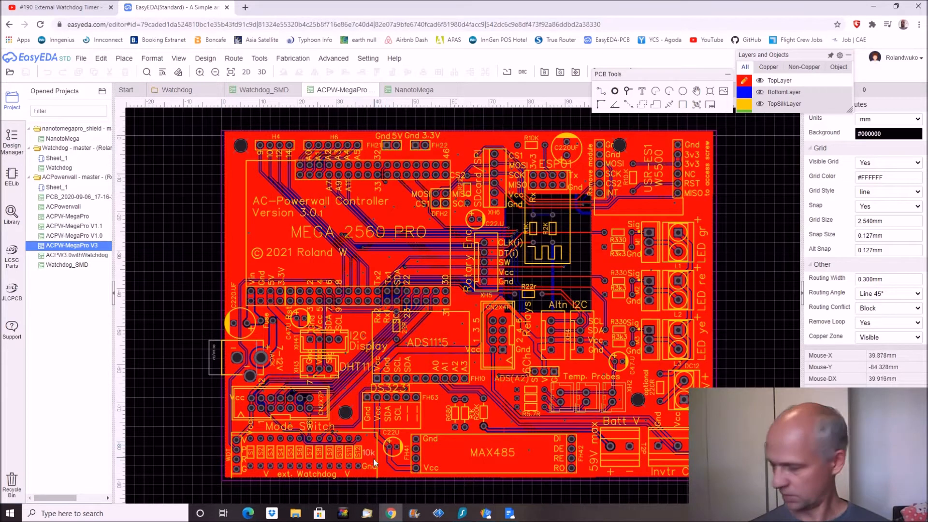
{"action": "mouse_move", "coordinate": [299, 426]}
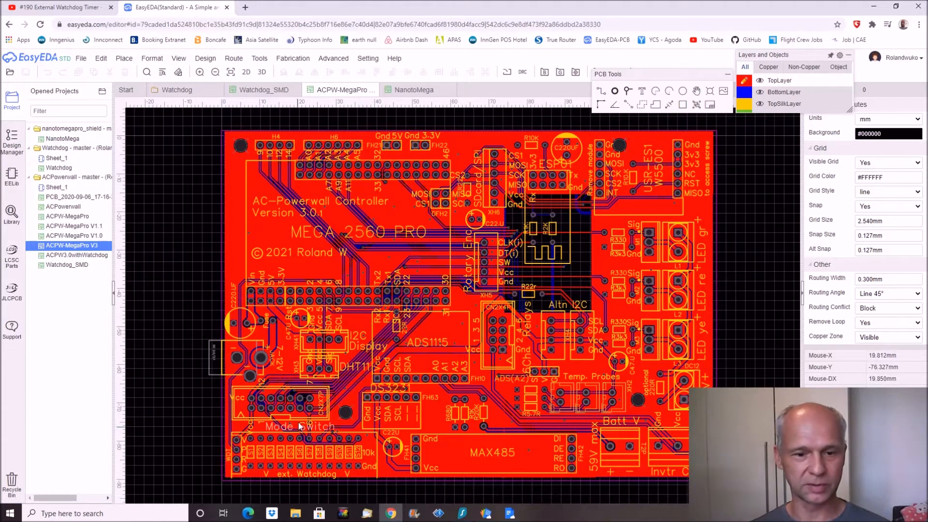
{"action": "mouse_move", "coordinate": [681, 222]}
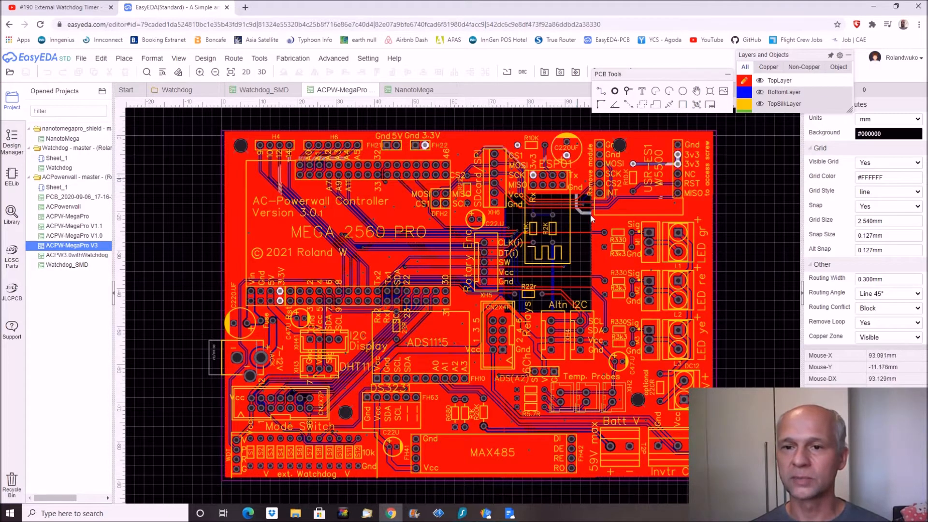
{"action": "mouse_move", "coordinate": [702, 213]}
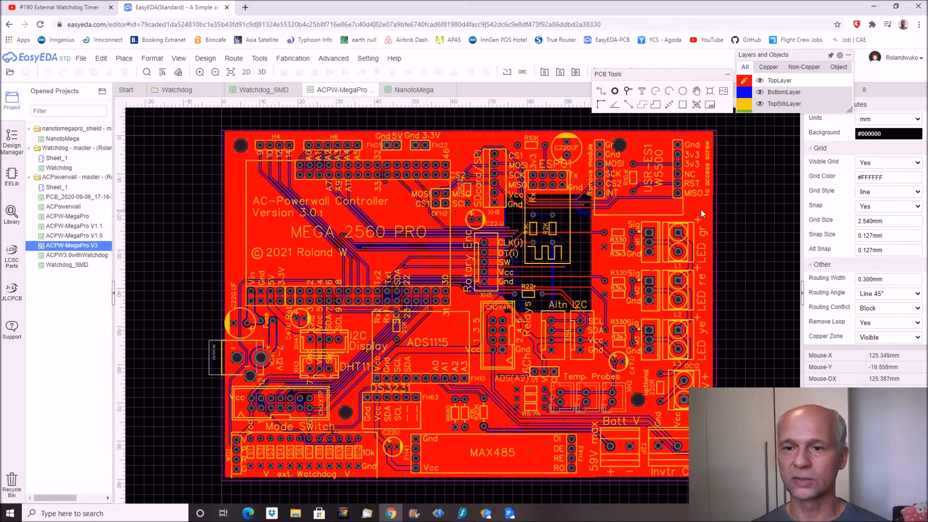
{"action": "mouse_move", "coordinate": [600, 205]}
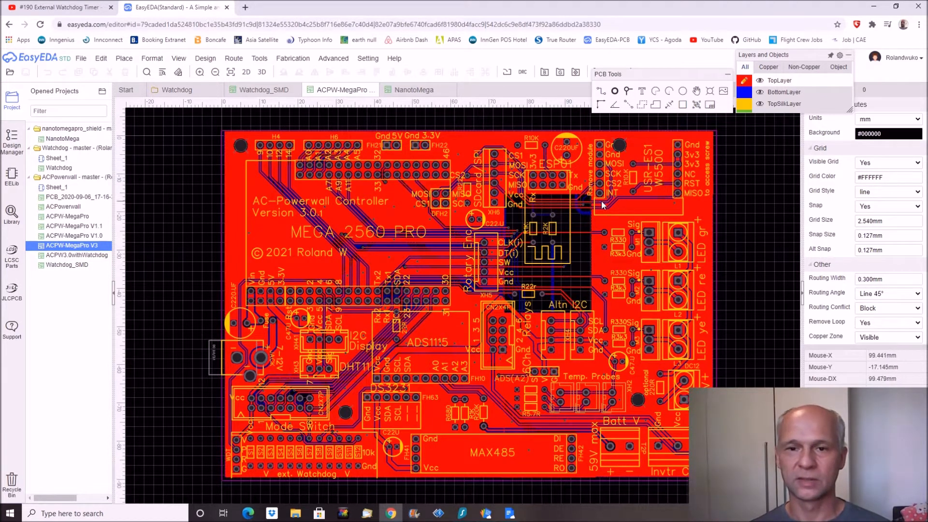
{"action": "mouse_move", "coordinate": [480, 166]}
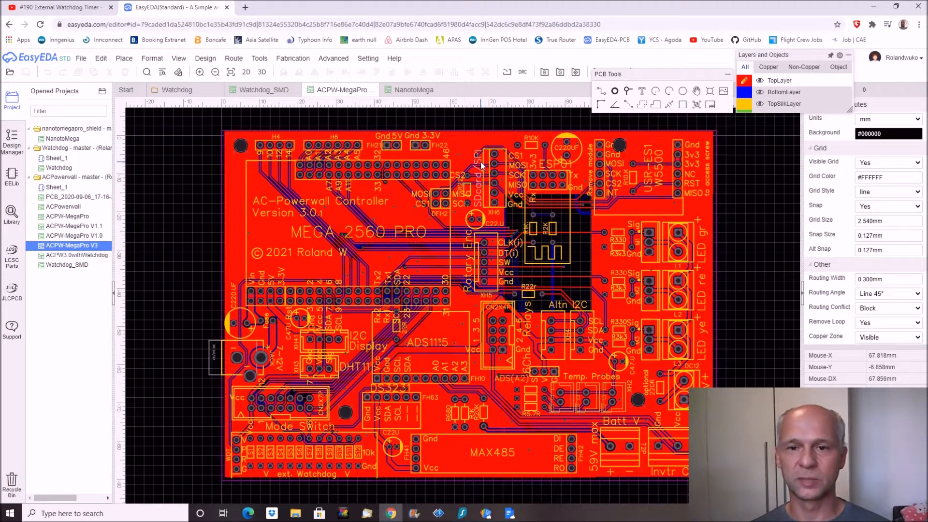
{"action": "mouse_move", "coordinate": [650, 408]}
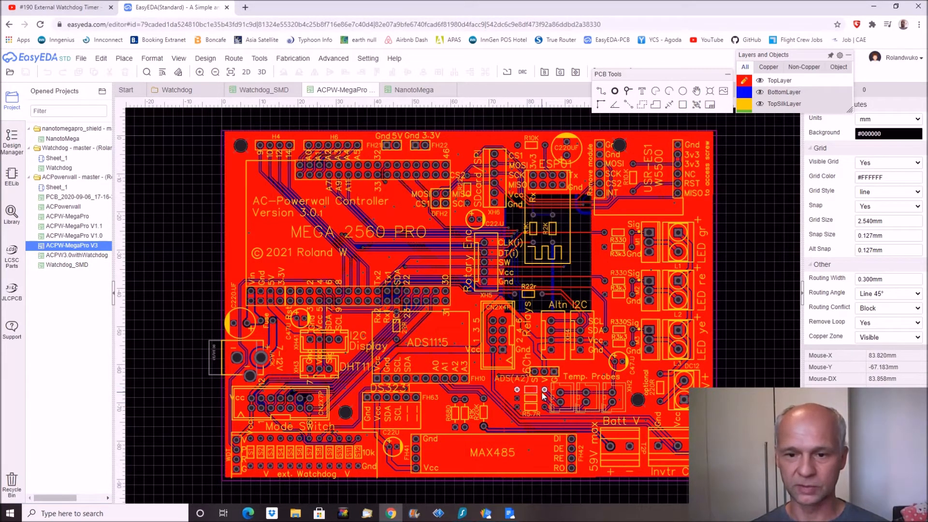
{"action": "mouse_move", "coordinate": [544, 390]}
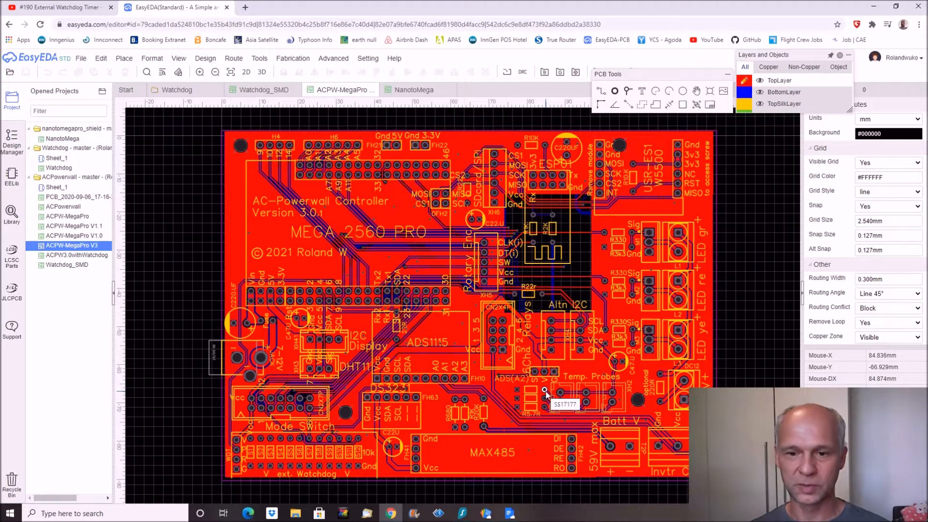
{"action": "mouse_move", "coordinate": [737, 358]}
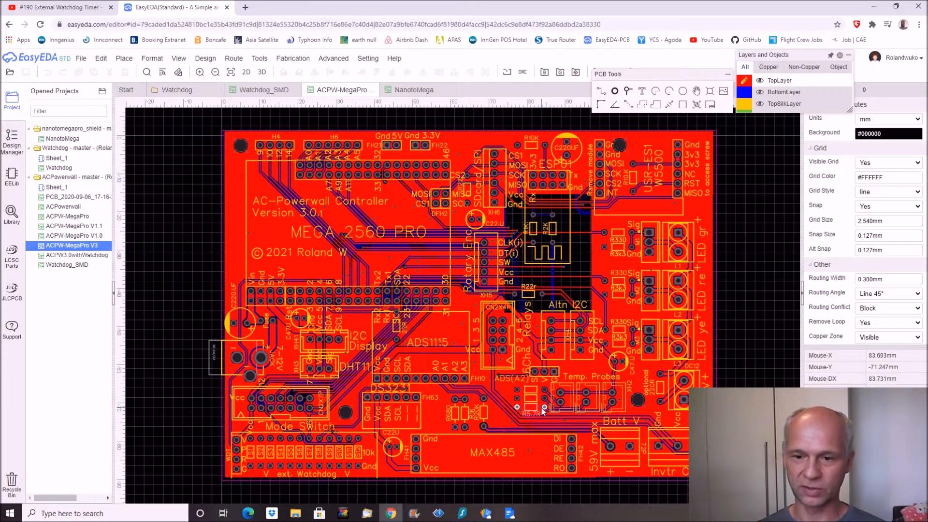
{"action": "mouse_move", "coordinate": [733, 312]}
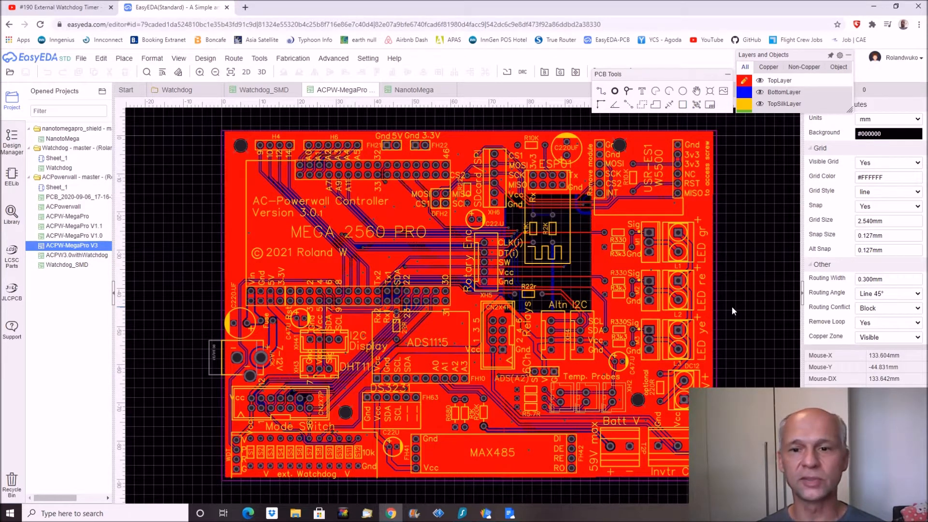
{"action": "mouse_move", "coordinate": [737, 359]}
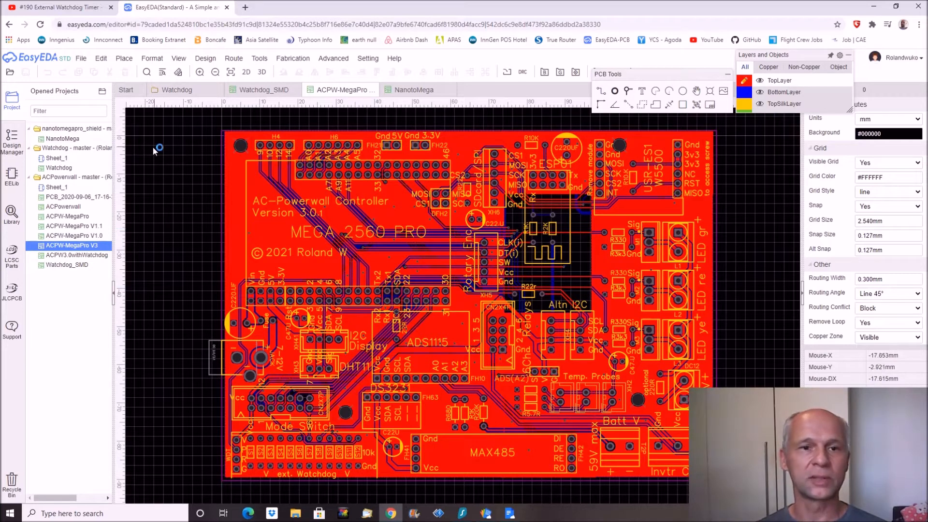
{"action": "mouse_move", "coordinate": [176, 89]}
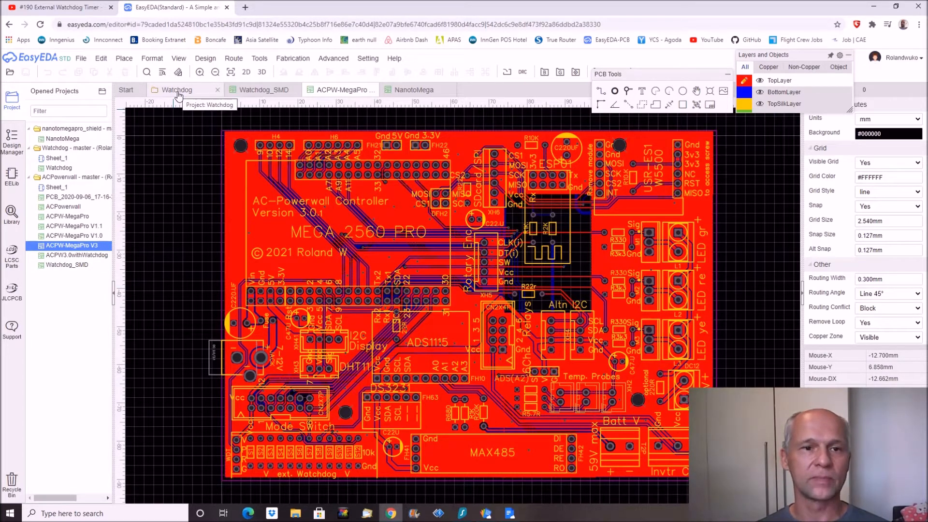
{"action": "mouse_move", "coordinate": [290, 510]}
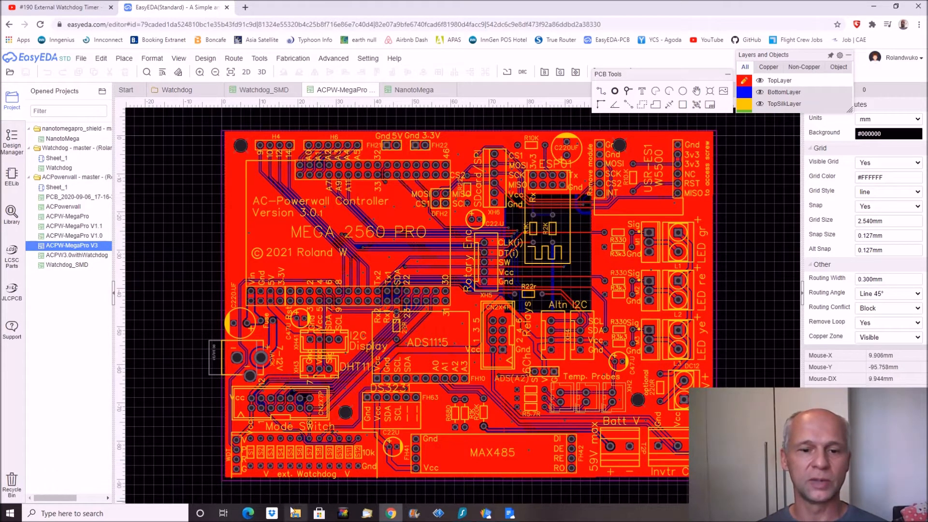
{"action": "mouse_move", "coordinate": [196, 265]}
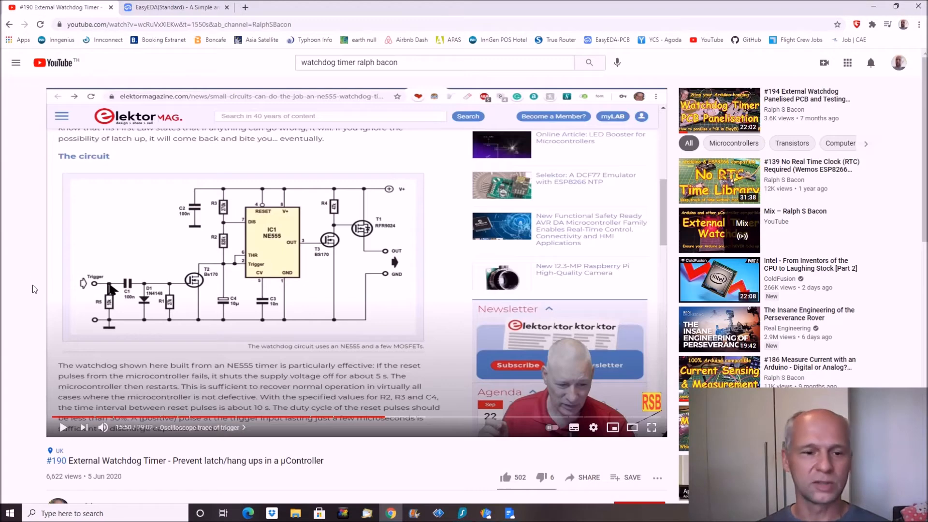
{"action": "mouse_move", "coordinate": [25, 350]}
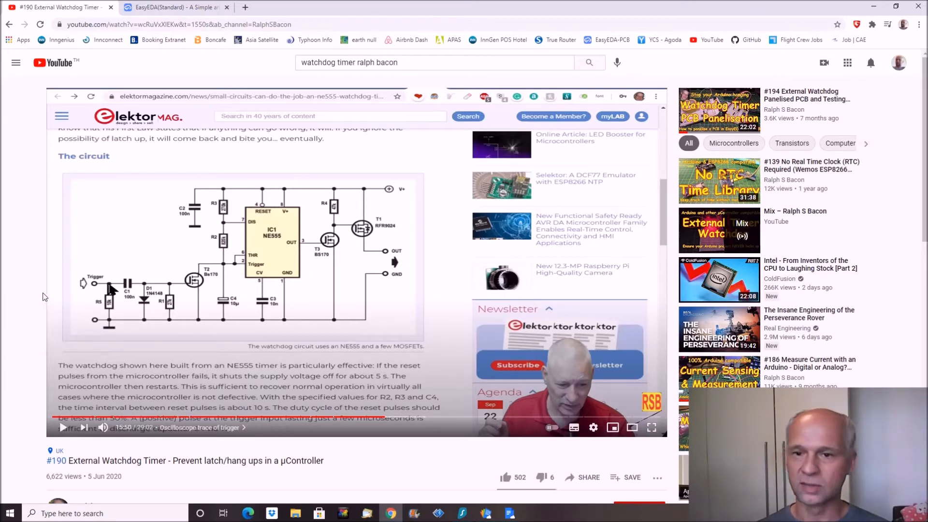
{"action": "mouse_move", "coordinate": [27, 344]}
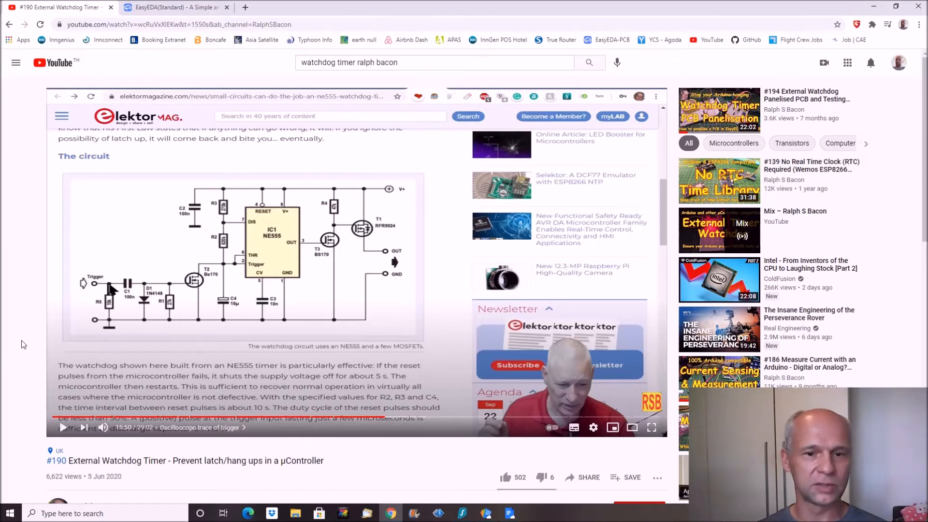
{"action": "mouse_move", "coordinate": [278, 340]}
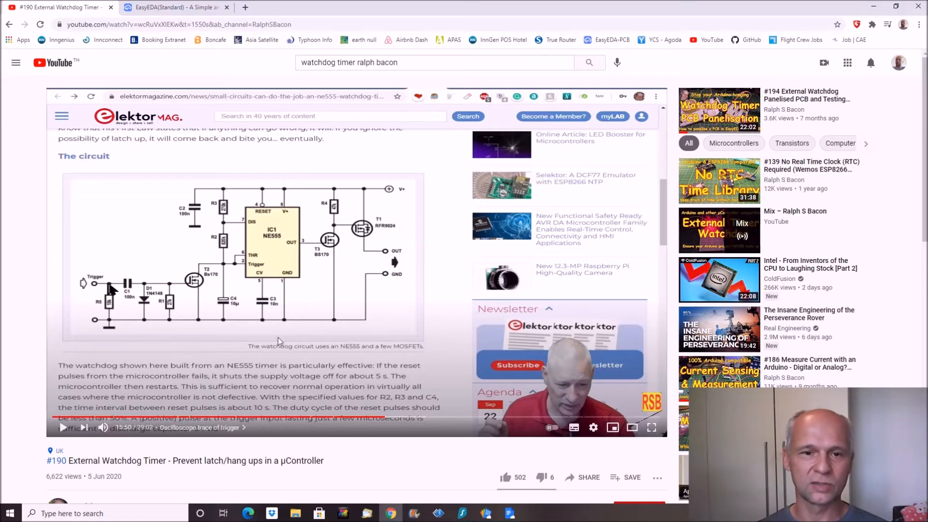
{"action": "mouse_move", "coordinate": [303, 191]}
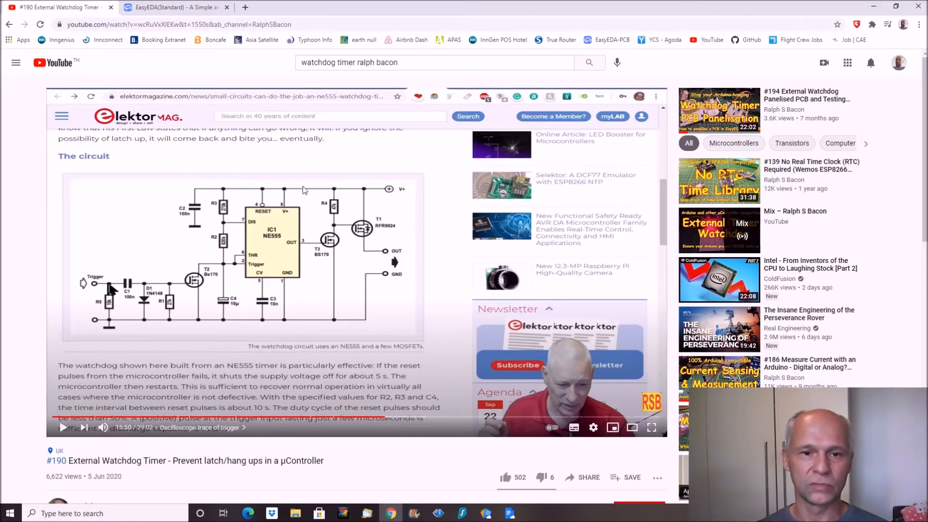
{"action": "mouse_move", "coordinate": [367, 248]}
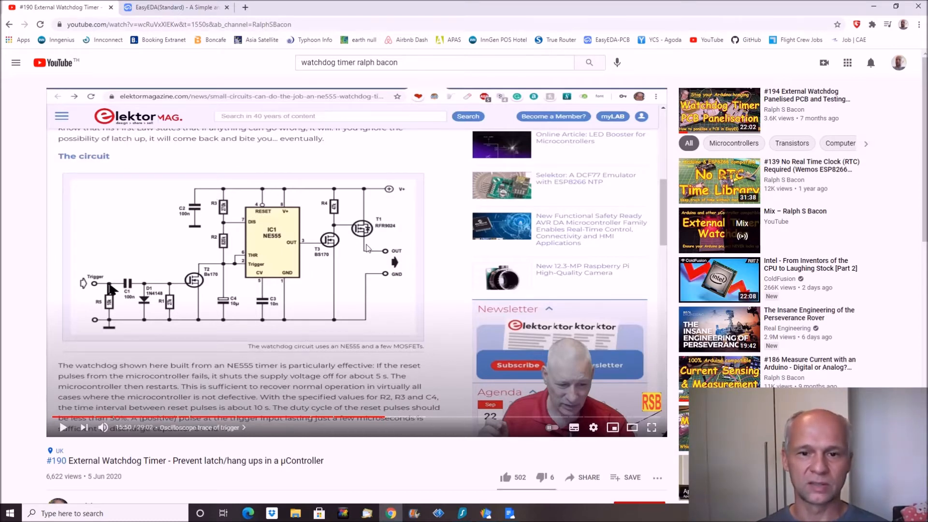
{"action": "mouse_move", "coordinate": [441, 254]}
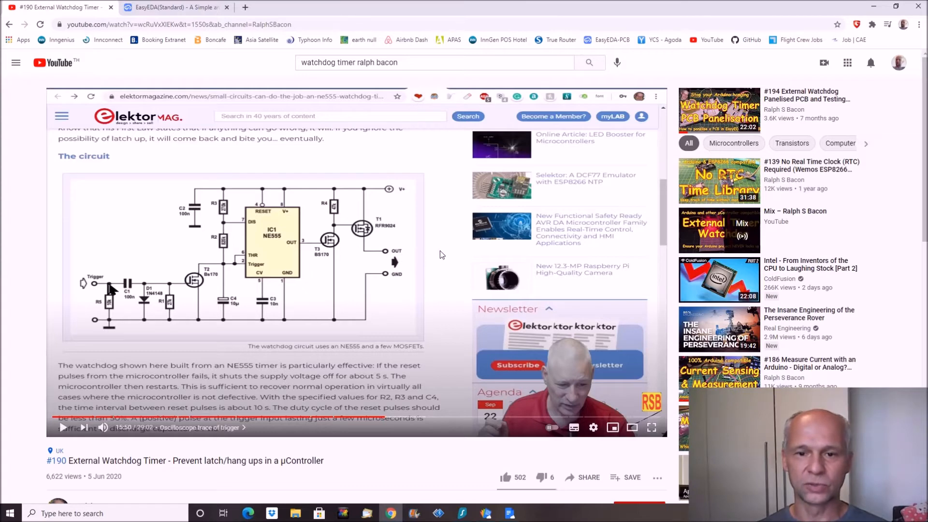
{"action": "mouse_move", "coordinate": [433, 279]}
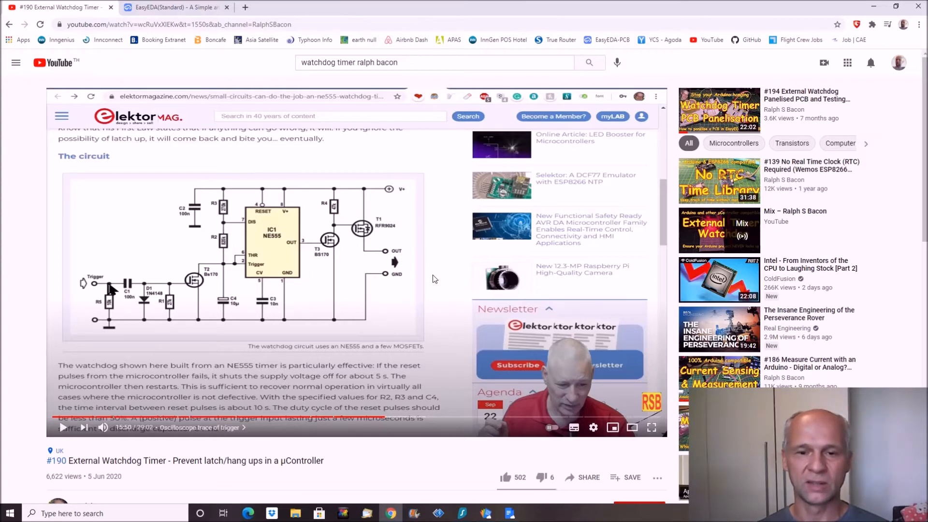
{"action": "mouse_move", "coordinate": [427, 280]}
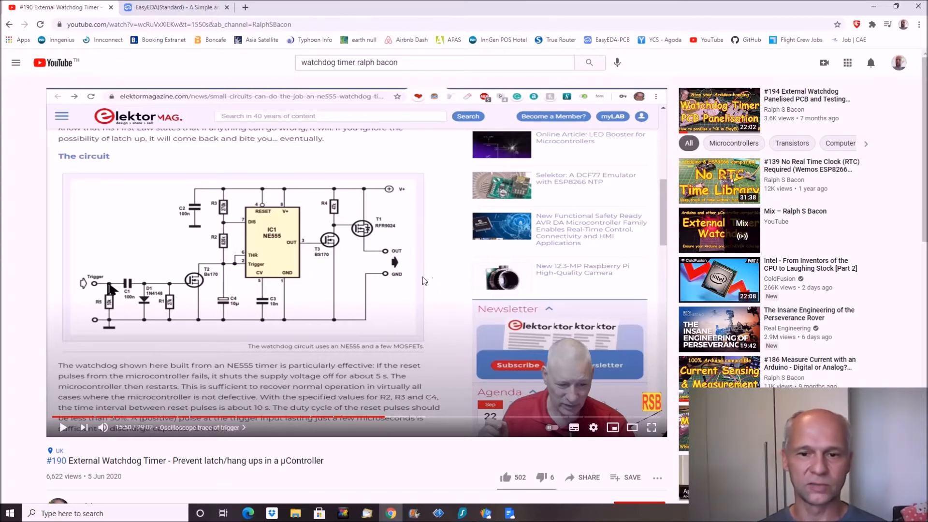
{"action": "mouse_move", "coordinate": [383, 195]}
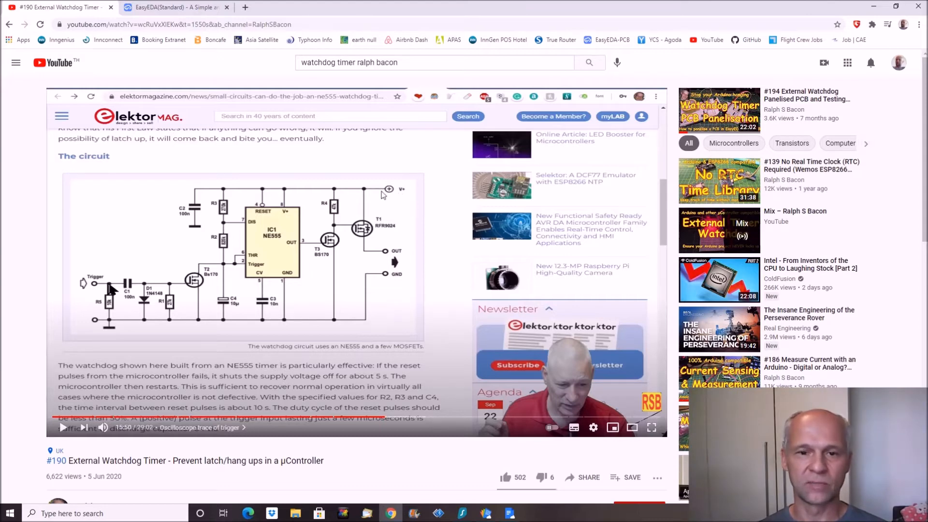
{"action": "mouse_move", "coordinate": [415, 248]}
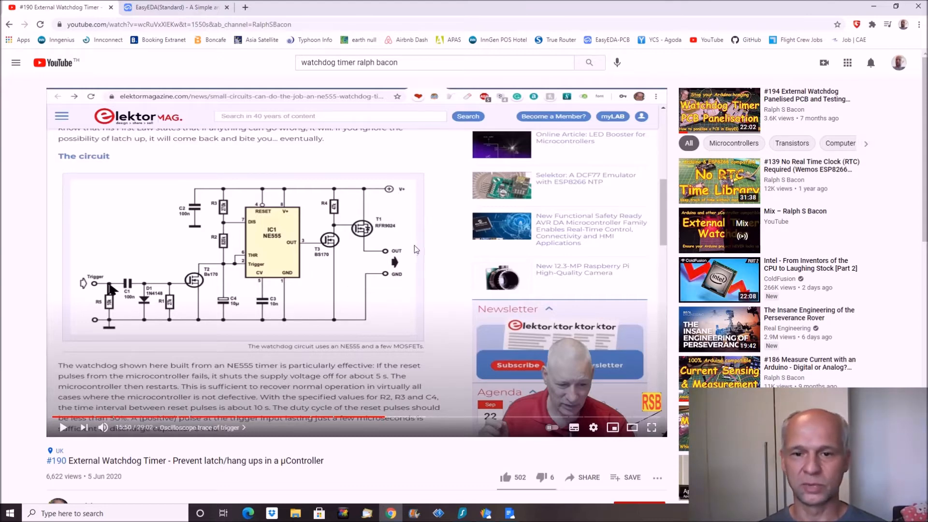
{"action": "mouse_move", "coordinate": [412, 295]}
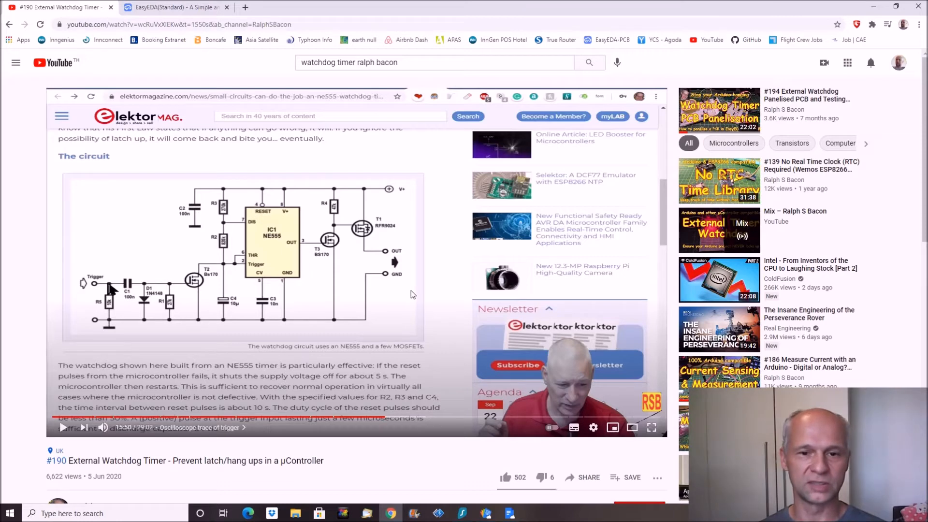
{"action": "mouse_move", "coordinate": [298, 349]}
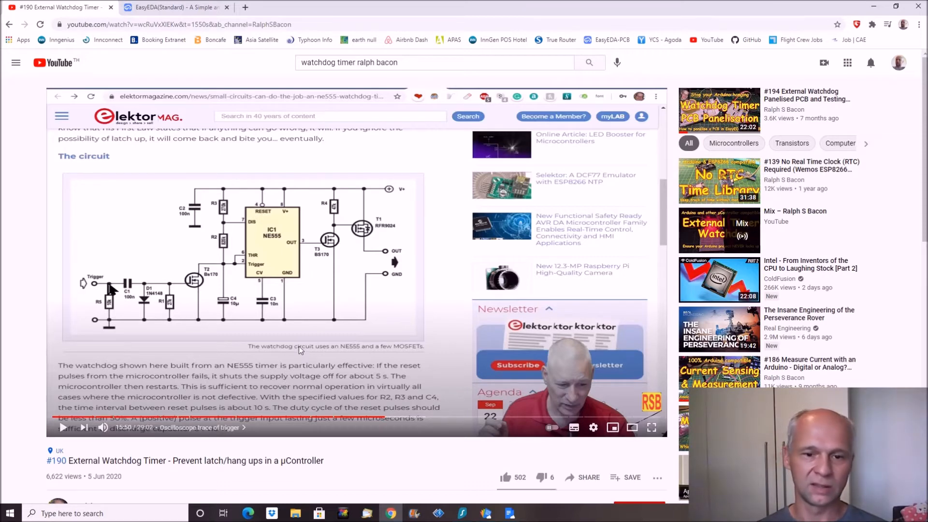
{"action": "mouse_move", "coordinate": [373, 390]}
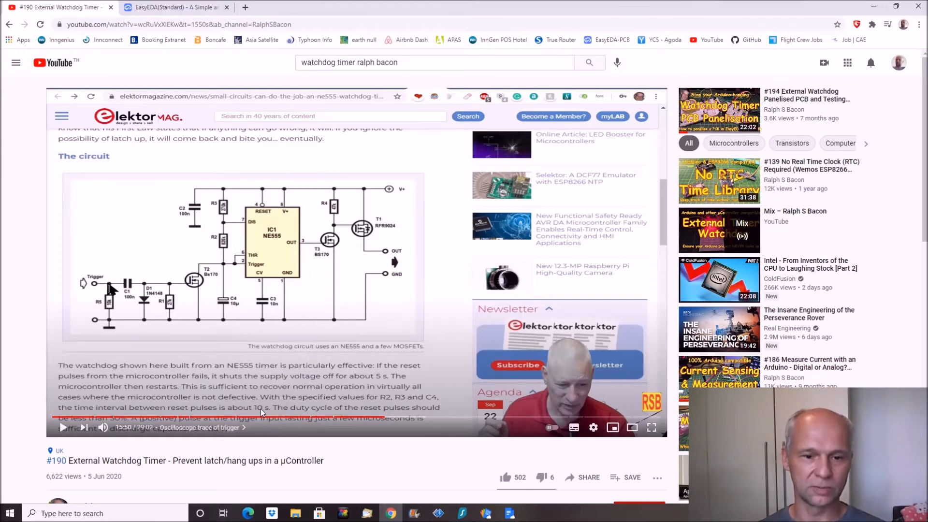
{"action": "mouse_move", "coordinate": [103, 275]}
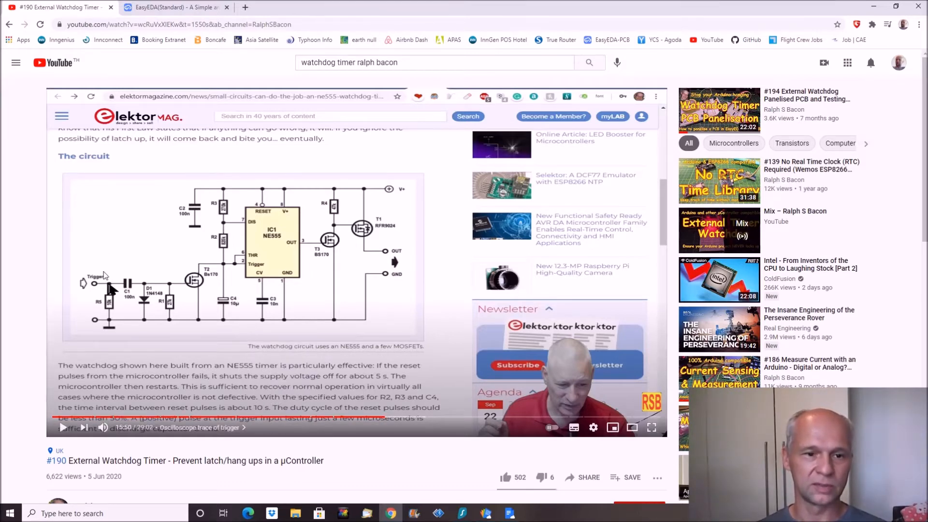
{"action": "mouse_move", "coordinate": [240, 329]}
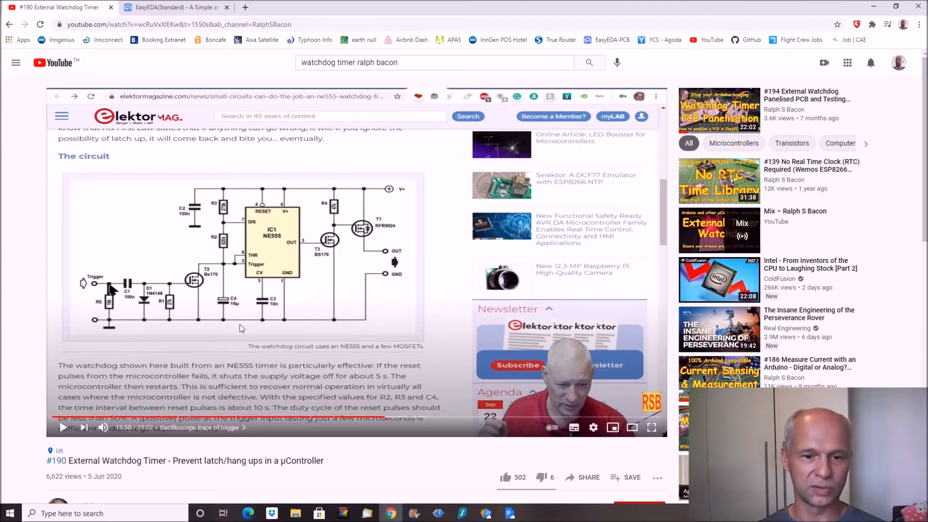
{"action": "mouse_move", "coordinate": [275, 405]}
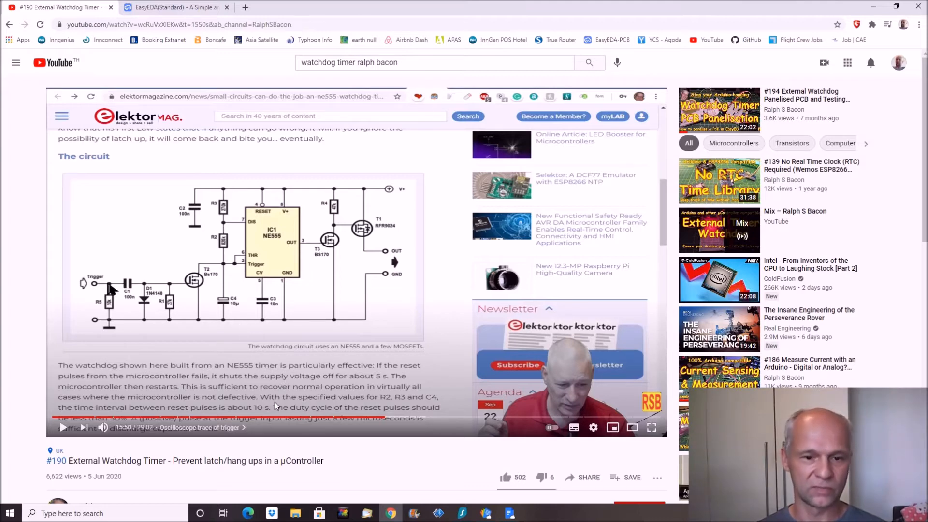
{"action": "mouse_move", "coordinate": [296, 410]}
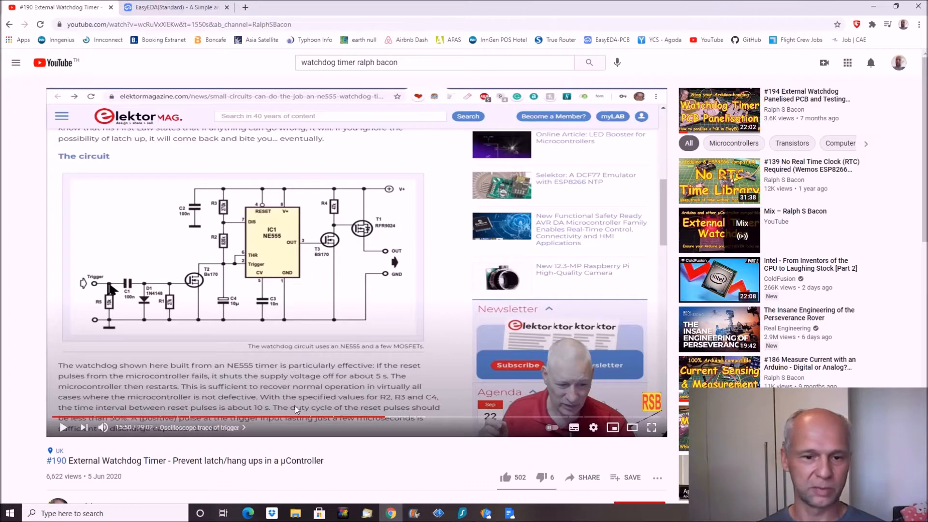
{"action": "mouse_move", "coordinate": [110, 340]}
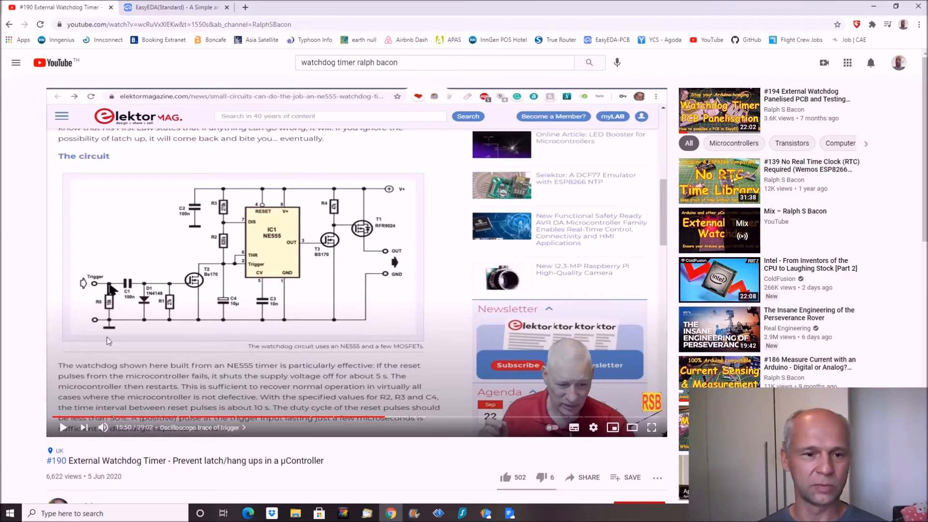
{"action": "mouse_move", "coordinate": [41, 302]}
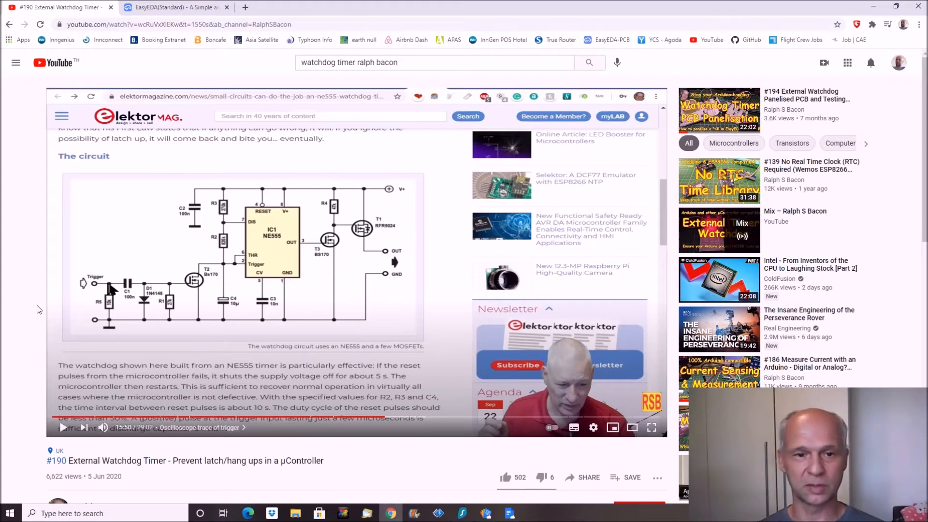
{"action": "mouse_move", "coordinate": [35, 310]}
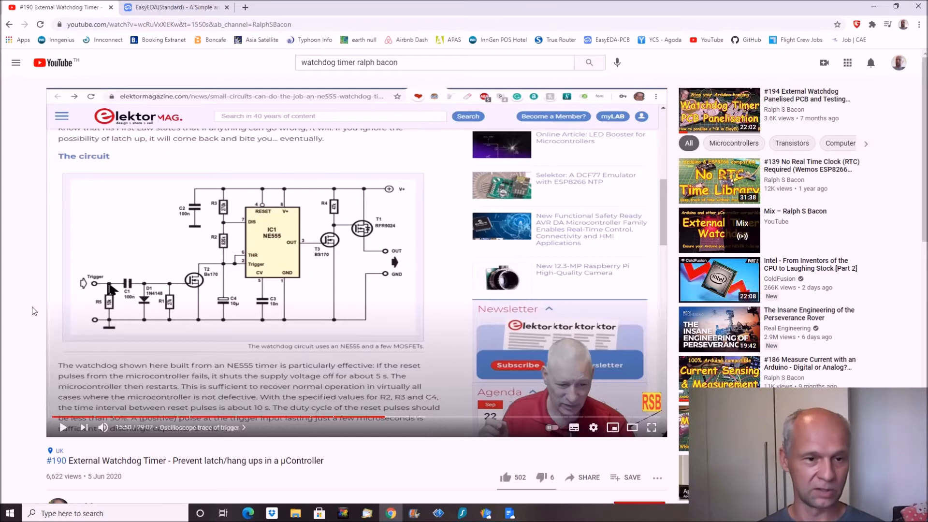
- Return to the Watchdog schematic design after the YouTube video
{"action": "left_click", "coordinate": [175, 6]}
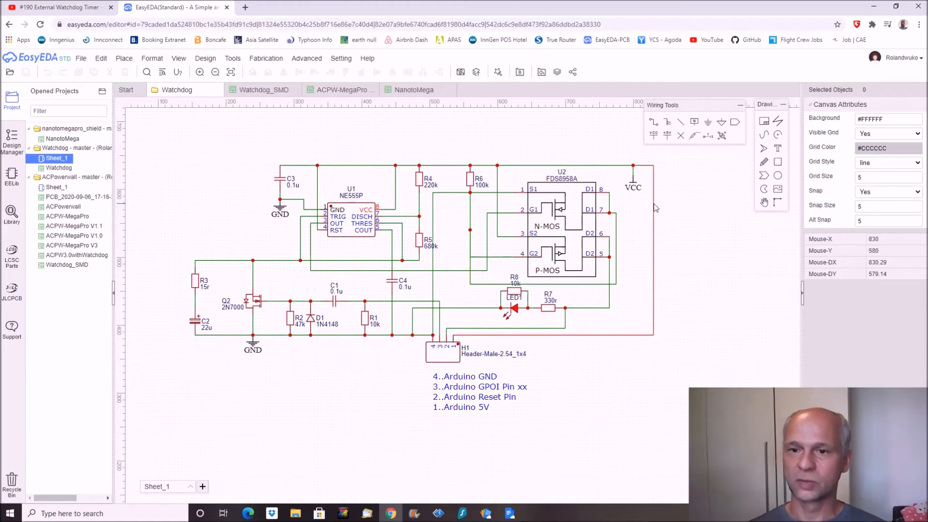
{"action": "mouse_move", "coordinate": [651, 208]}
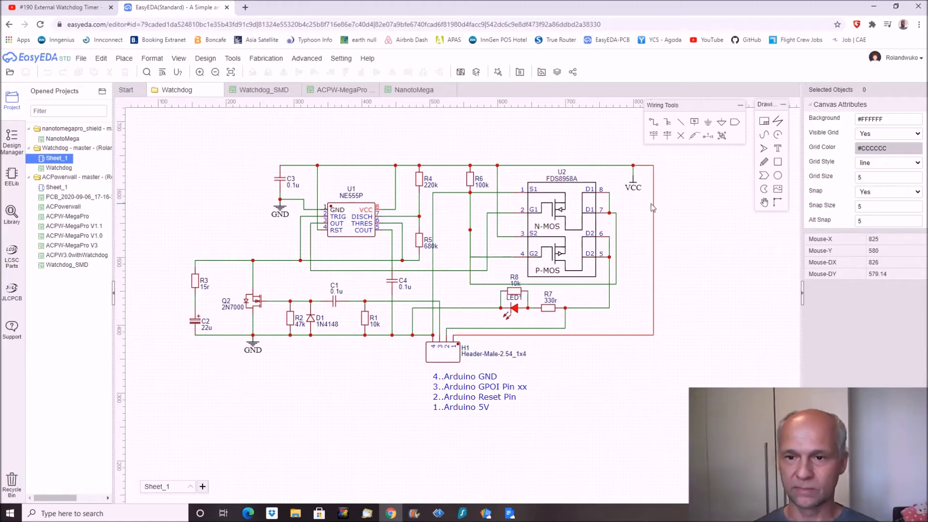
{"action": "mouse_move", "coordinate": [585, 381]}
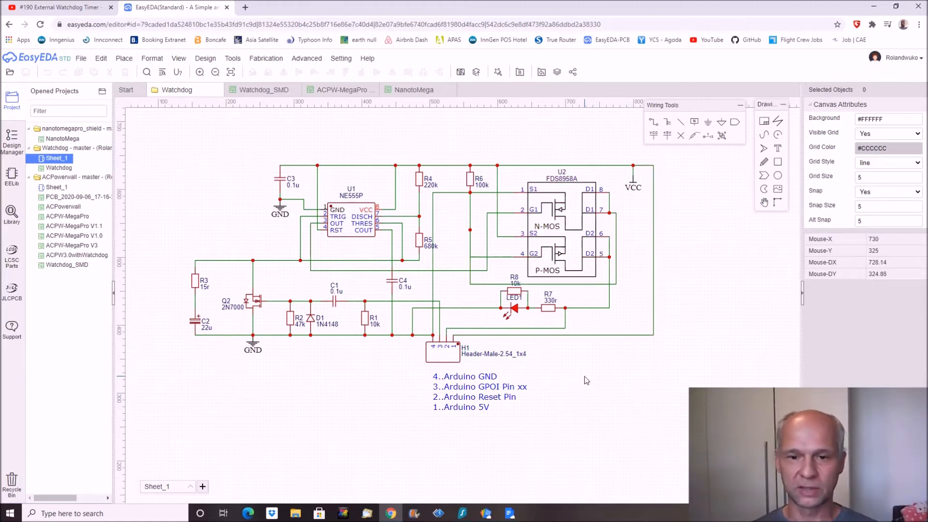
{"action": "mouse_move", "coordinate": [520, 371]}
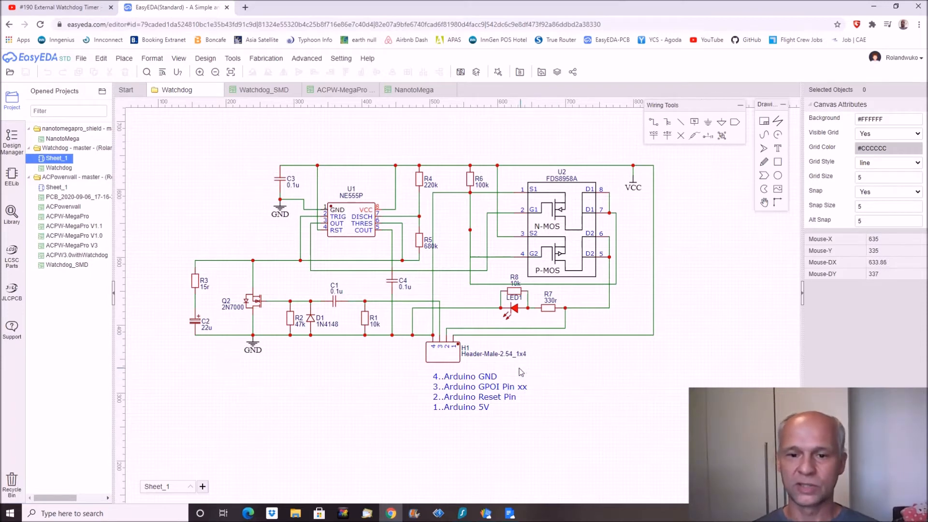
{"action": "mouse_move", "coordinate": [463, 367]}
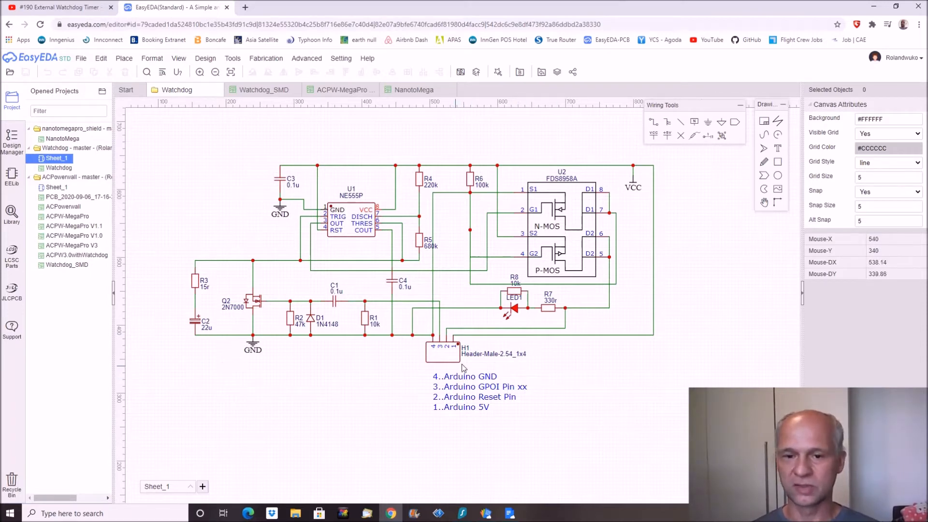
{"action": "mouse_move", "coordinate": [508, 401]}
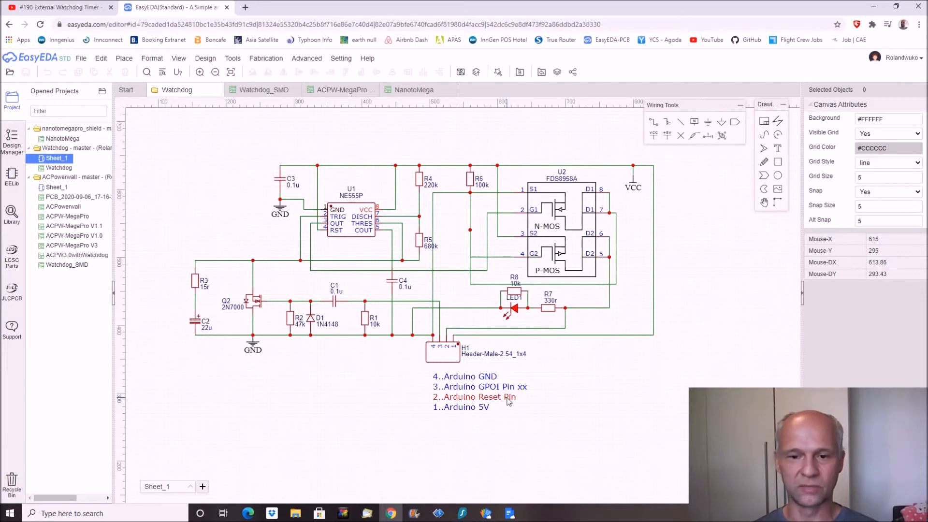
{"action": "mouse_move", "coordinate": [365, 407]}
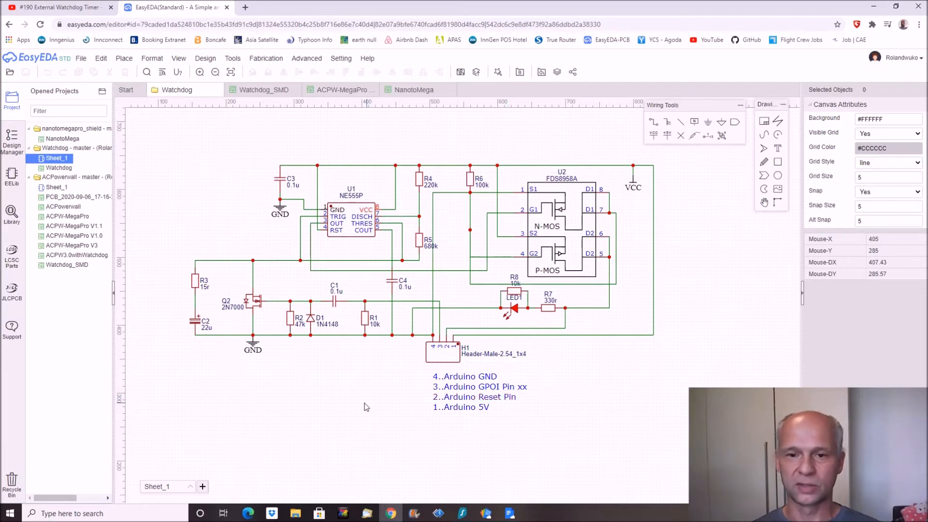
{"action": "mouse_move", "coordinate": [455, 407]}
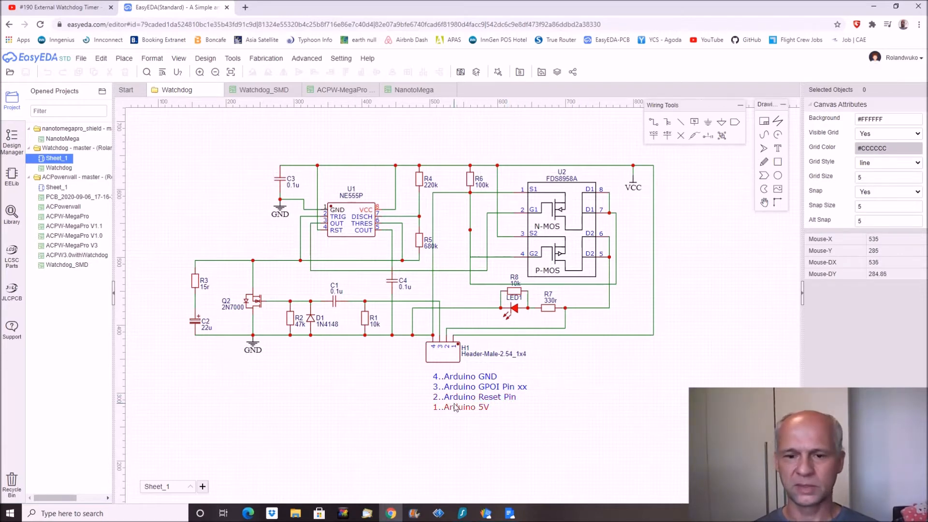
{"action": "mouse_move", "coordinate": [536, 408]}
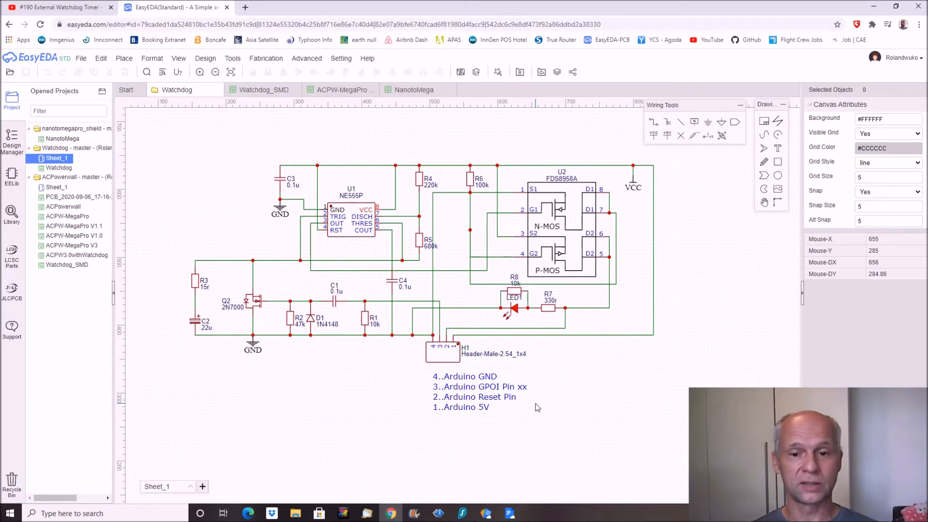
{"action": "mouse_move", "coordinate": [536, 407]}
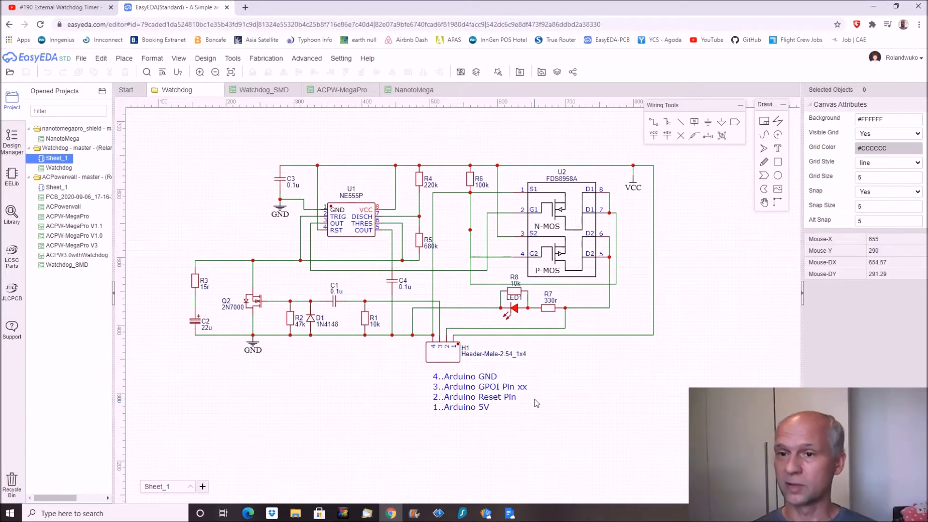
{"action": "mouse_move", "coordinate": [521, 407]}
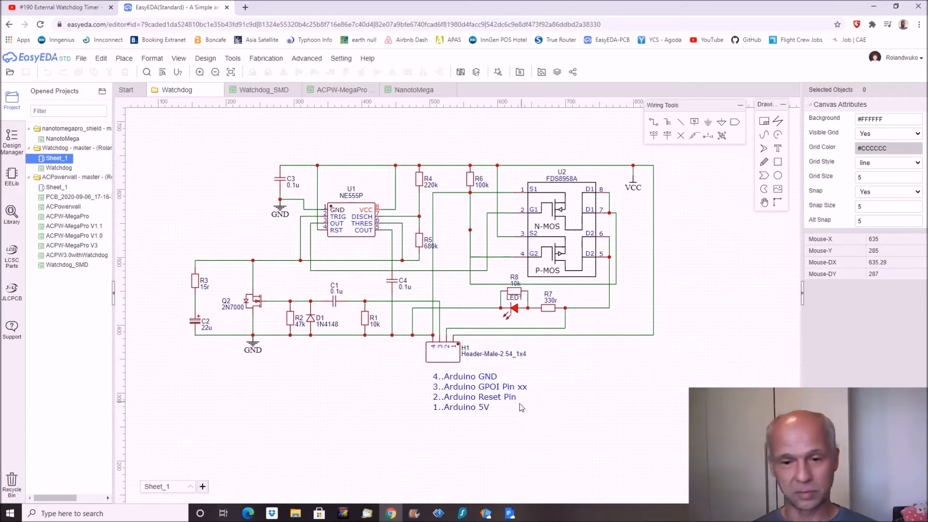
{"action": "mouse_move", "coordinate": [507, 405]}
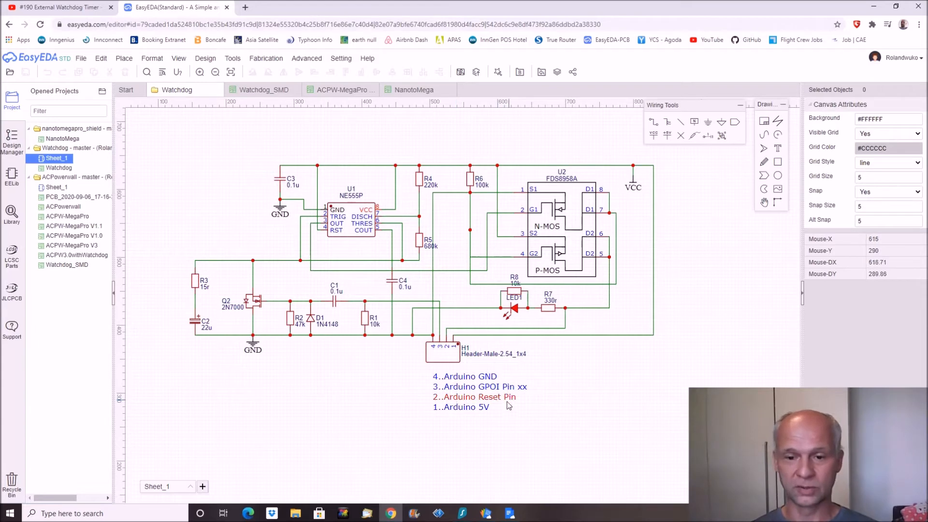
{"action": "mouse_move", "coordinate": [401, 407]}
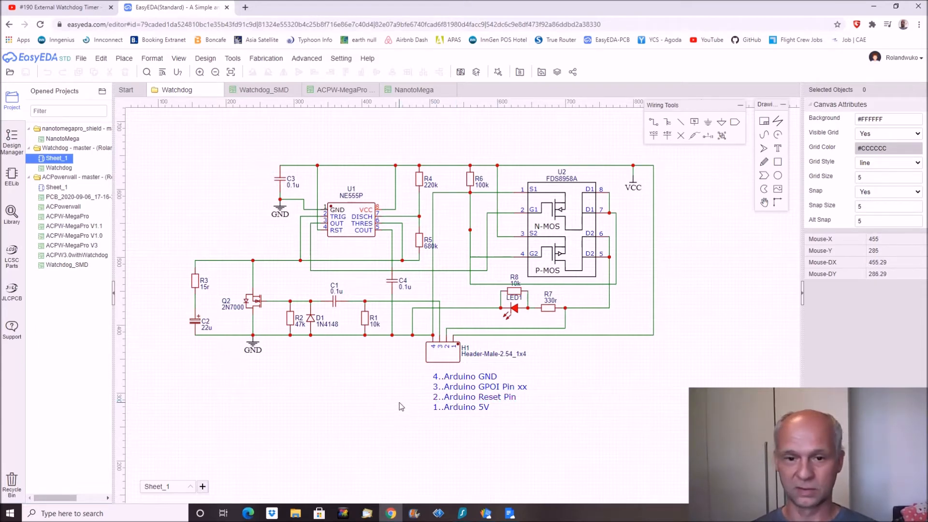
{"action": "mouse_move", "coordinate": [350, 400]}
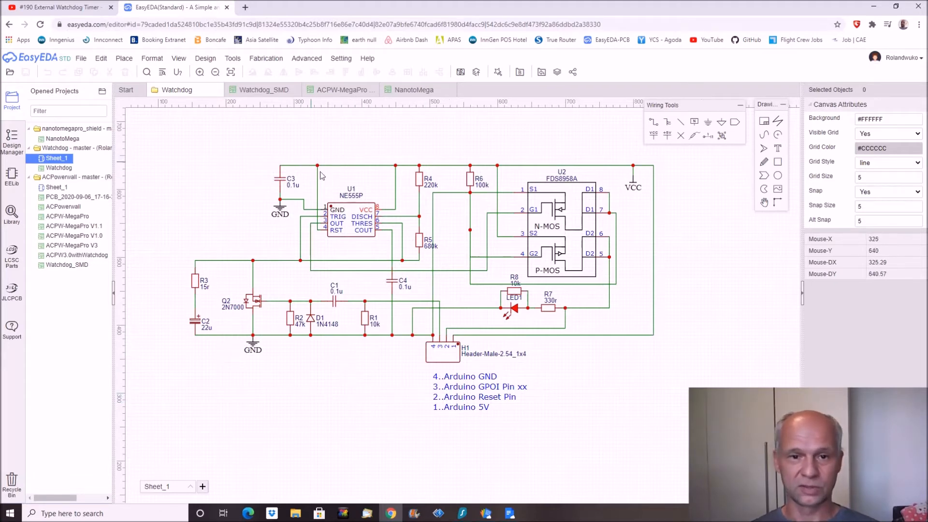
{"action": "mouse_move", "coordinate": [341, 378]}
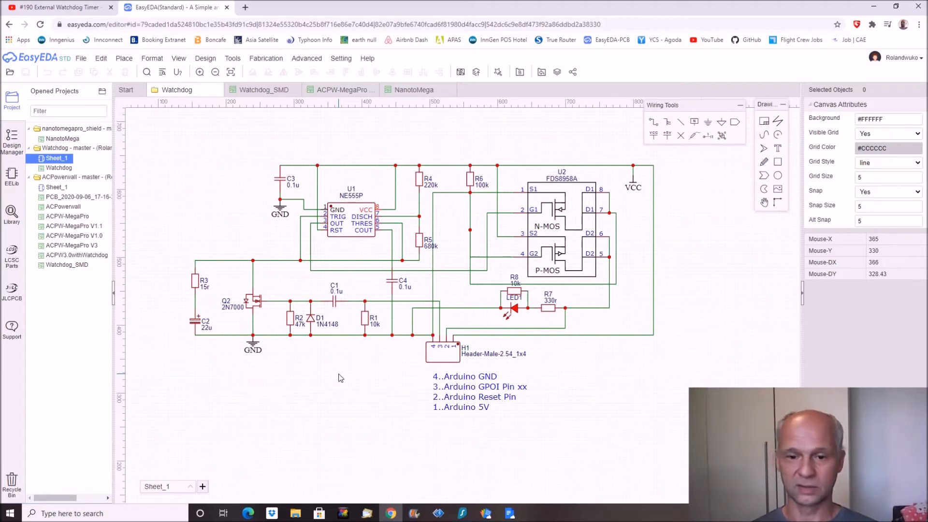
{"action": "mouse_move", "coordinate": [399, 412]}
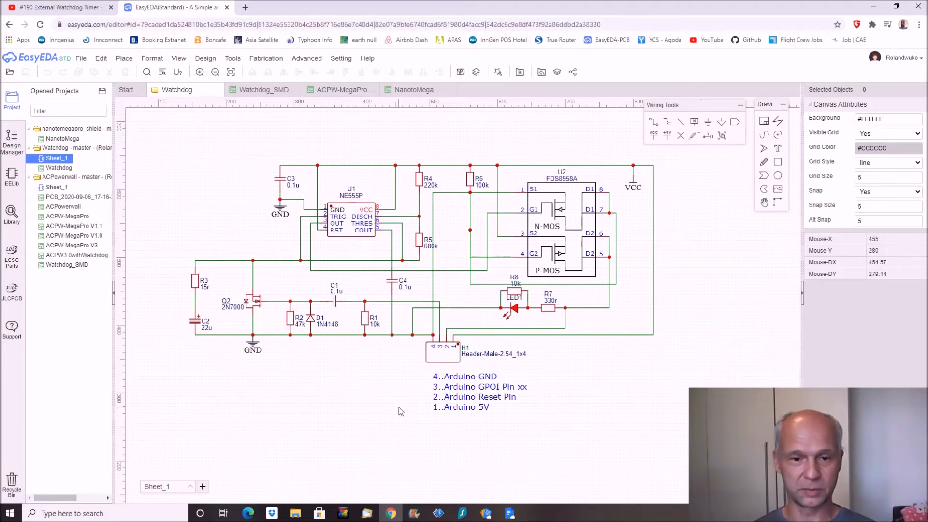
{"action": "mouse_move", "coordinate": [175, 339]}
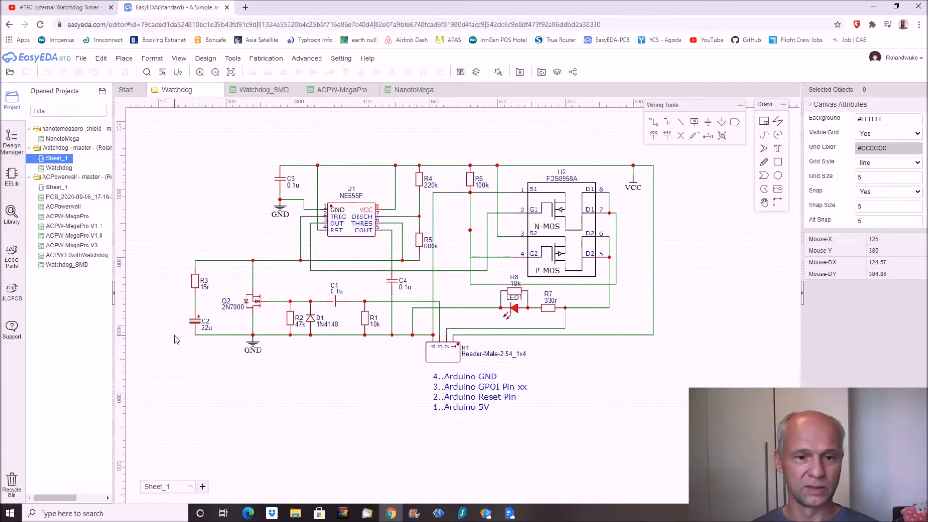
{"action": "mouse_move", "coordinate": [189, 347]}
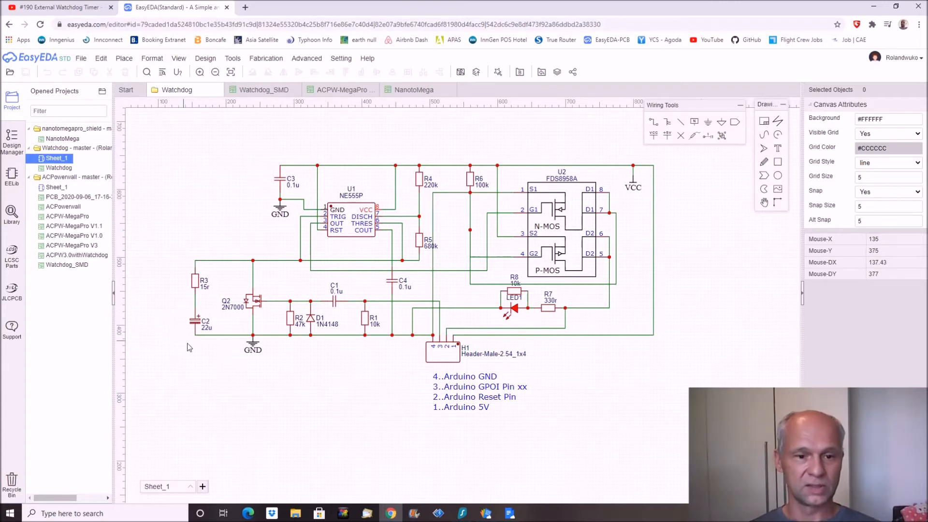
{"action": "mouse_move", "coordinate": [203, 309]}
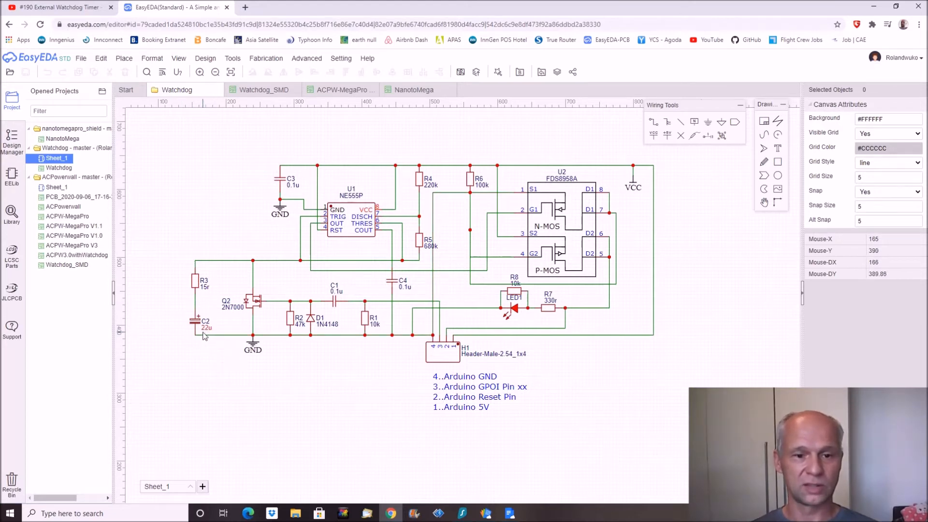
{"action": "mouse_move", "coordinate": [198, 347]}
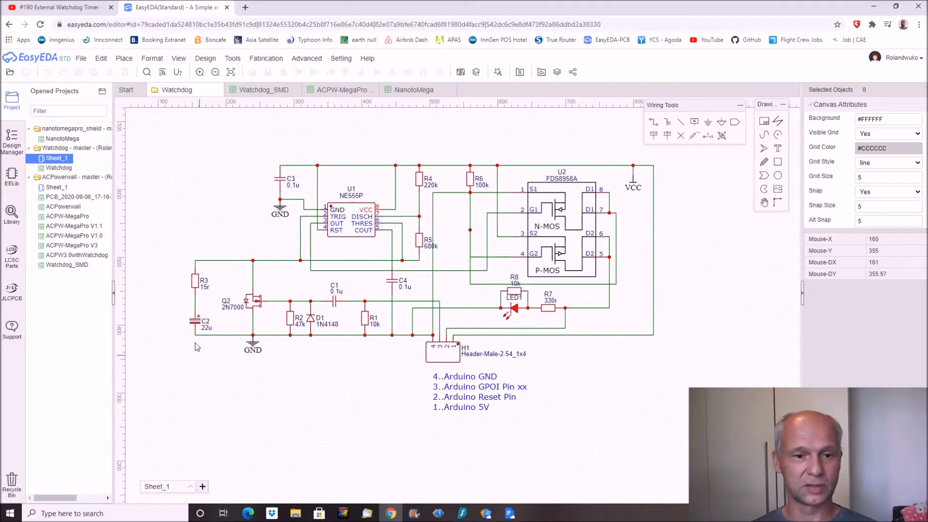
{"action": "mouse_move", "coordinate": [194, 301]}
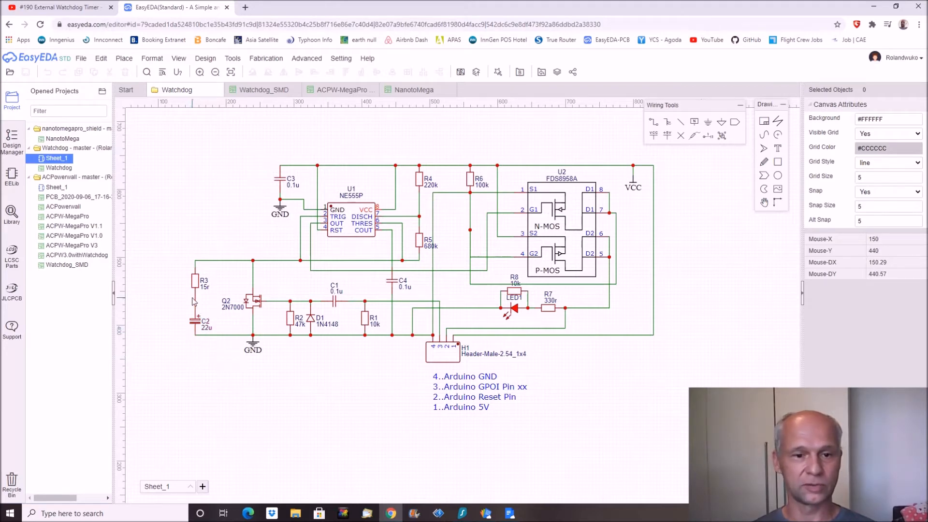
{"action": "mouse_move", "coordinate": [184, 284]}
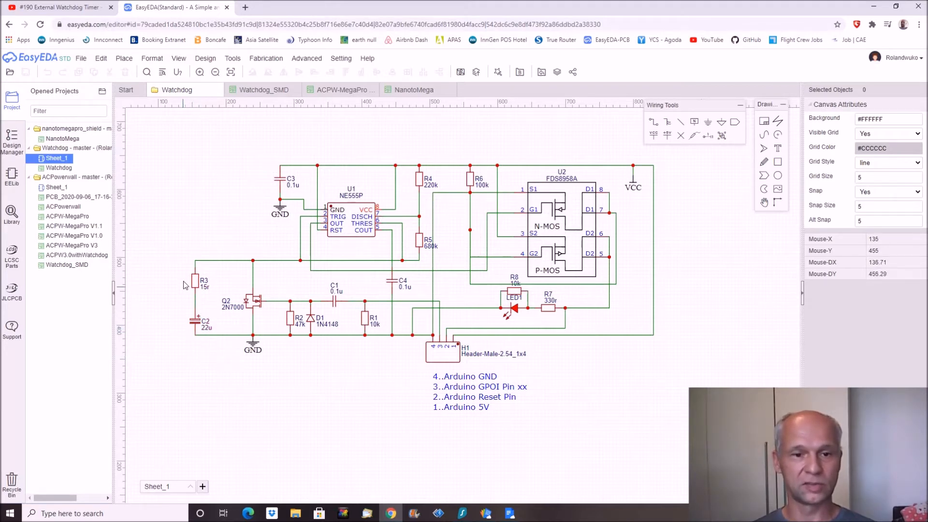
{"action": "mouse_move", "coordinate": [219, 354]}
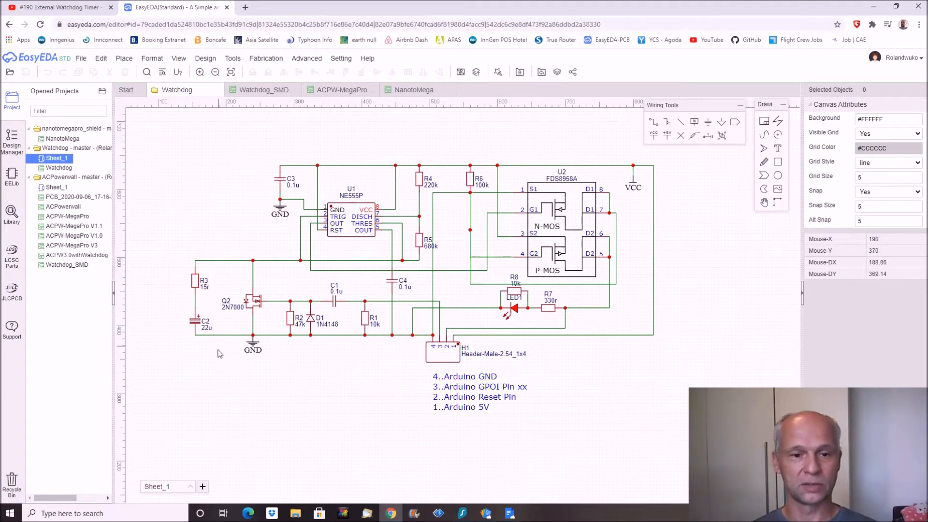
{"action": "mouse_move", "coordinate": [273, 369]}
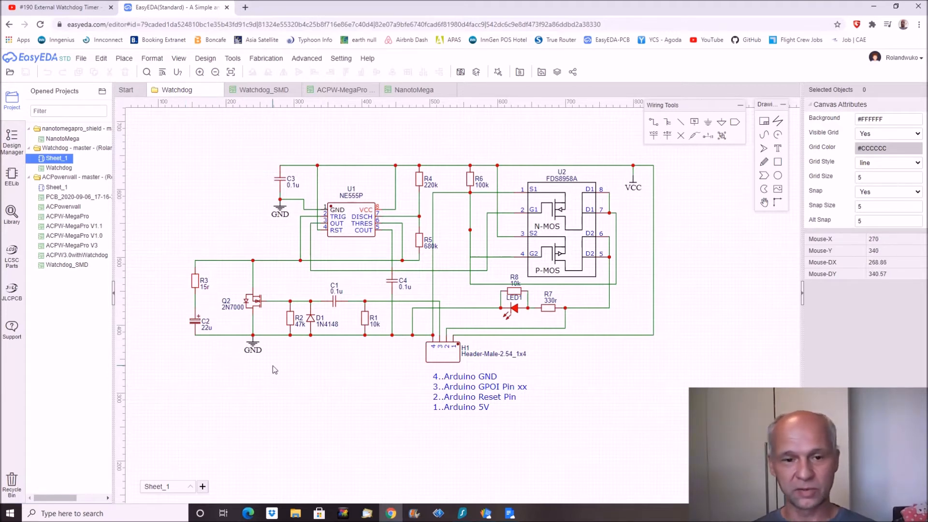
{"action": "mouse_move", "coordinate": [296, 272]}
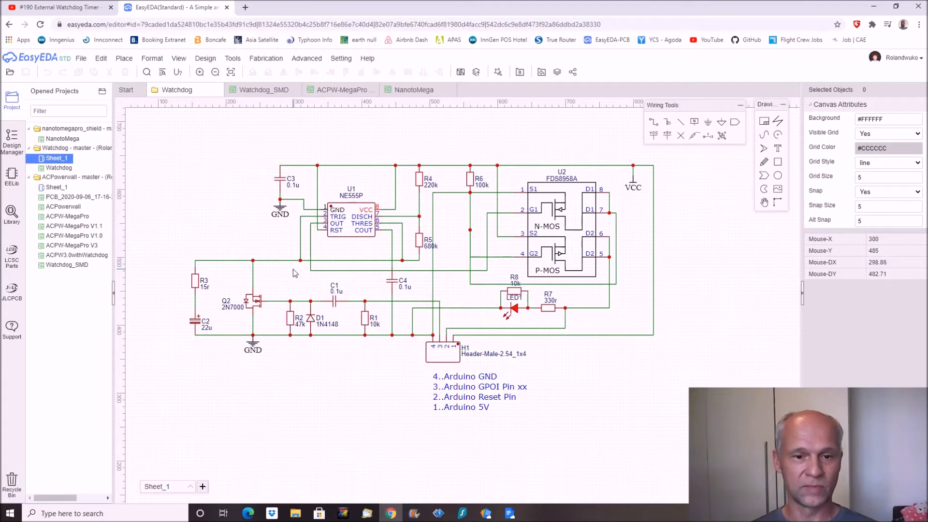
{"action": "mouse_move", "coordinate": [243, 267]}
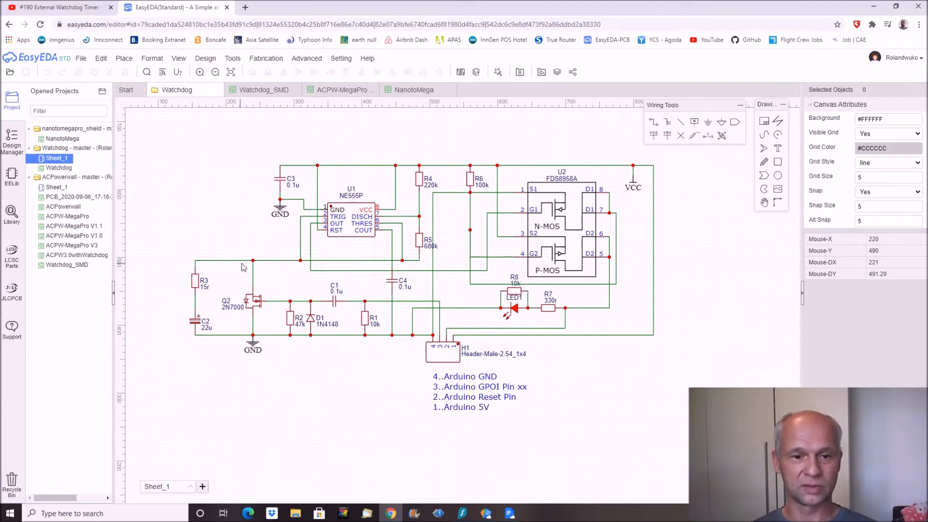
{"action": "mouse_move", "coordinate": [208, 330]}
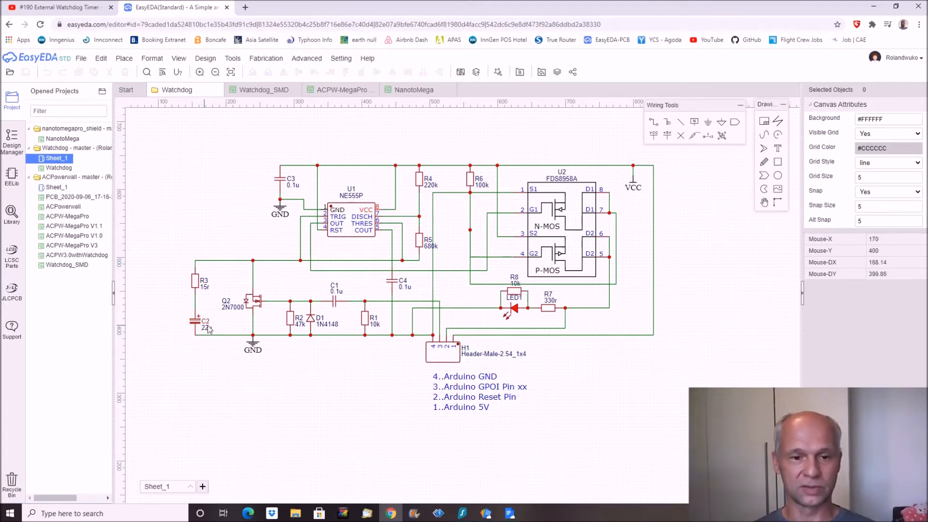
{"action": "mouse_move", "coordinate": [213, 294]}
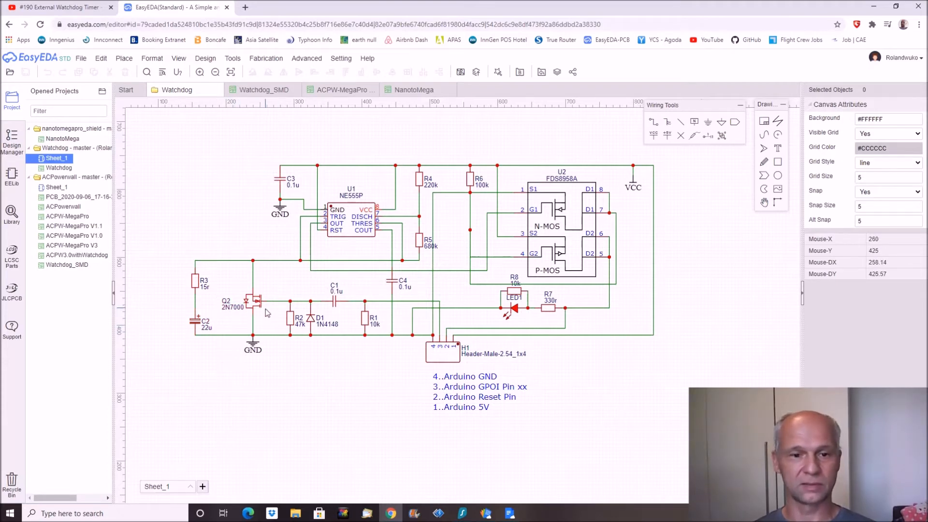
{"action": "mouse_move", "coordinate": [263, 320]}
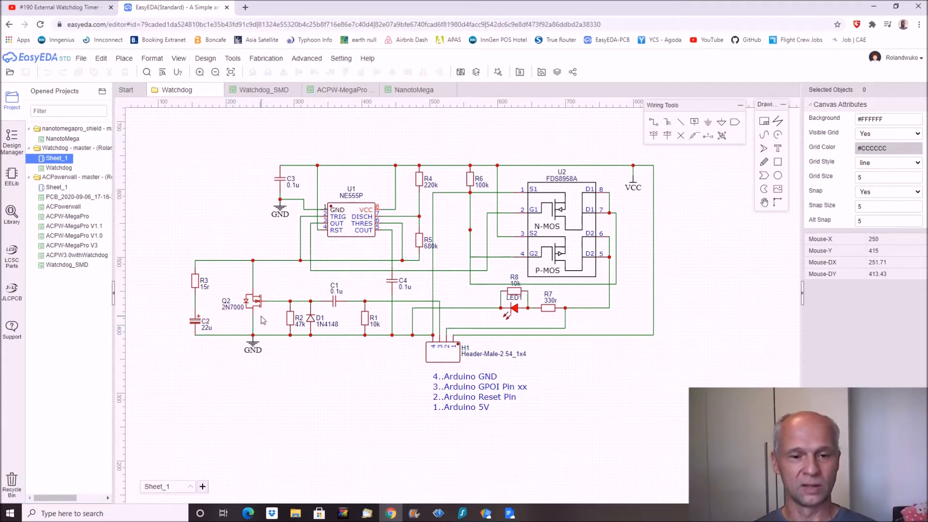
{"action": "mouse_move", "coordinate": [259, 321]}
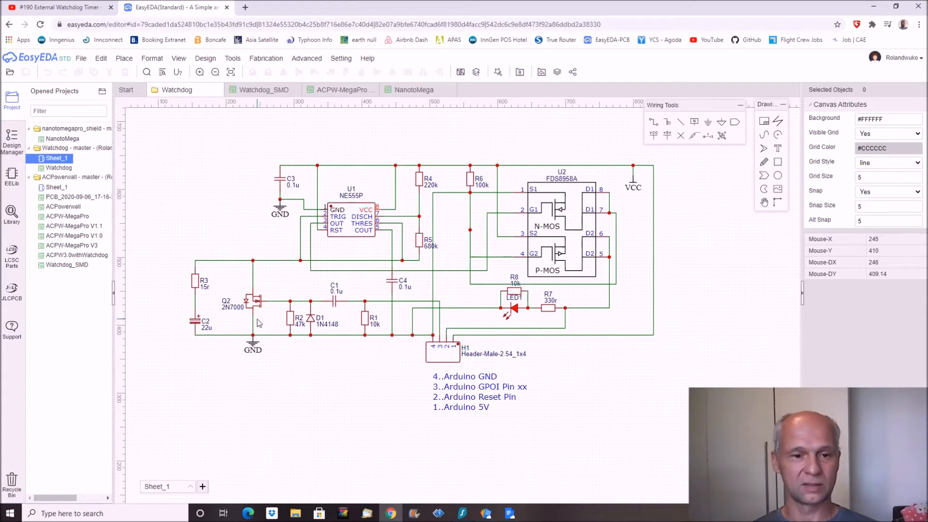
{"action": "mouse_move", "coordinate": [176, 304]}
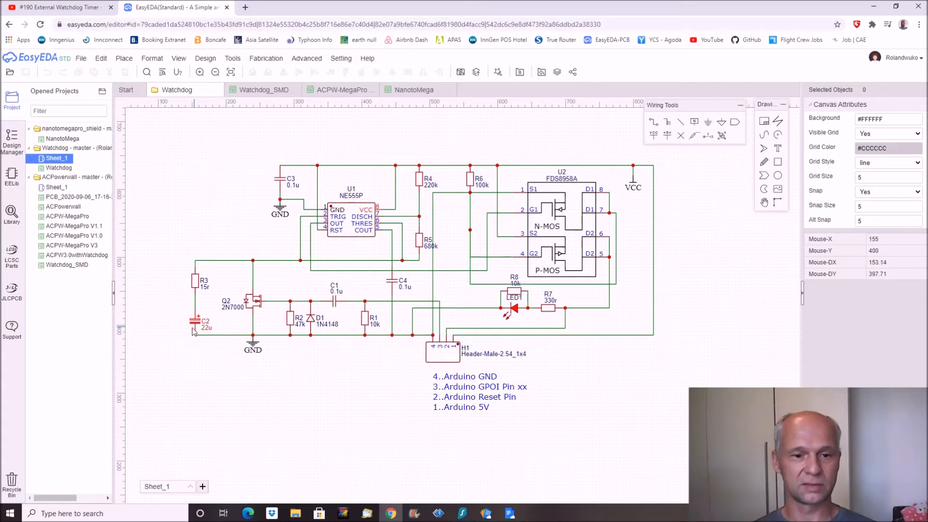
{"action": "mouse_move", "coordinate": [207, 304]}
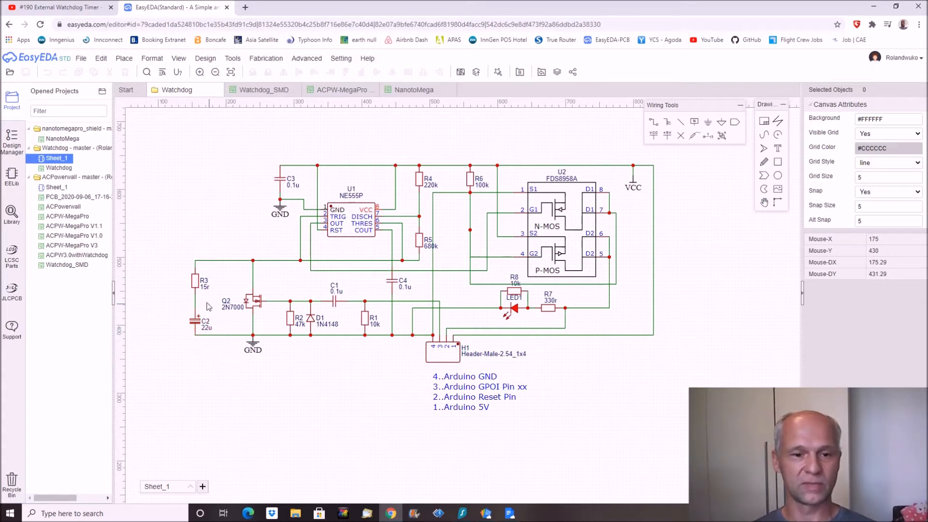
{"action": "mouse_move", "coordinate": [196, 344]}
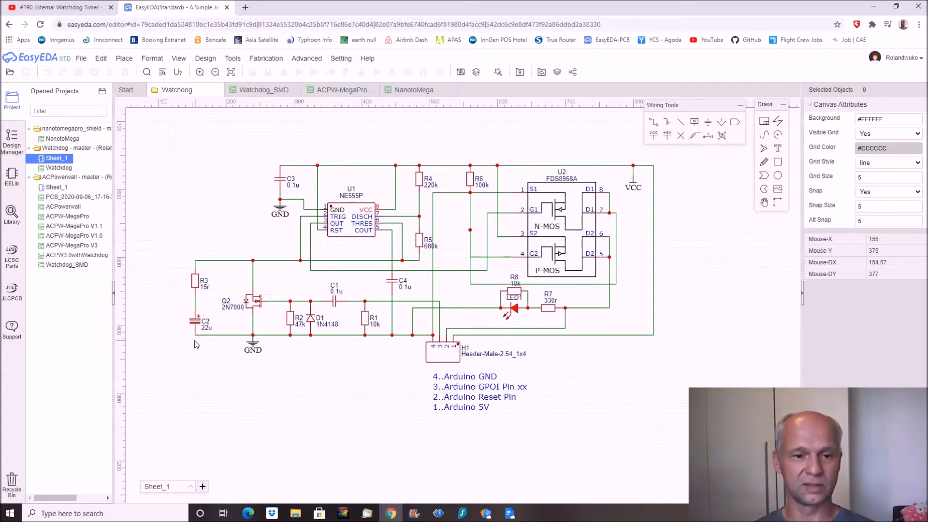
{"action": "mouse_move", "coordinate": [196, 313]}
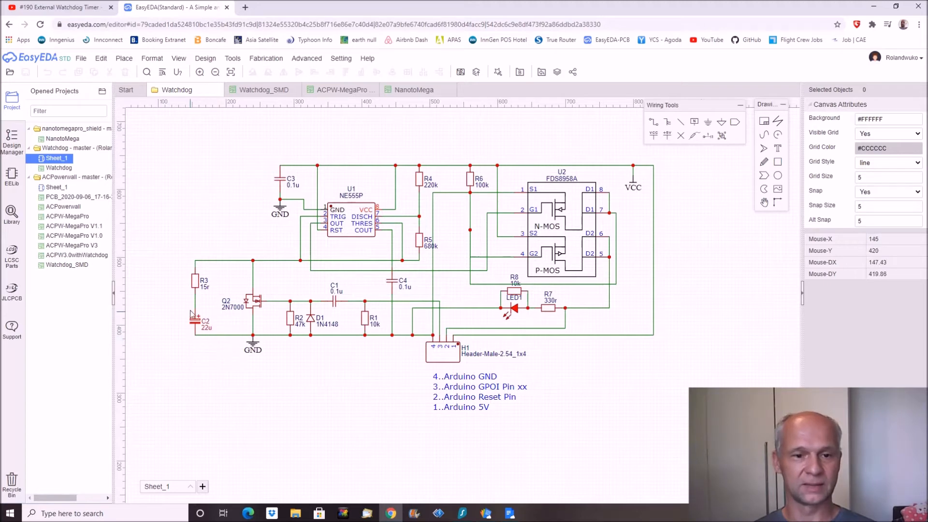
{"action": "mouse_move", "coordinate": [229, 365]}
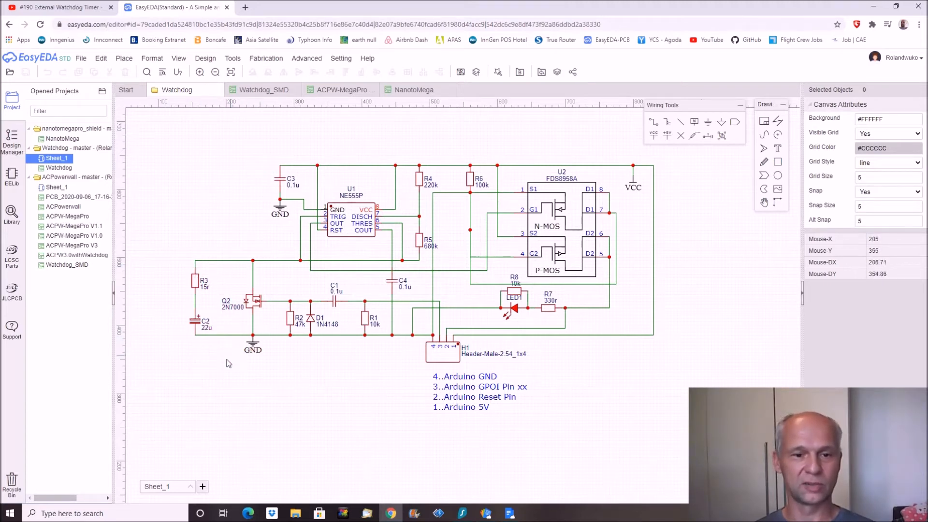
{"action": "mouse_move", "coordinate": [240, 365]}
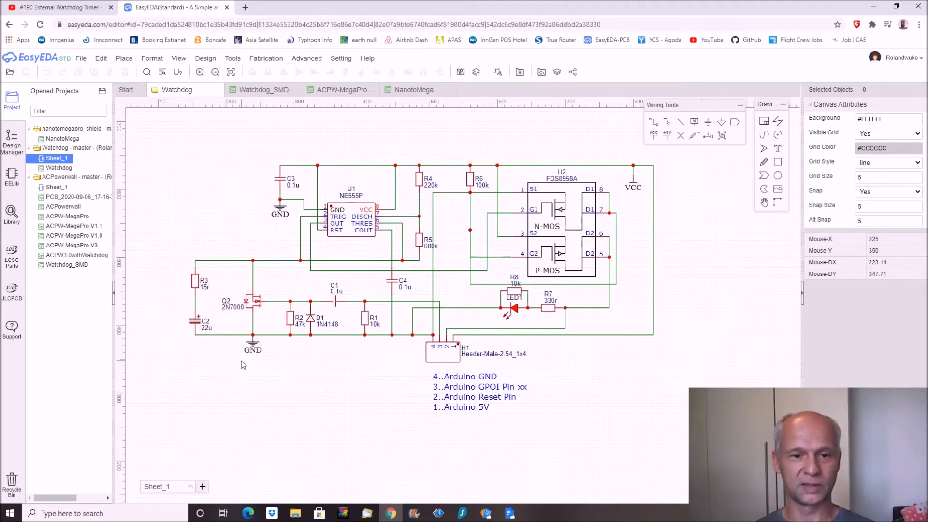
{"action": "mouse_move", "coordinate": [239, 373]}
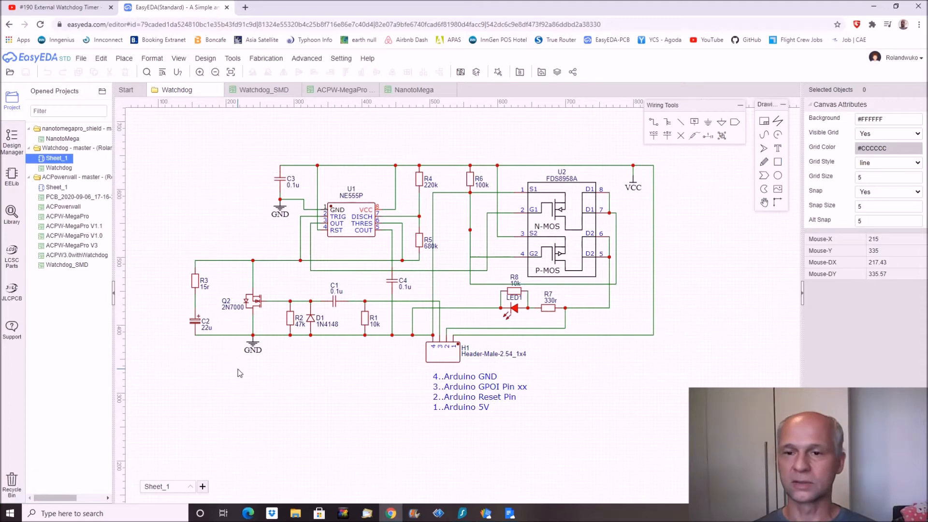
{"action": "mouse_move", "coordinate": [195, 287]}
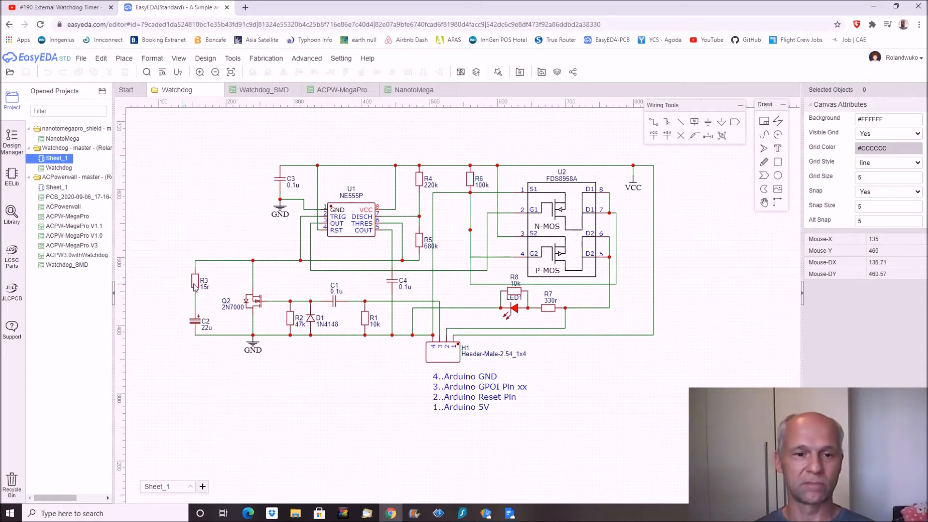
{"action": "mouse_move", "coordinate": [252, 408]}
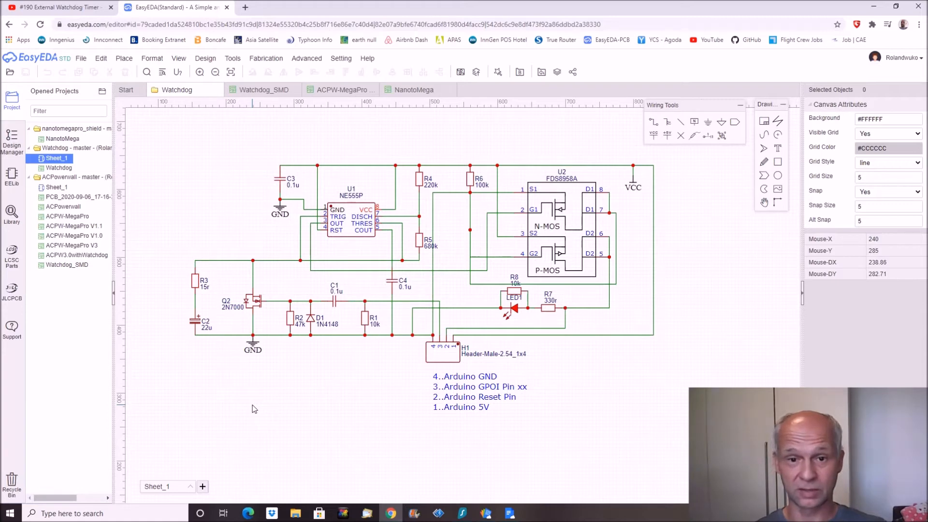
{"action": "mouse_move", "coordinate": [240, 415]}
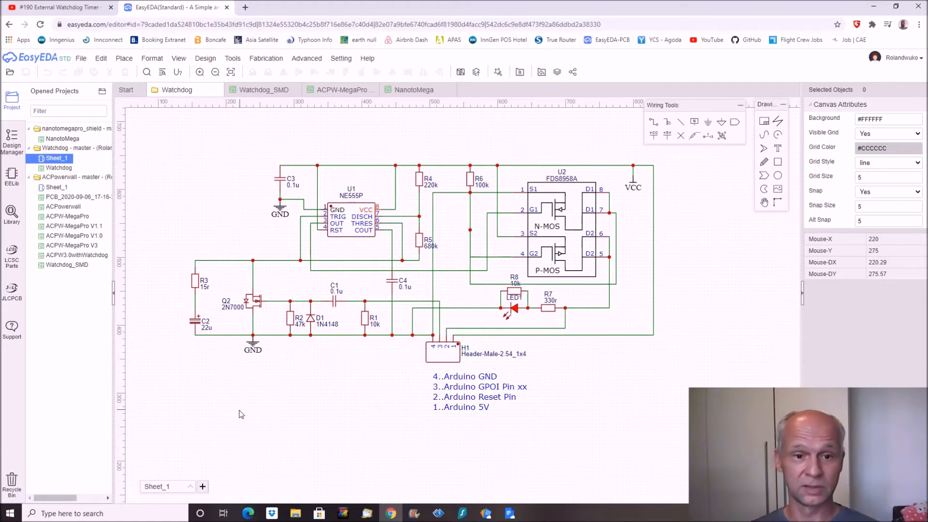
{"action": "mouse_move", "coordinate": [287, 349]}
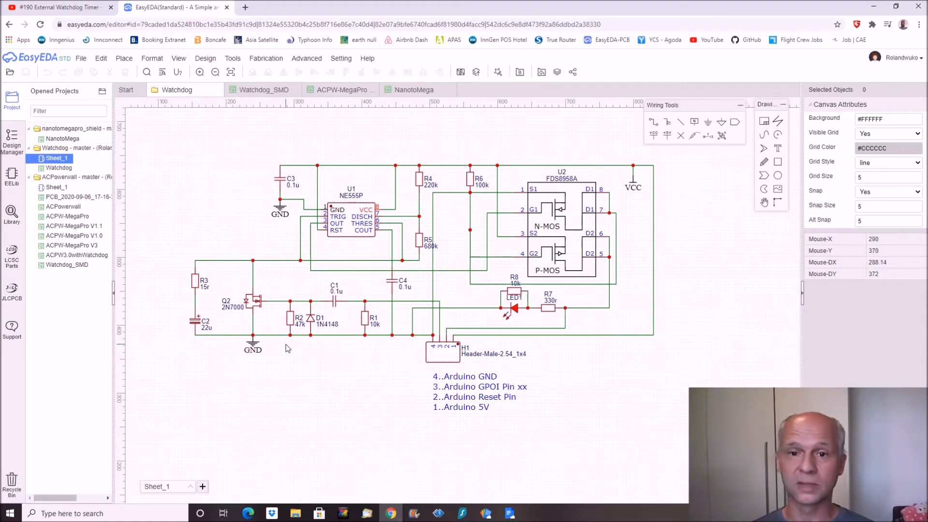
{"action": "mouse_move", "coordinate": [354, 249]}
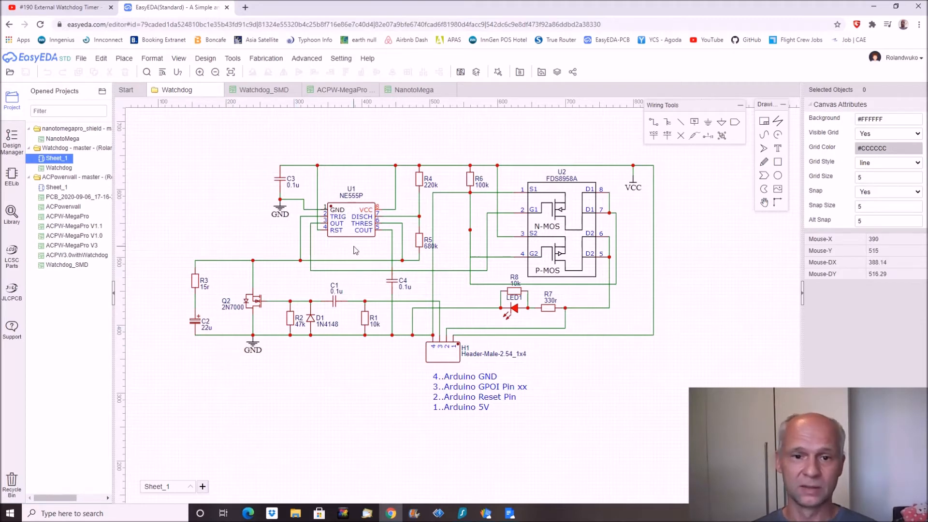
{"action": "mouse_move", "coordinate": [391, 242]}
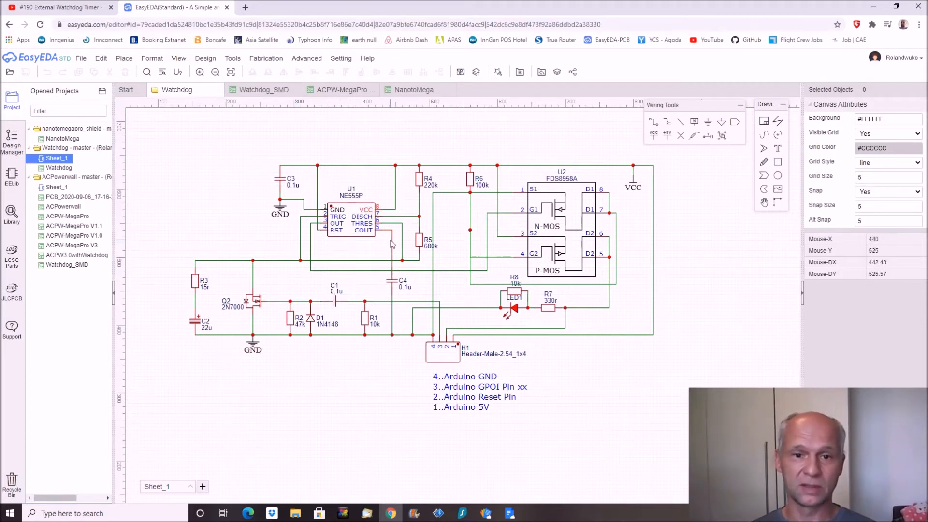
{"action": "mouse_move", "coordinate": [333, 260]}
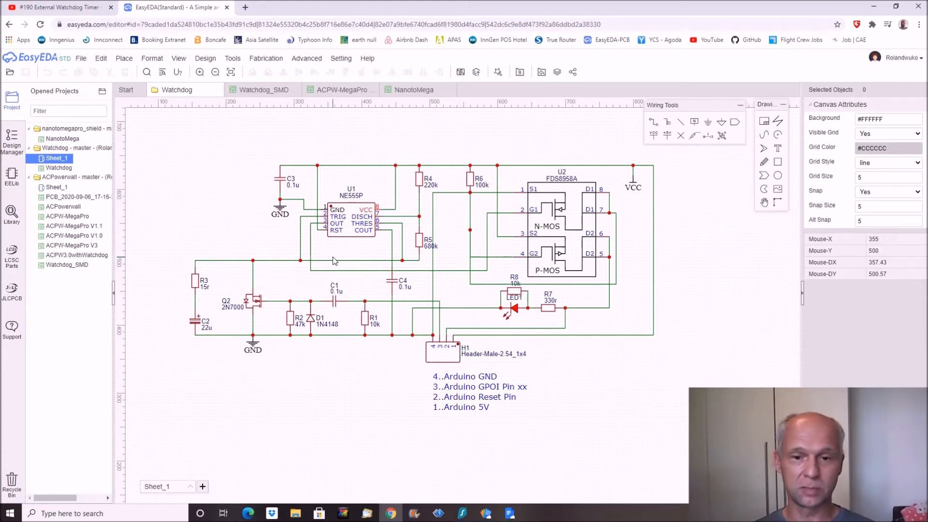
{"action": "mouse_move", "coordinate": [448, 271]}
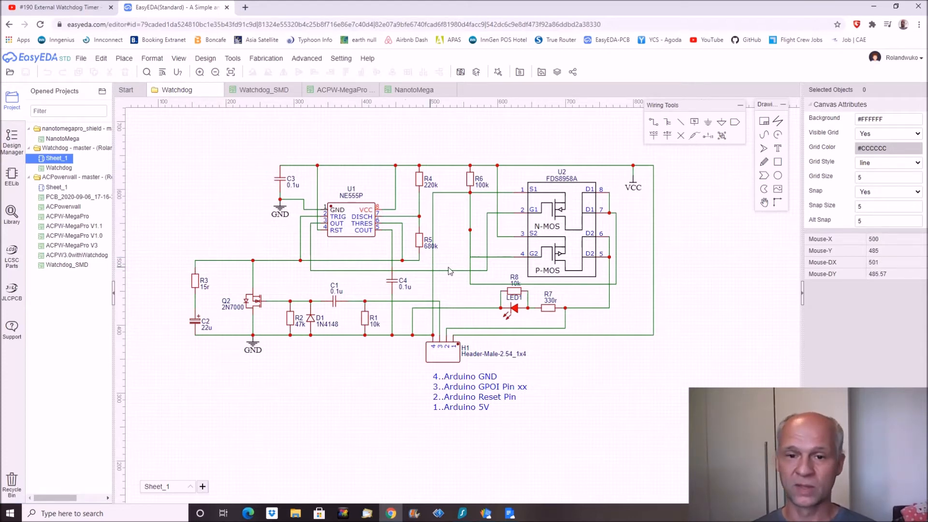
{"action": "mouse_move", "coordinate": [498, 273]}
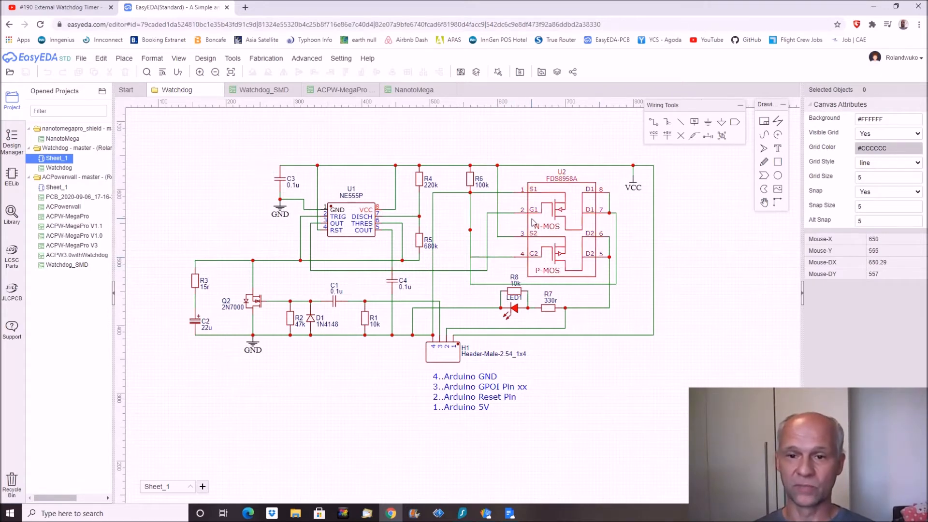
{"action": "mouse_move", "coordinate": [681, 349]}
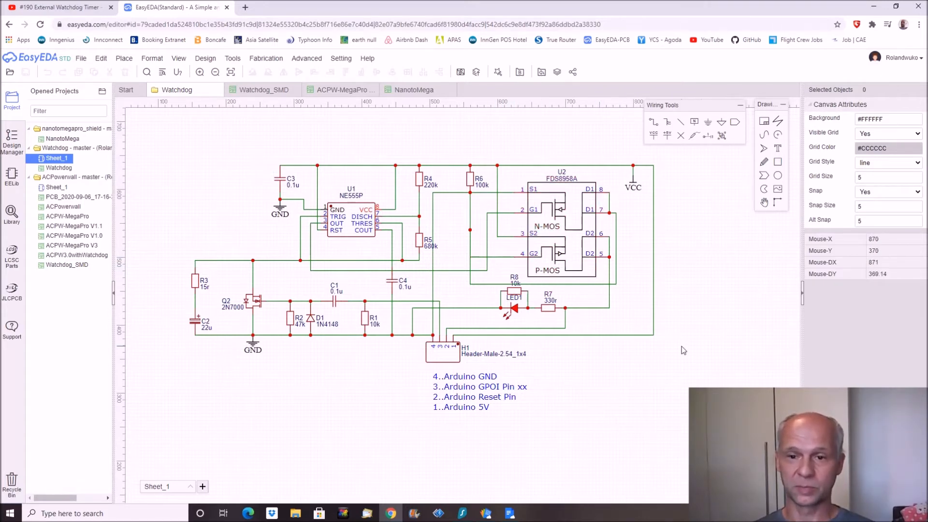
{"action": "mouse_move", "coordinate": [685, 347]}
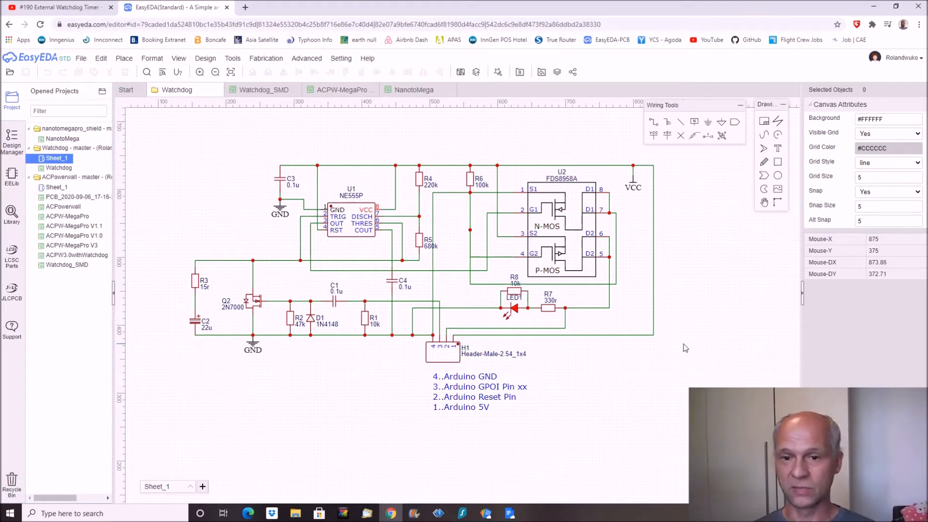
{"action": "mouse_move", "coordinate": [529, 282]}
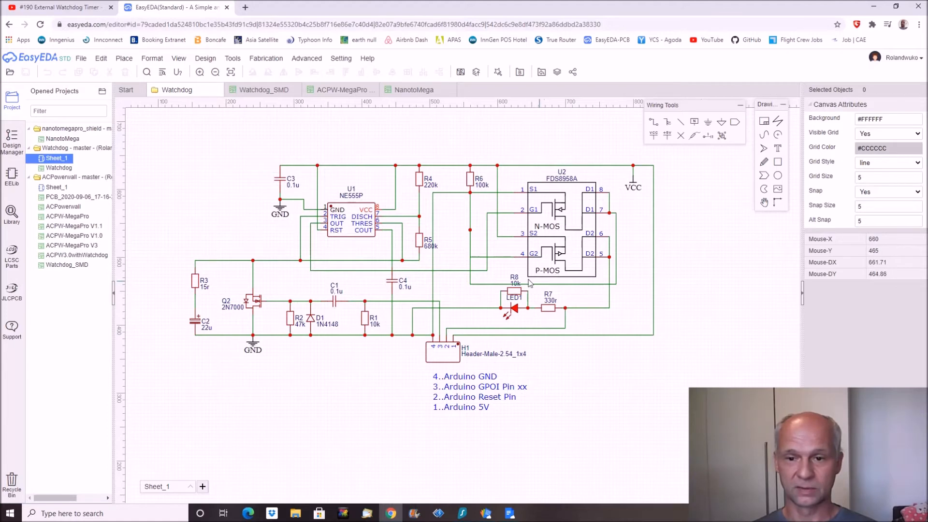
{"action": "mouse_move", "coordinate": [486, 317]}
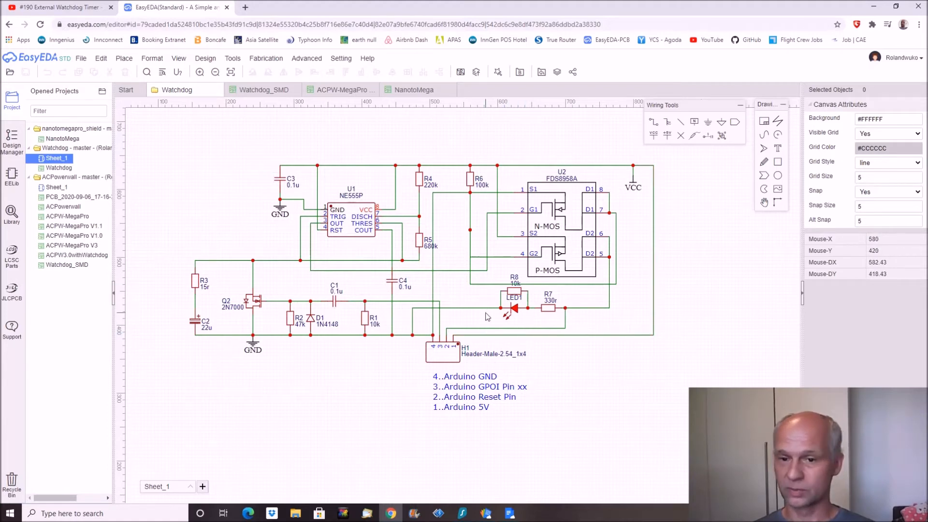
{"action": "mouse_move", "coordinate": [555, 328]}
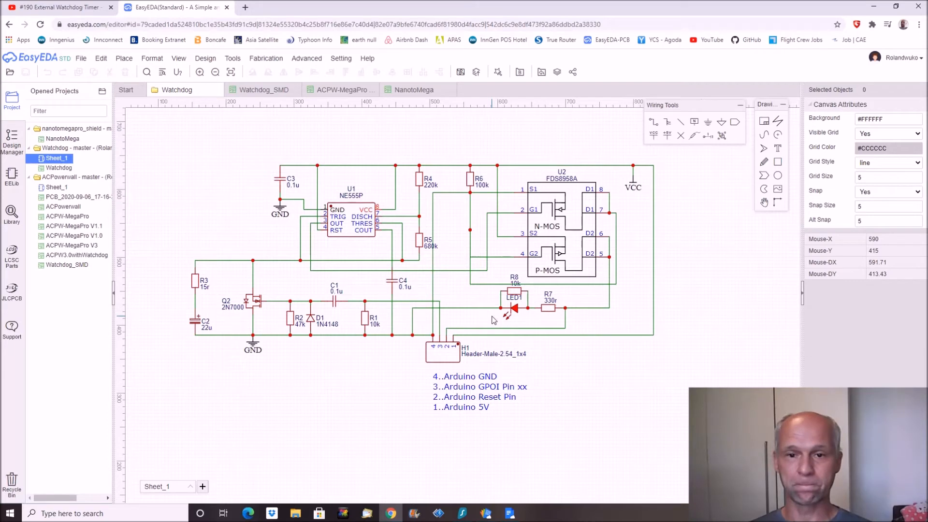
{"action": "mouse_move", "coordinate": [482, 329]}
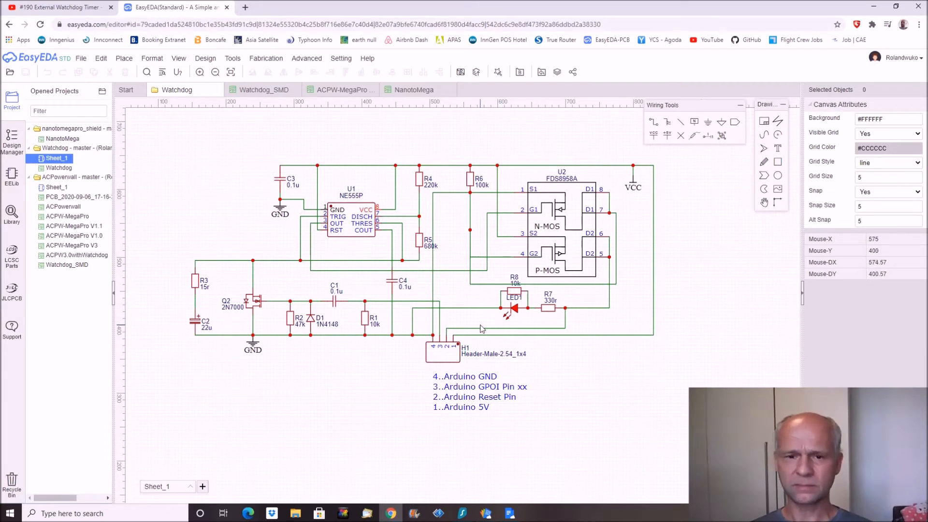
{"action": "mouse_move", "coordinate": [603, 380]}
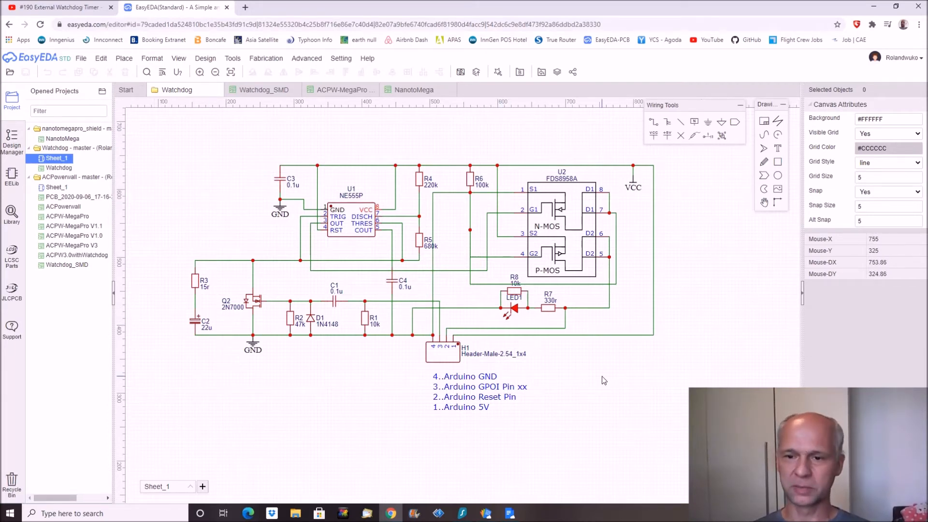
{"action": "mouse_move", "coordinate": [634, 408]}
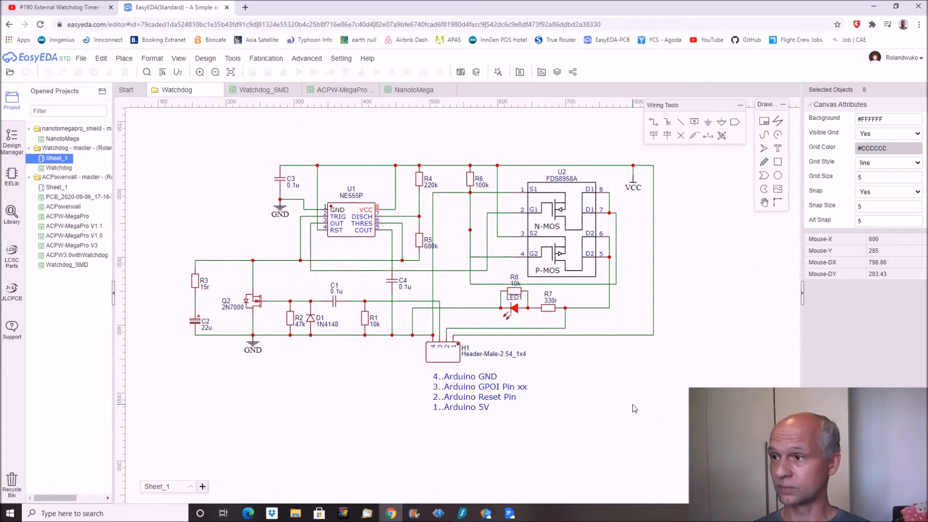
- Switch from the watchdog schematic to the Watchdog_SMD board layout
{"action": "left_click", "coordinate": [262, 89]}
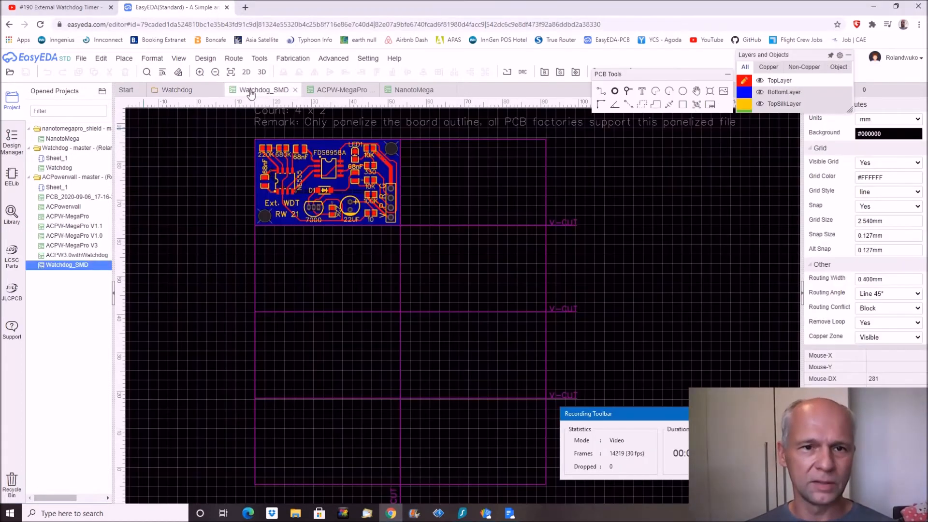
{"action": "mouse_move", "coordinate": [296, 136]}
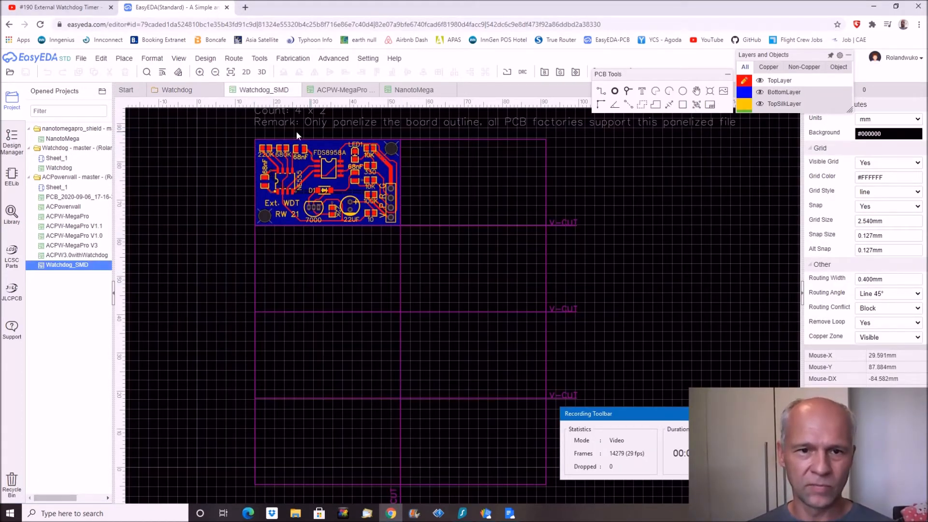
{"action": "mouse_move", "coordinate": [224, 192]}
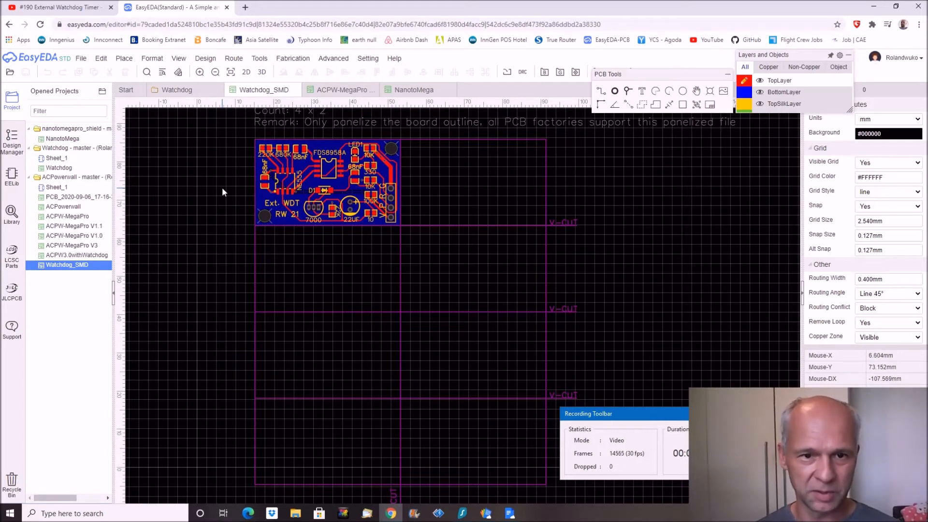
{"action": "mouse_move", "coordinate": [223, 195]}
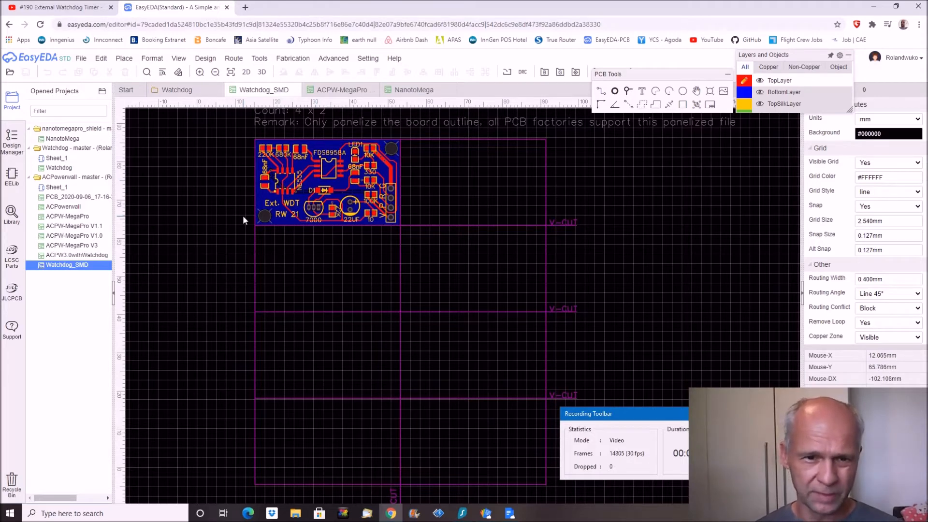
{"action": "mouse_move", "coordinate": [213, 421]}
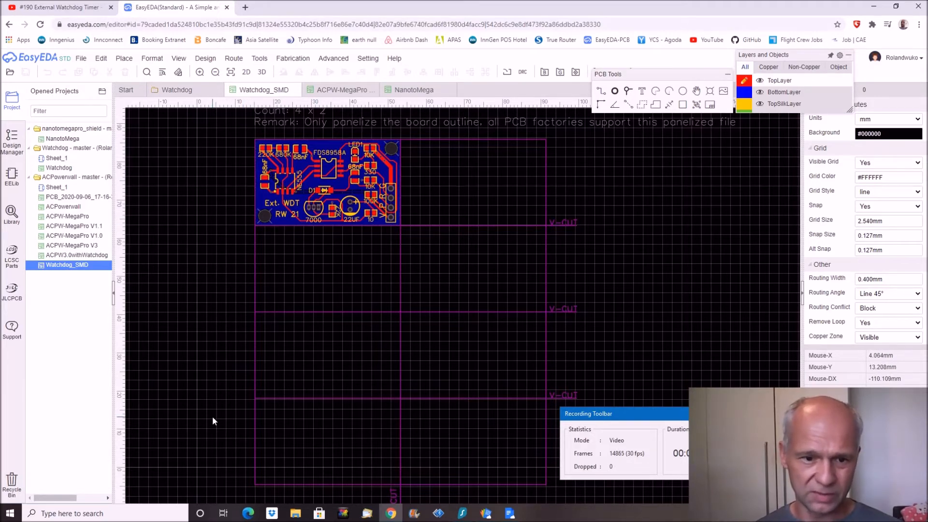
{"action": "mouse_move", "coordinate": [234, 338]}
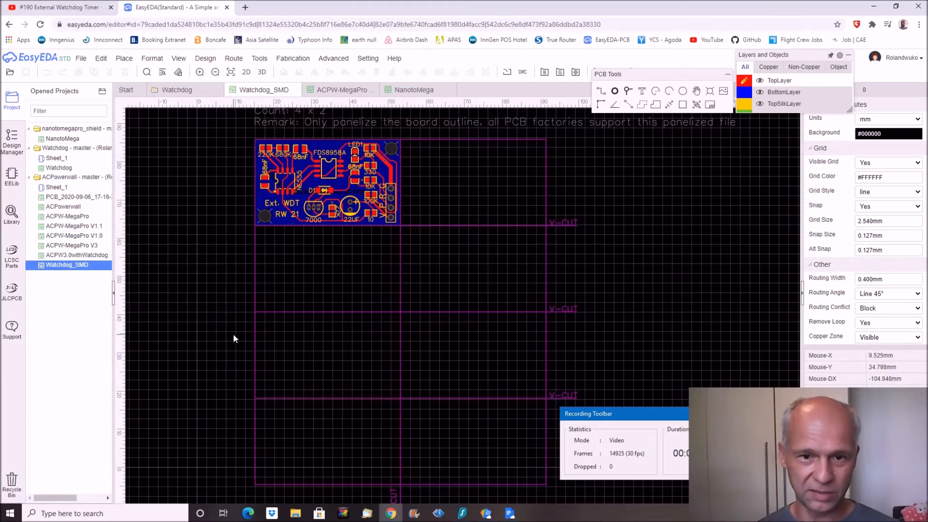
{"action": "mouse_move", "coordinate": [214, 225]}
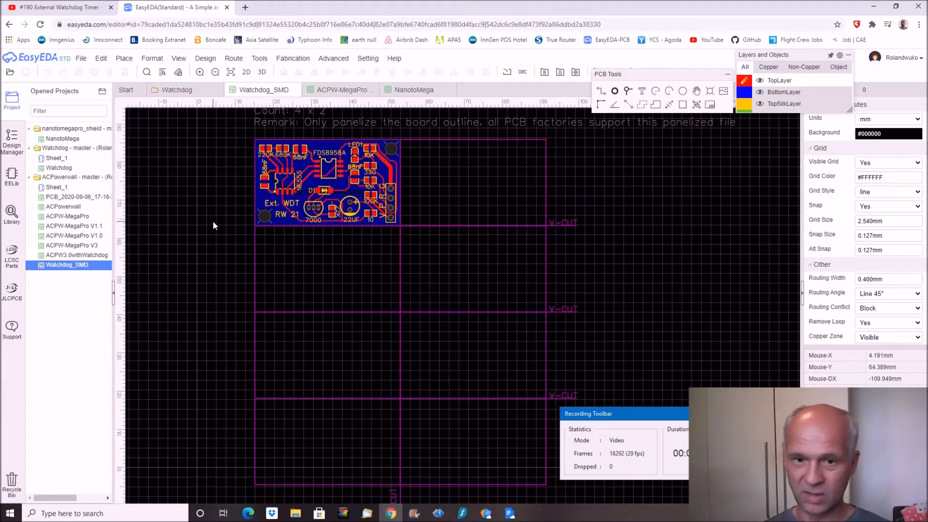
{"action": "mouse_move", "coordinate": [192, 441]}
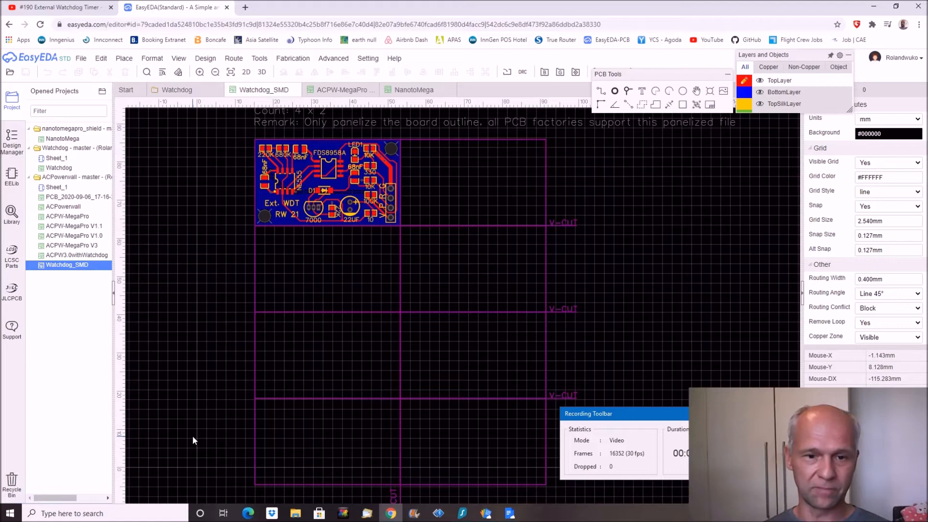
{"action": "mouse_move", "coordinate": [237, 240]}
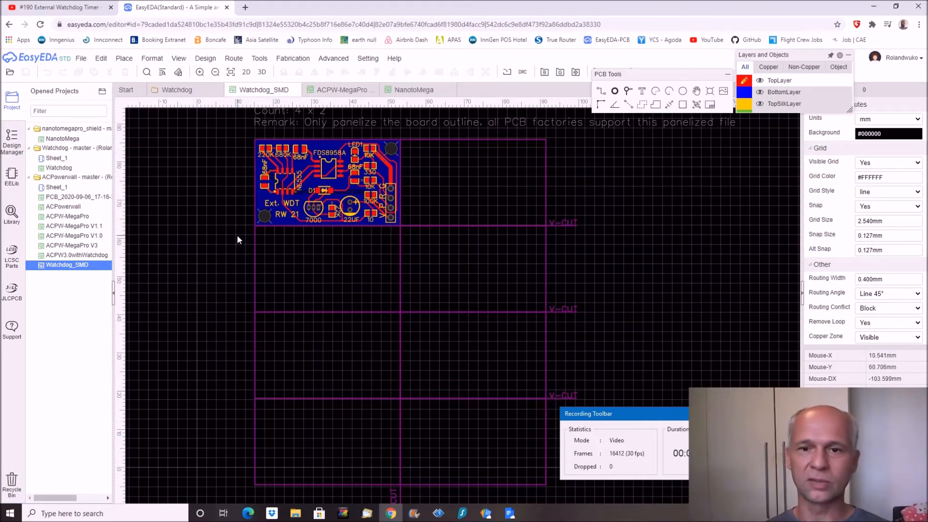
{"action": "mouse_move", "coordinate": [241, 220]}
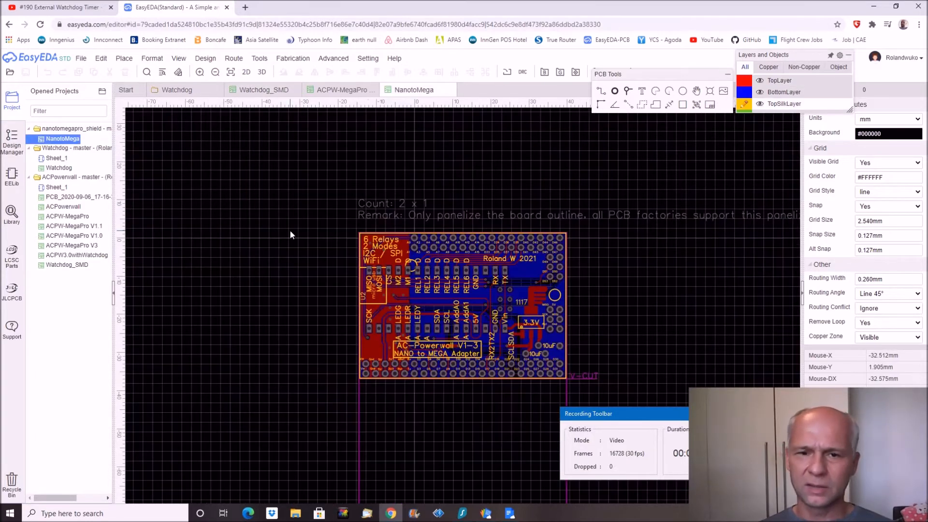
{"action": "mouse_move", "coordinate": [336, 170]}
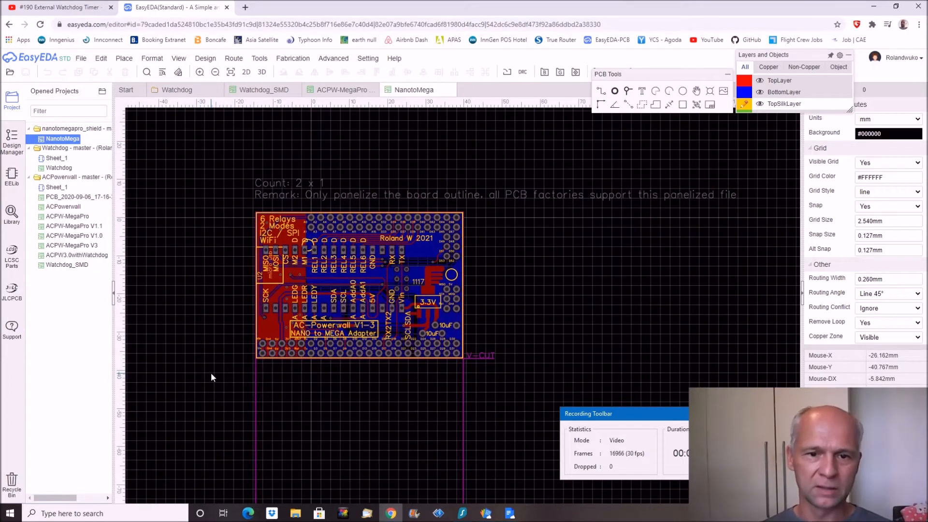
{"action": "mouse_move", "coordinate": [296, 354]}
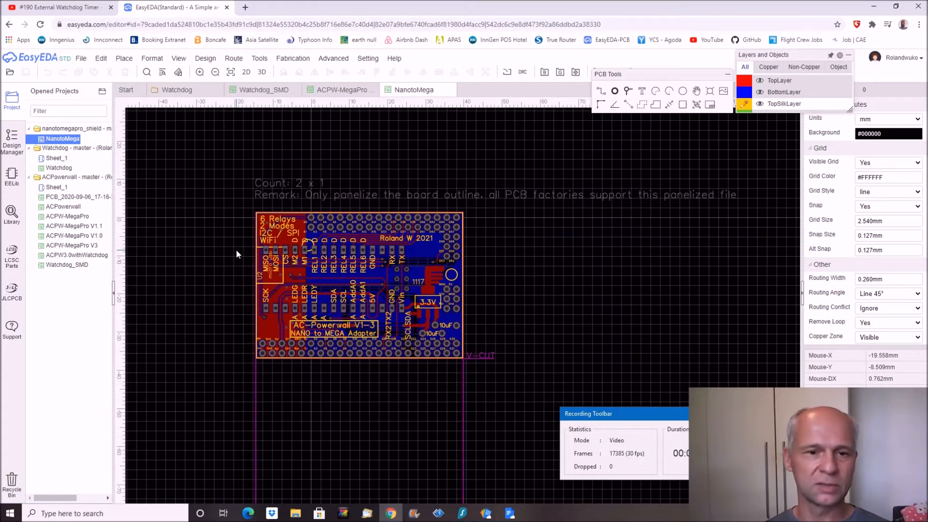
{"action": "mouse_move", "coordinate": [232, 262]}
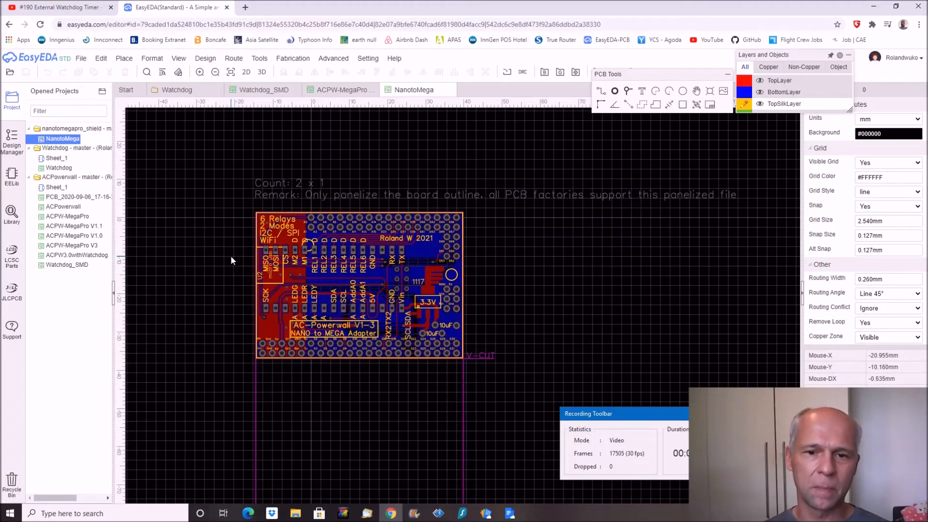
{"action": "mouse_move", "coordinate": [323, 253]}
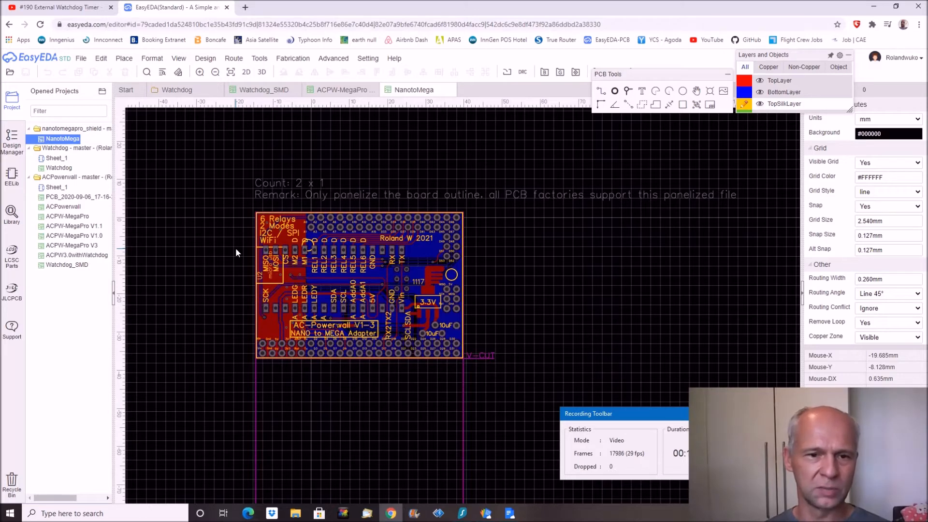
{"action": "mouse_move", "coordinate": [254, 231]}
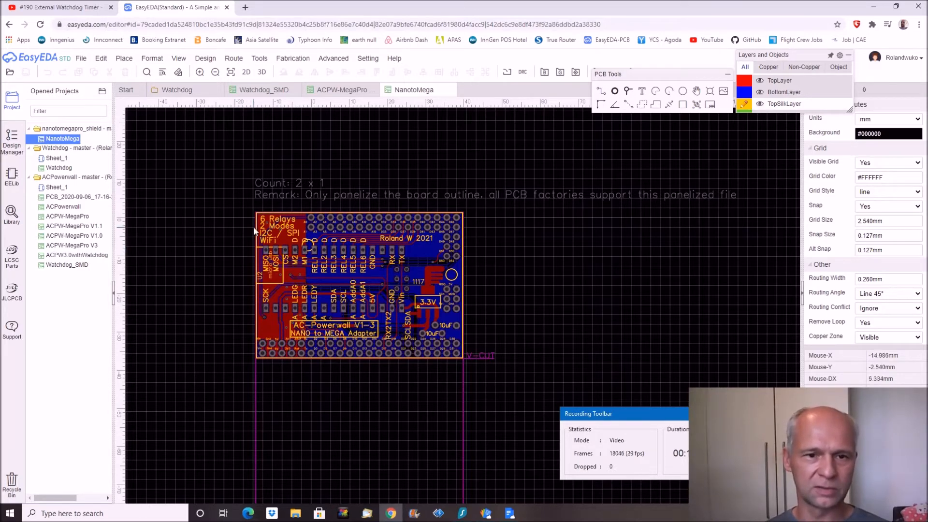
{"action": "mouse_move", "coordinate": [243, 257]}
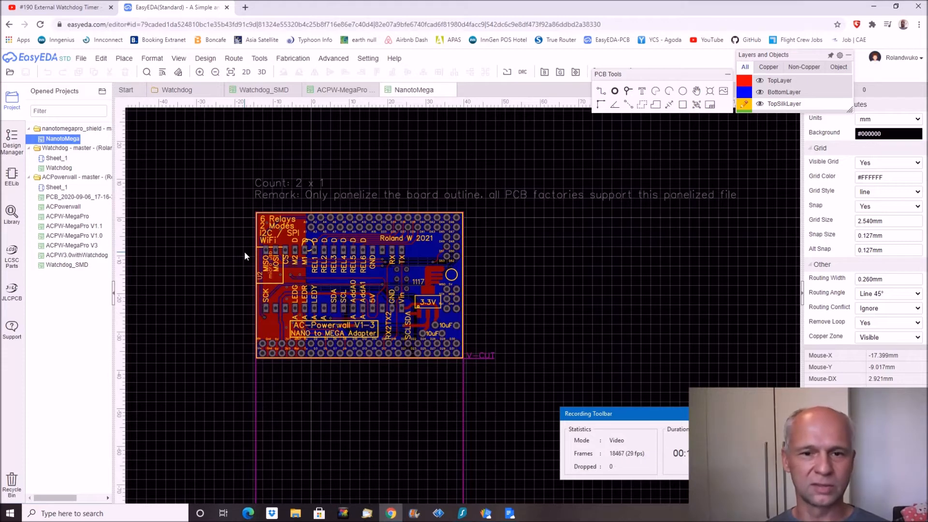
{"action": "mouse_move", "coordinate": [237, 259]}
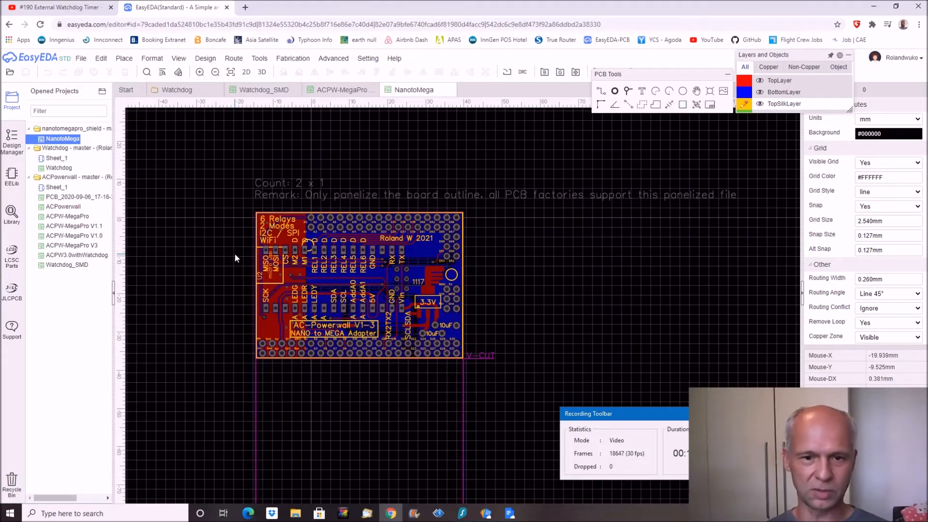
{"action": "left_click", "coordinate": [534, 513]}
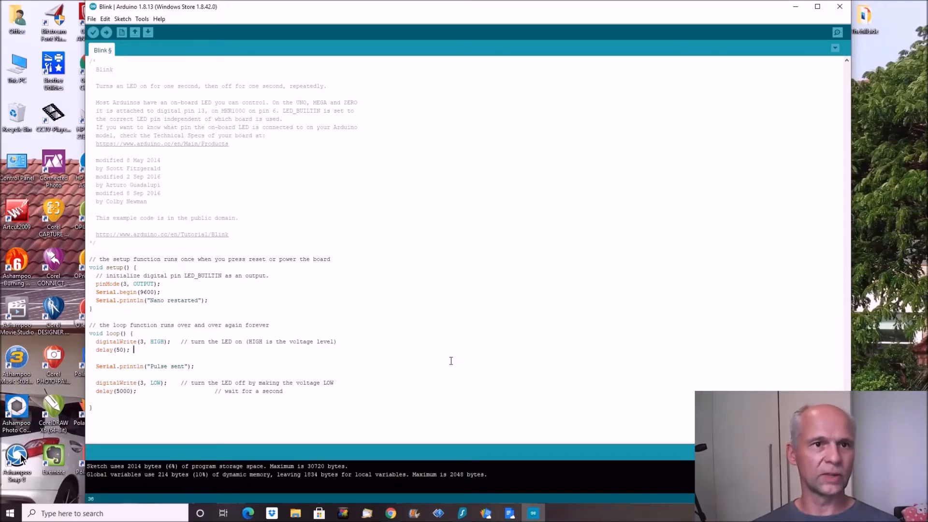
{"action": "mouse_move", "coordinate": [269, 188]}
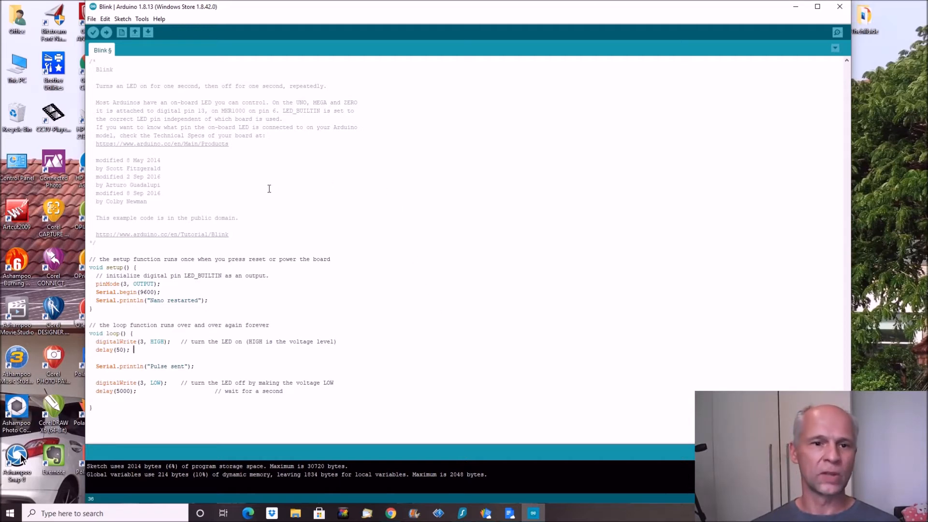
{"action": "mouse_move", "coordinate": [245, 242]}
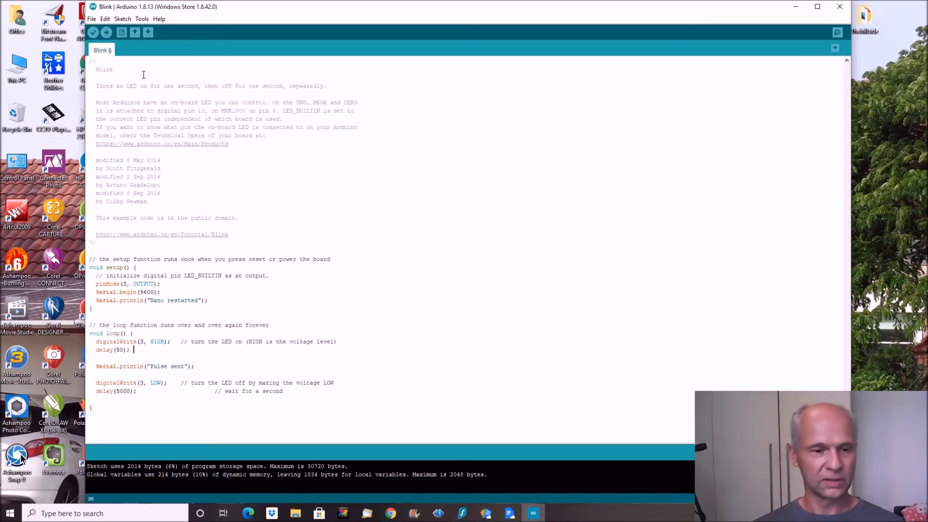
{"action": "mouse_move", "coordinate": [129, 289]}
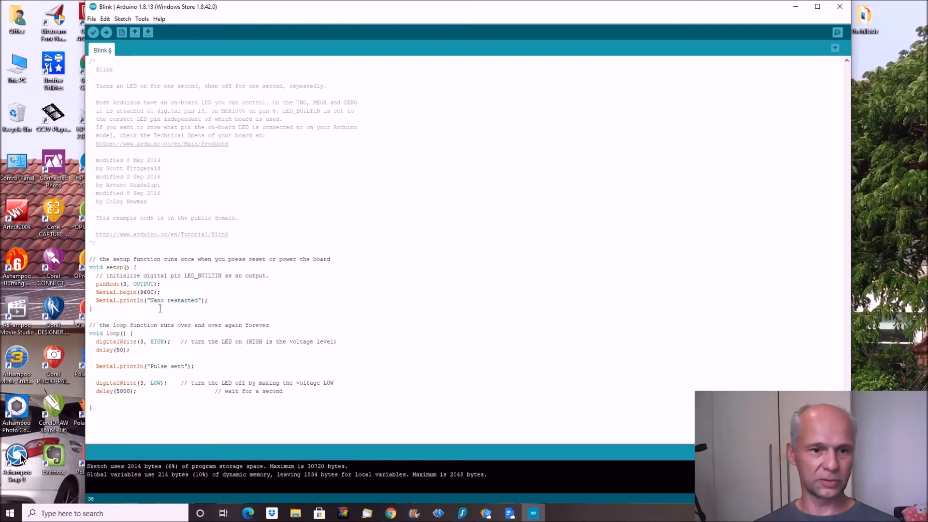
{"action": "mouse_move", "coordinate": [318, 279]}
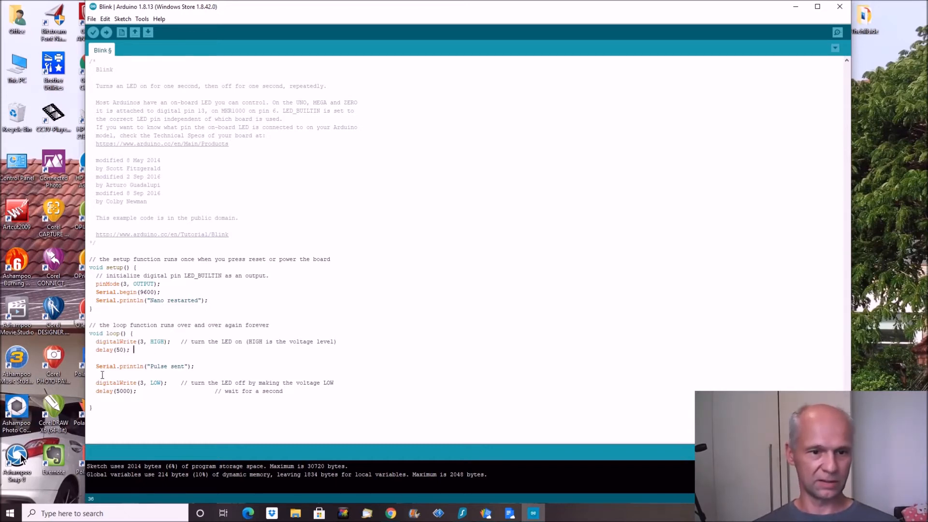
{"action": "mouse_move", "coordinate": [212, 371]}
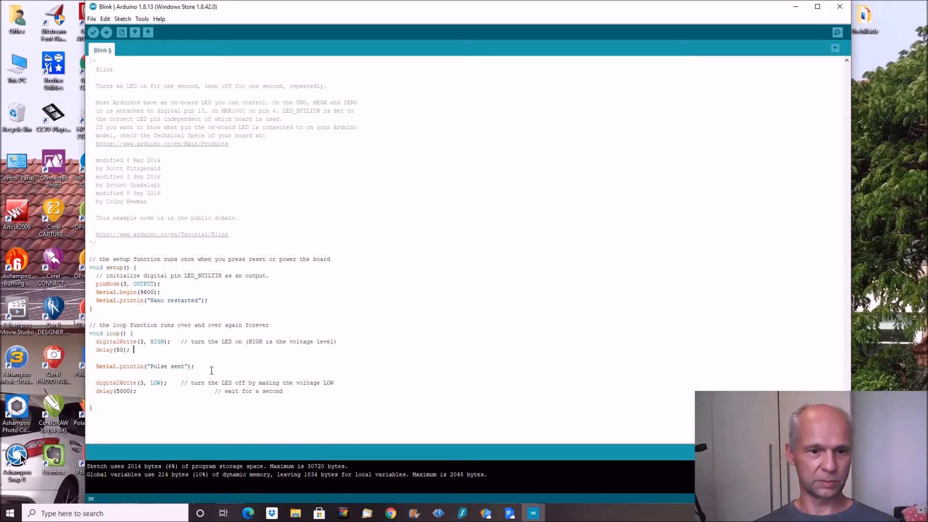
{"action": "mouse_move", "coordinate": [144, 392]}
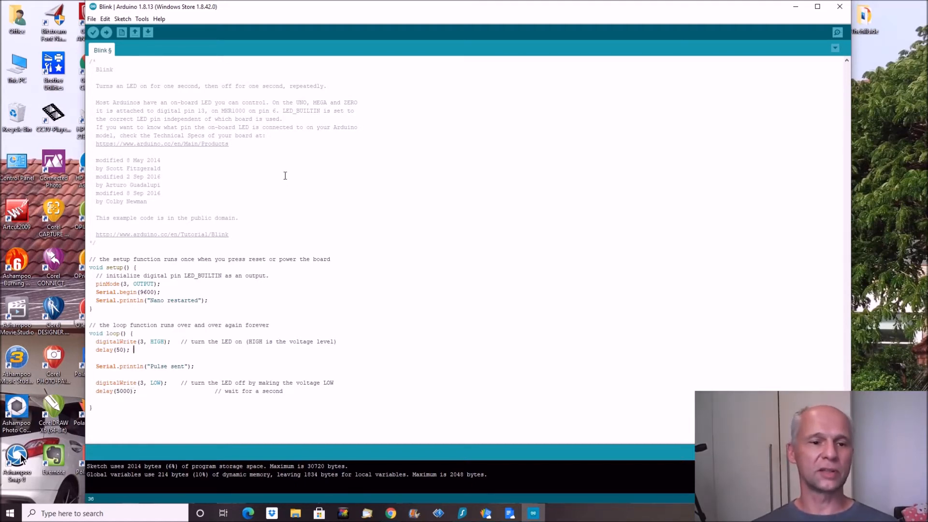
{"action": "mouse_move", "coordinate": [288, 195]}
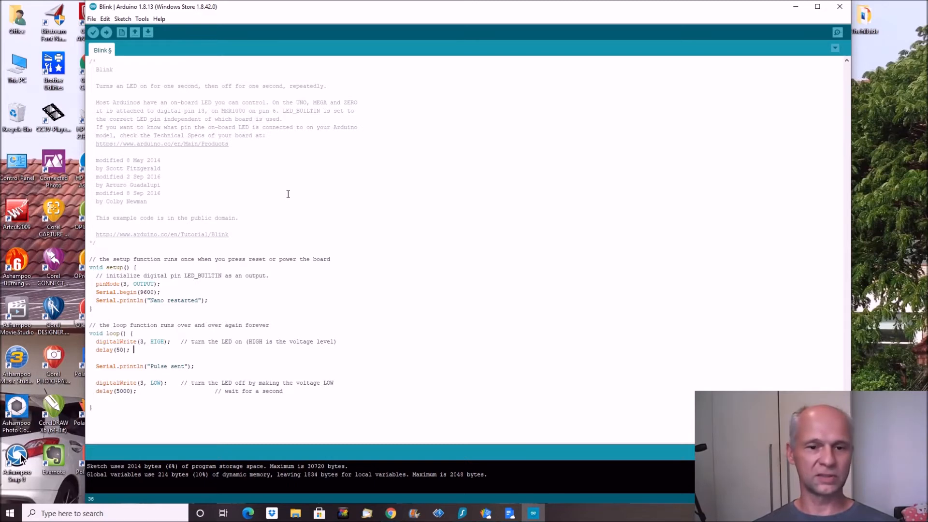
{"action": "mouse_move", "coordinate": [313, 228]}
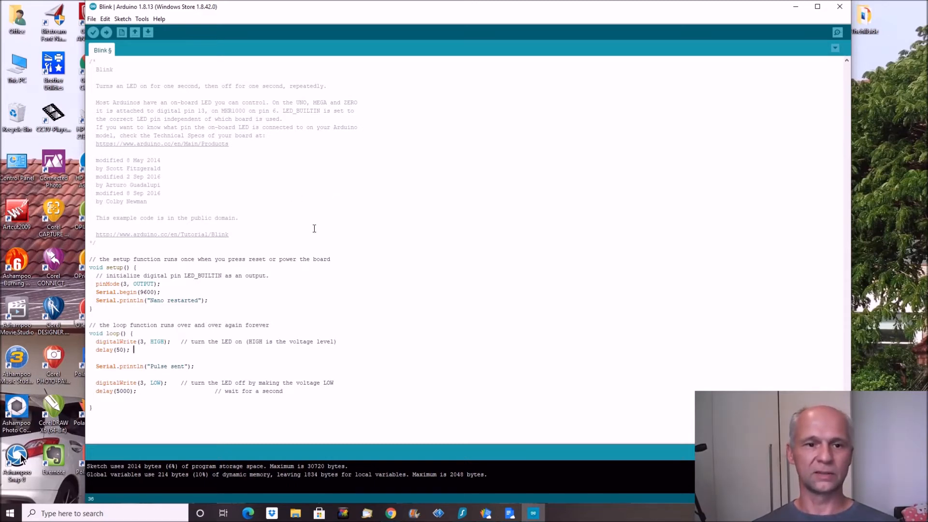
{"action": "mouse_move", "coordinate": [272, 226]}
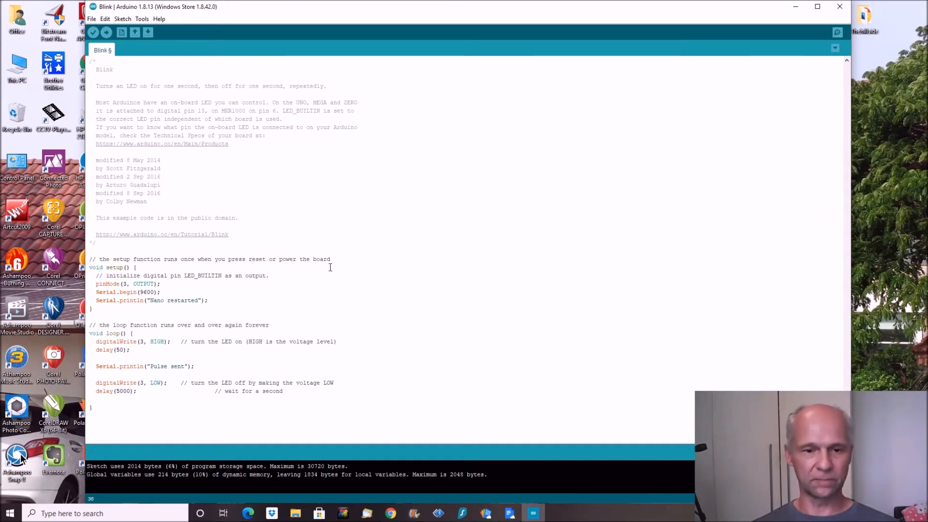
{"action": "mouse_move", "coordinate": [487, 83]}
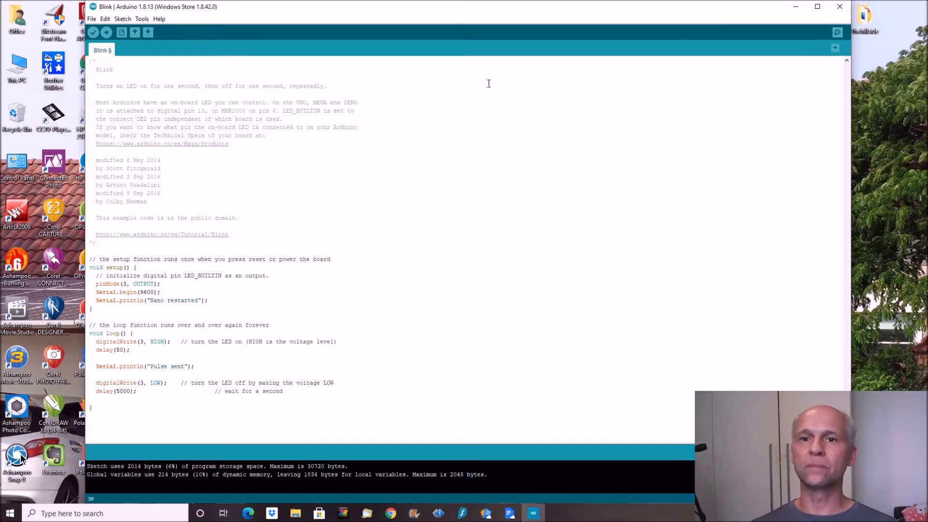
{"action": "mouse_move", "coordinate": [797, 22]}
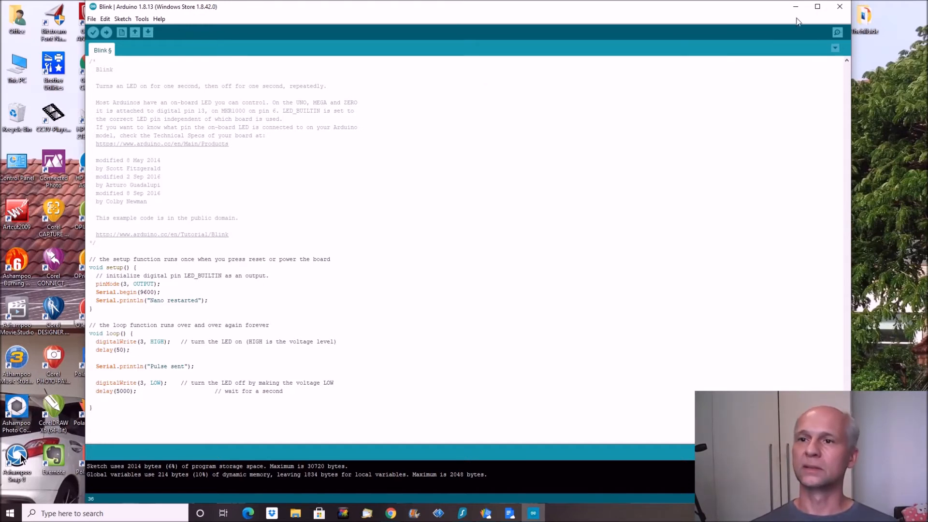
{"action": "mouse_move", "coordinate": [837, 32]}
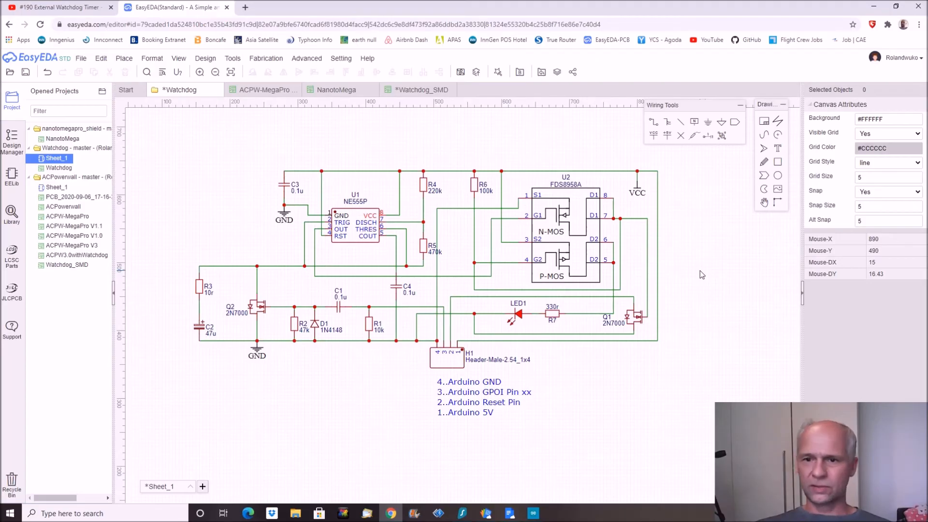
{"action": "mouse_move", "coordinate": [204, 378]}
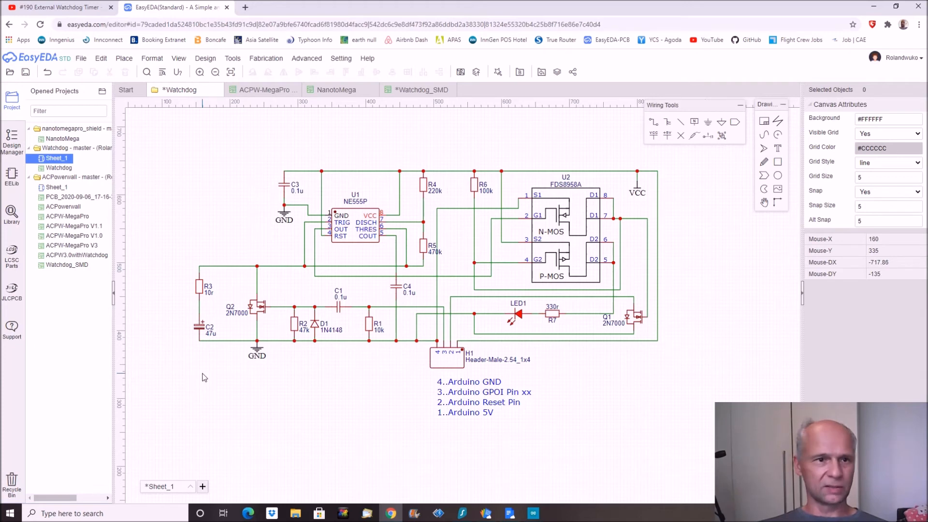
{"action": "mouse_move", "coordinate": [263, 393]}
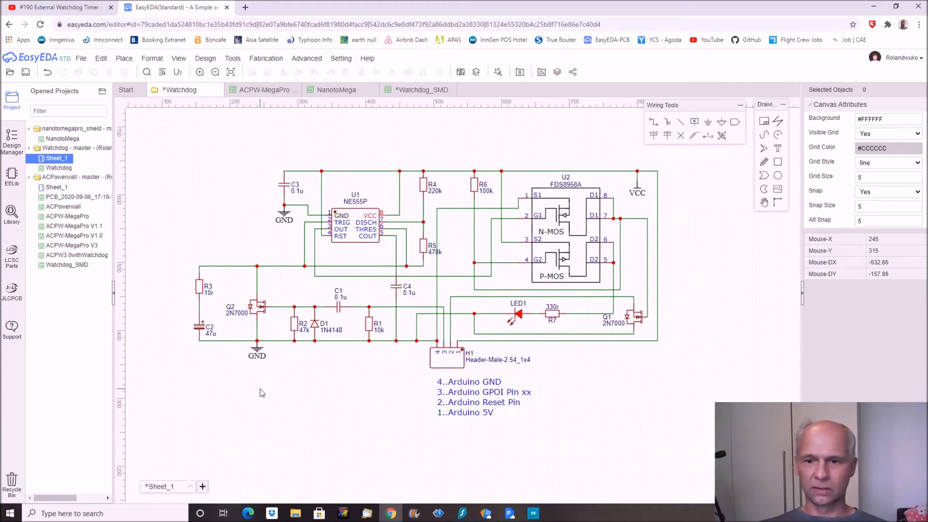
{"action": "mouse_move", "coordinate": [616, 257]}
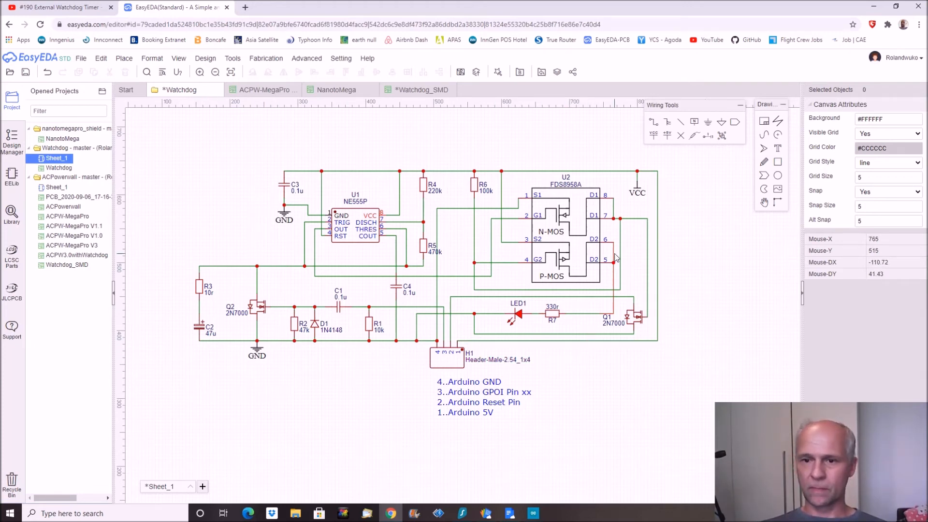
{"action": "mouse_move", "coordinate": [547, 324]}
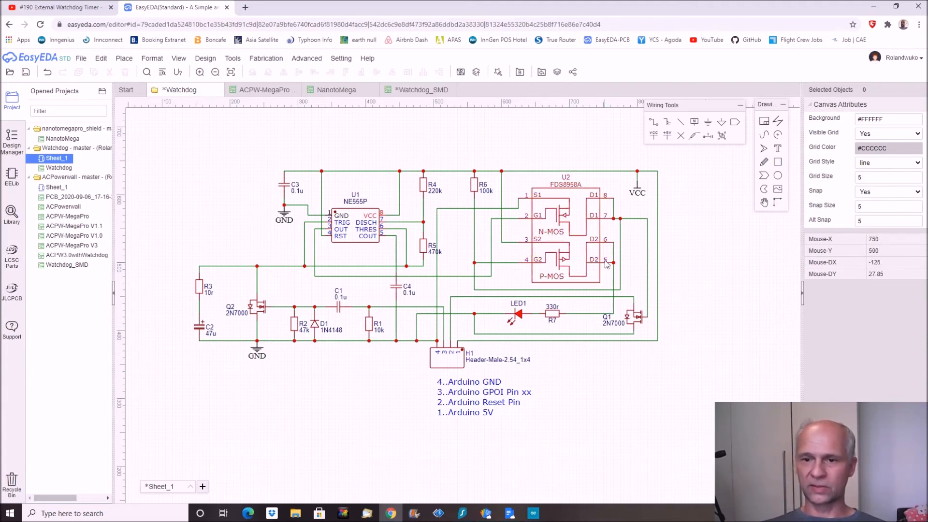
{"action": "mouse_move", "coordinate": [544, 271]}
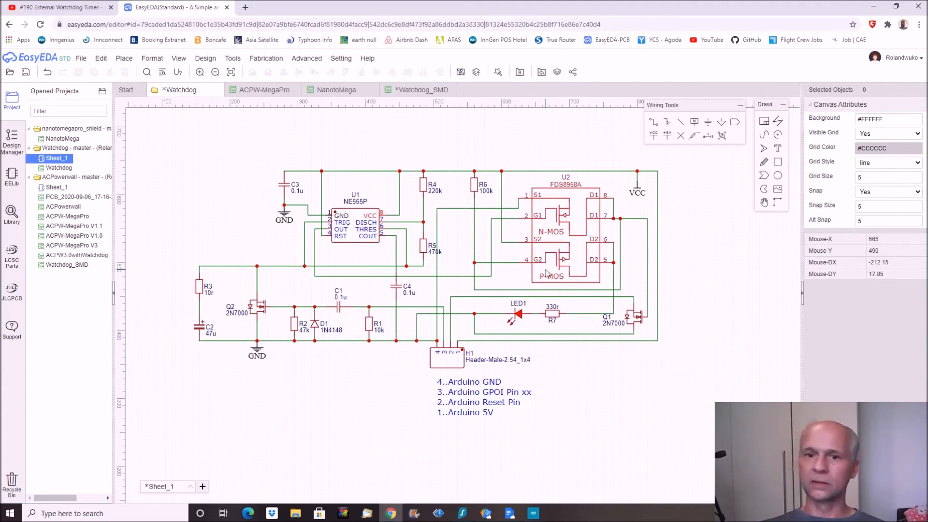
{"action": "mouse_move", "coordinate": [553, 265]}
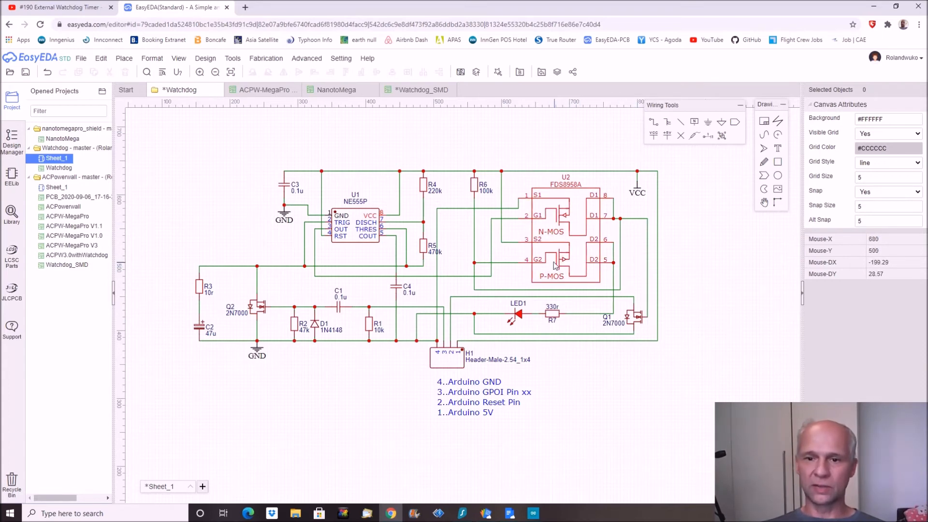
{"action": "mouse_move", "coordinate": [515, 317]}
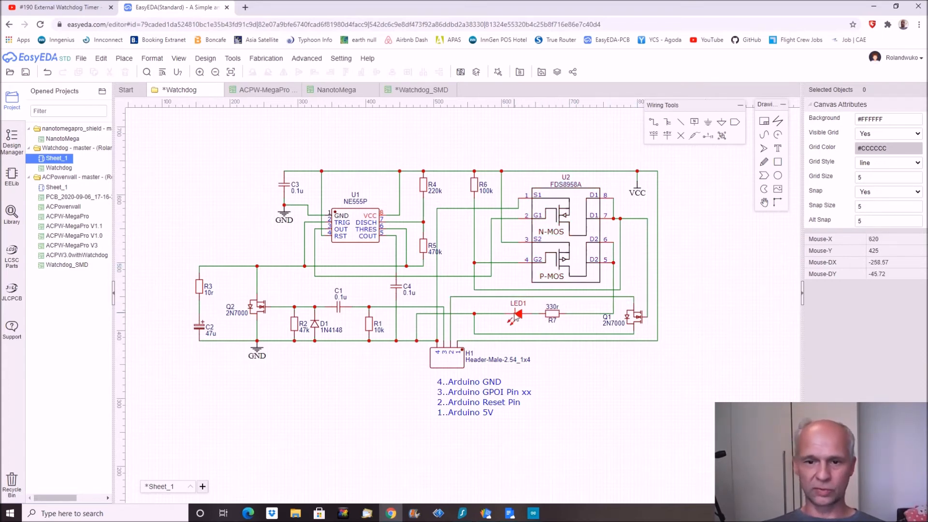
{"action": "mouse_move", "coordinate": [421, 329]}
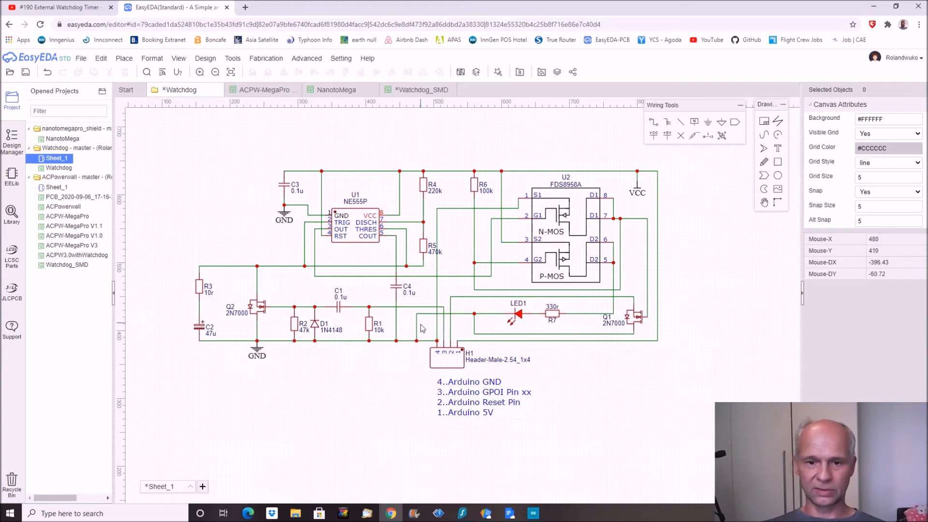
{"action": "mouse_move", "coordinate": [618, 288]}
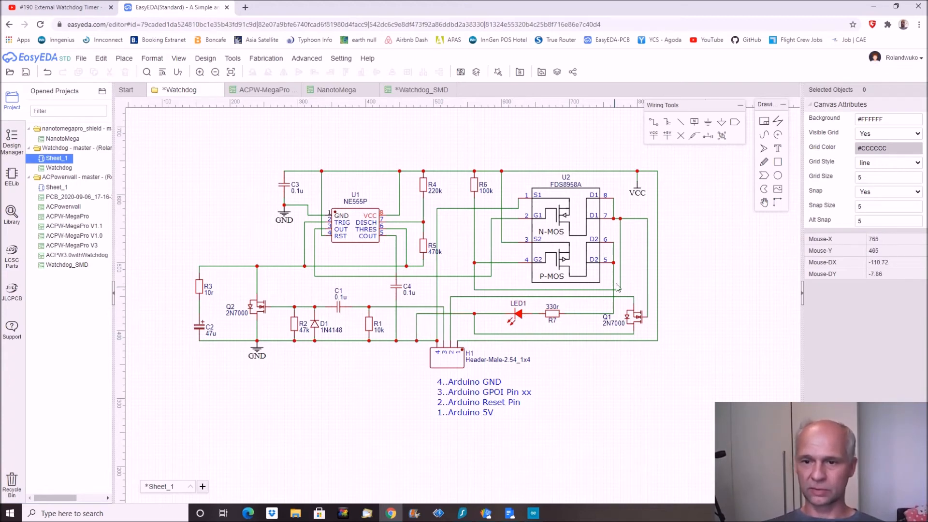
{"action": "mouse_move", "coordinate": [625, 231]}
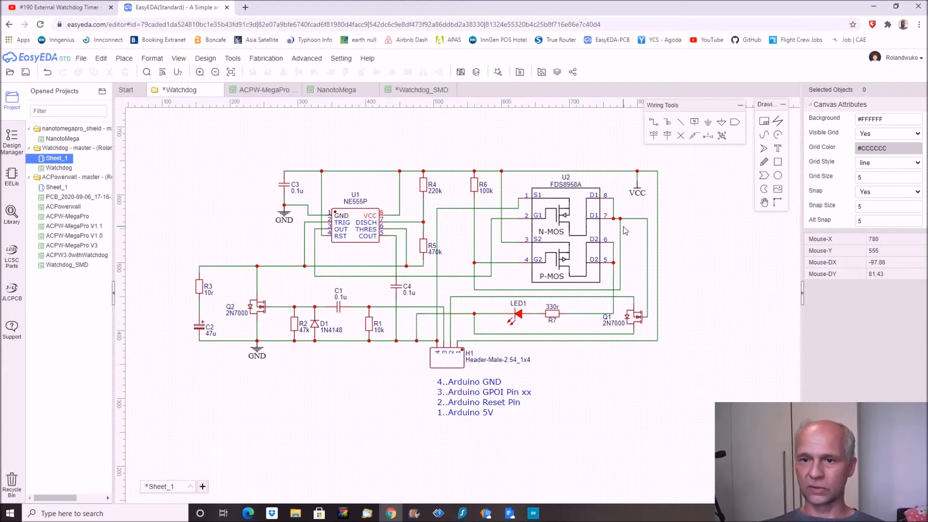
{"action": "mouse_move", "coordinate": [615, 226]}
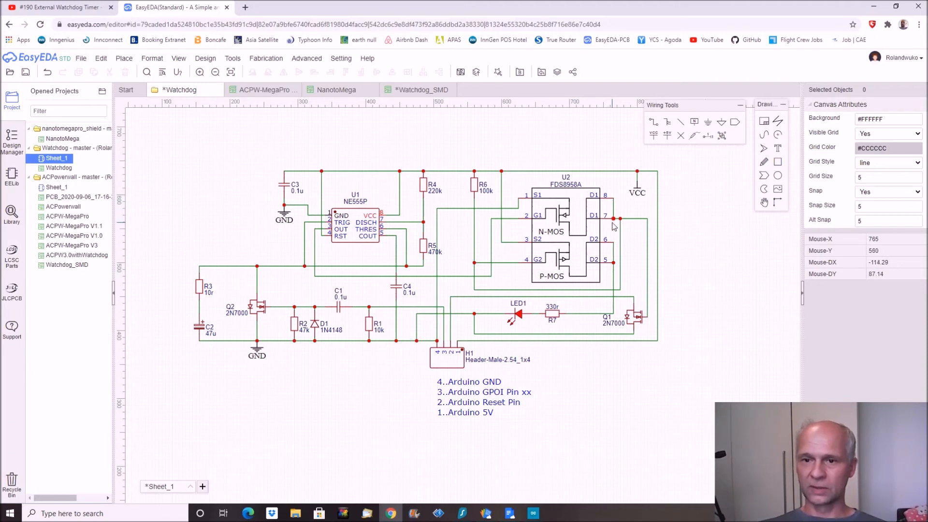
{"action": "mouse_move", "coordinate": [620, 329]}
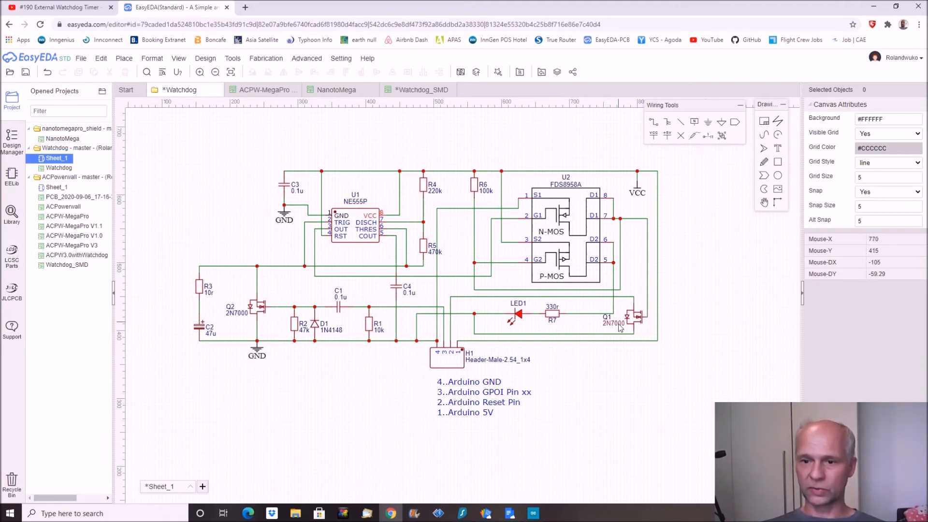
{"action": "mouse_move", "coordinate": [619, 326]}
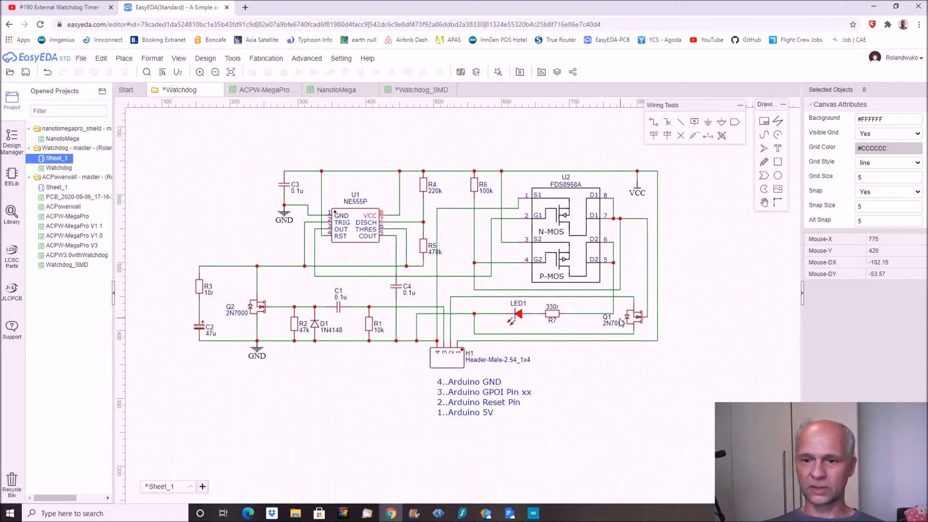
{"action": "mouse_move", "coordinate": [445, 360]}
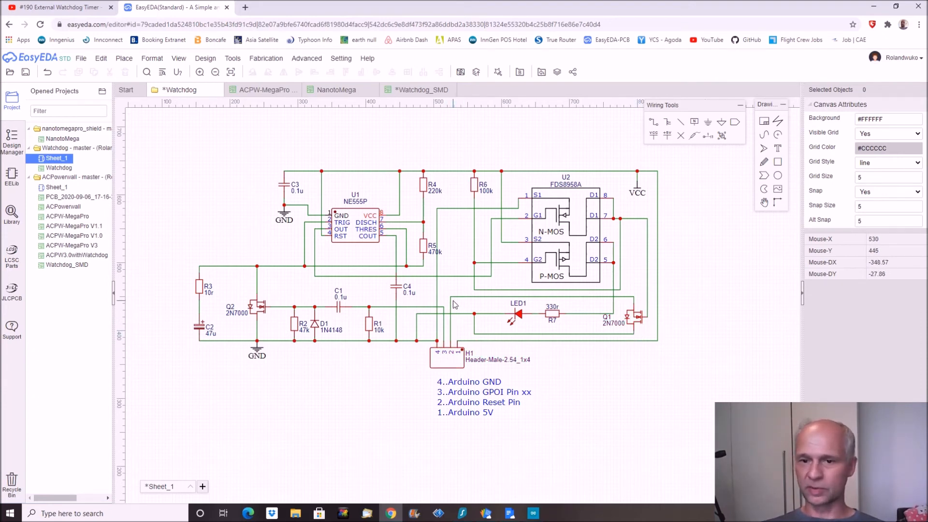
{"action": "mouse_move", "coordinate": [392, 320]}
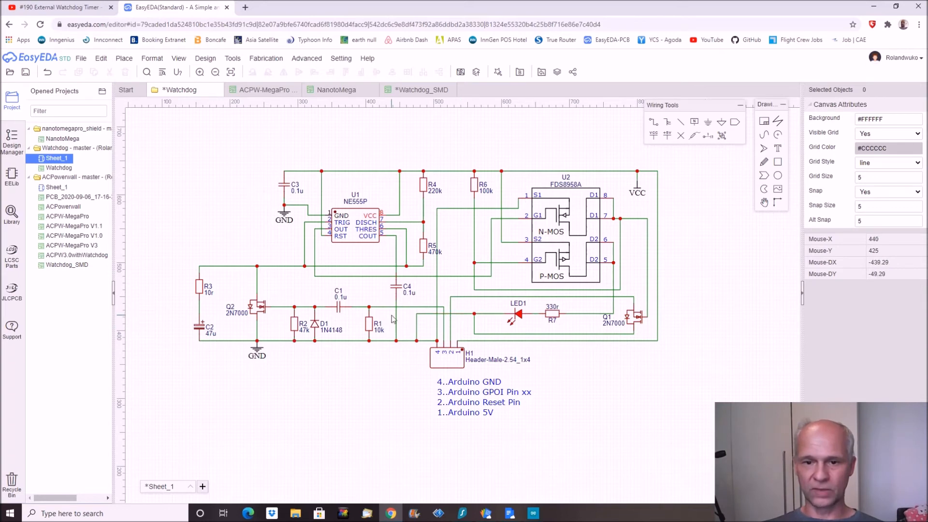
{"action": "mouse_move", "coordinate": [749, 390]}
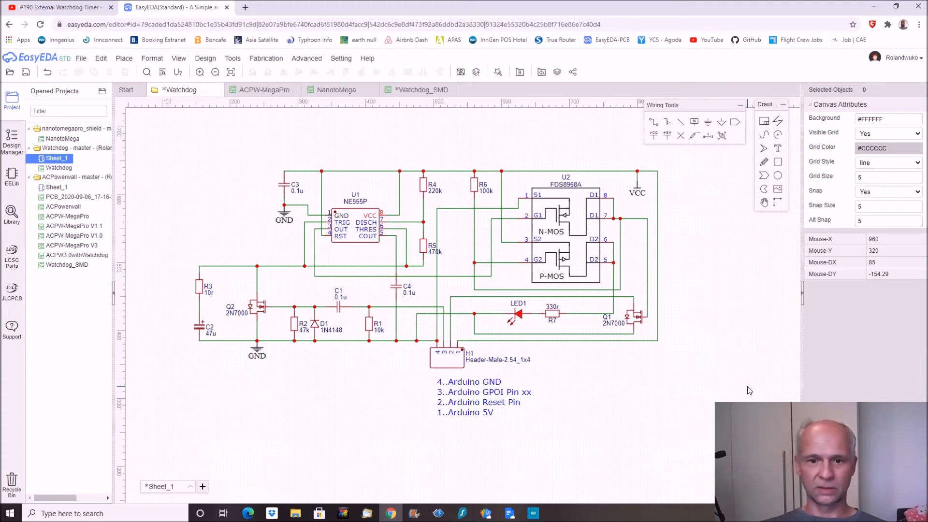
{"action": "mouse_move", "coordinate": [736, 346]}
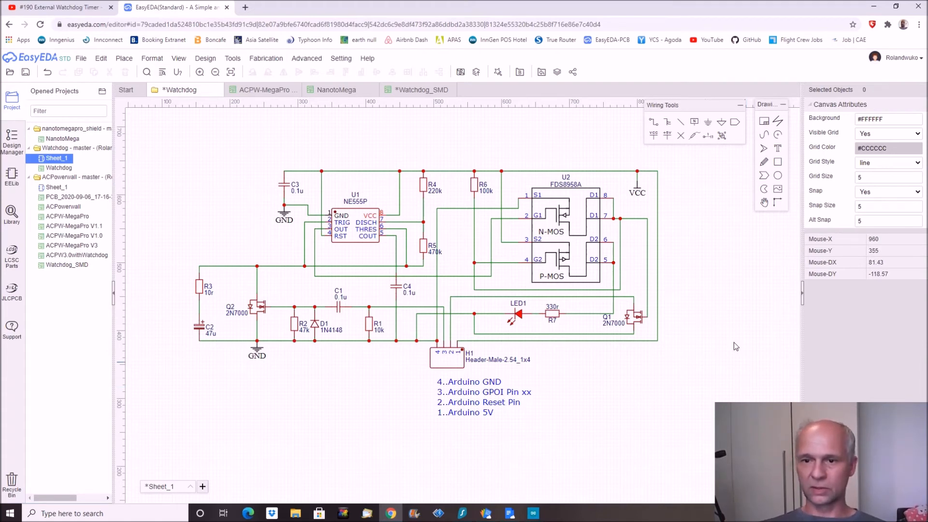
{"action": "mouse_move", "coordinate": [688, 307]}
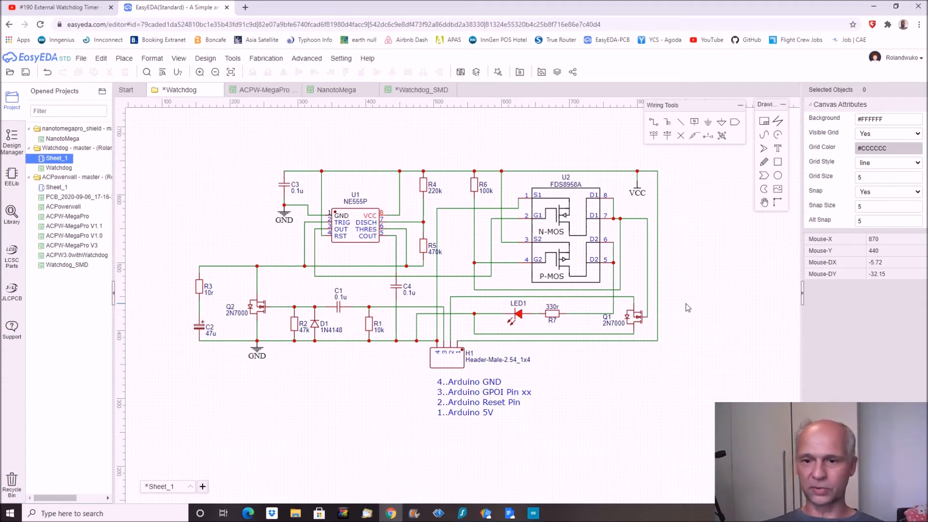
{"action": "mouse_move", "coordinate": [686, 321]}
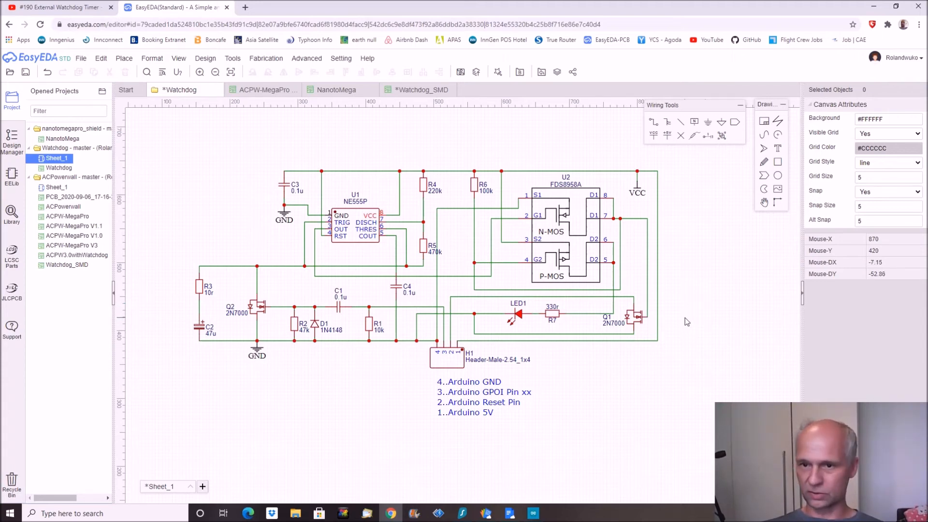
{"action": "mouse_move", "coordinate": [681, 288]}
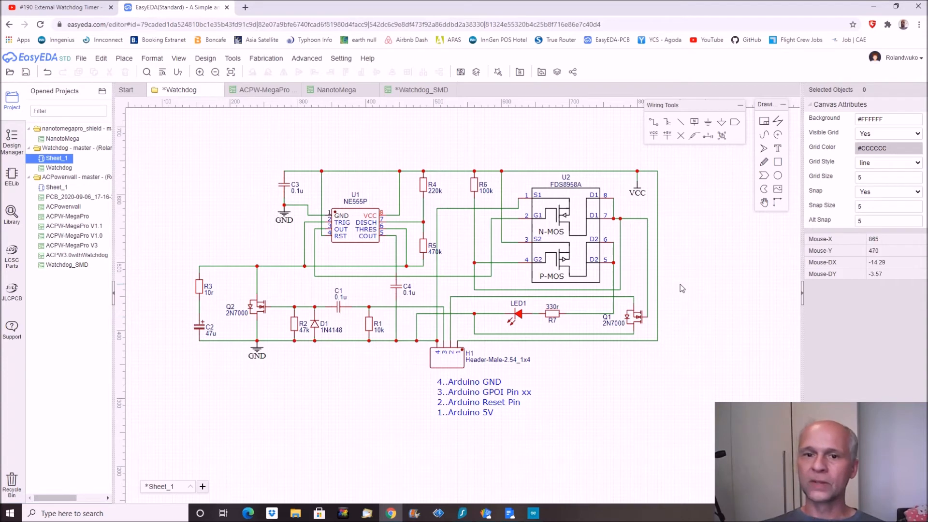
{"action": "mouse_move", "coordinate": [685, 274]}
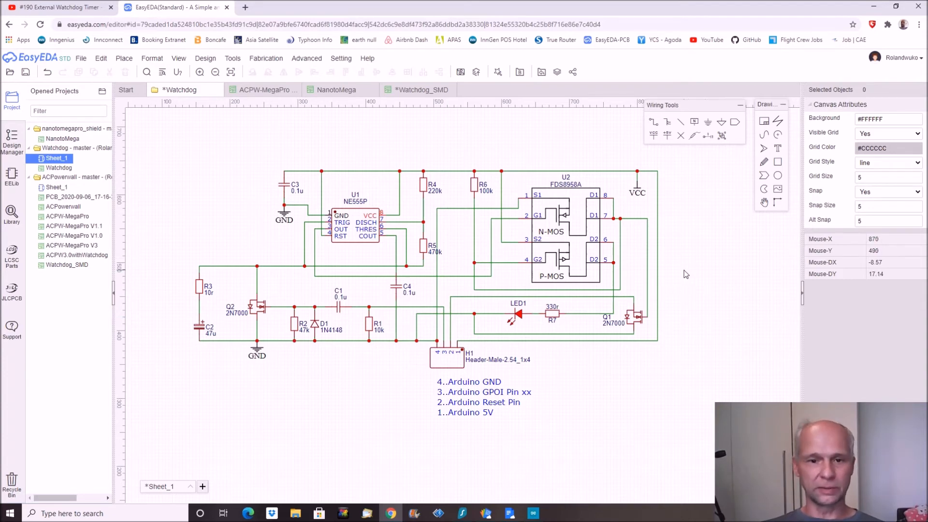
{"action": "mouse_move", "coordinate": [235, 360]}
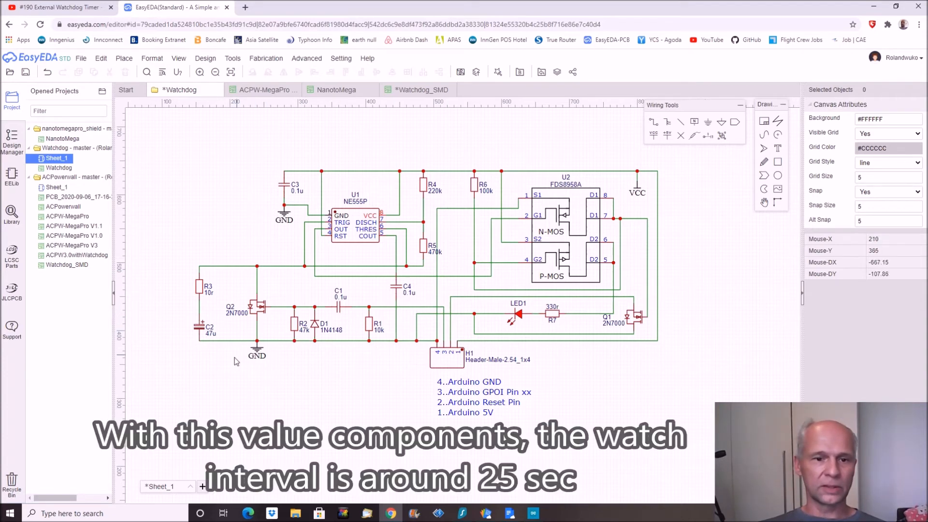
{"action": "mouse_move", "coordinate": [296, 351]}
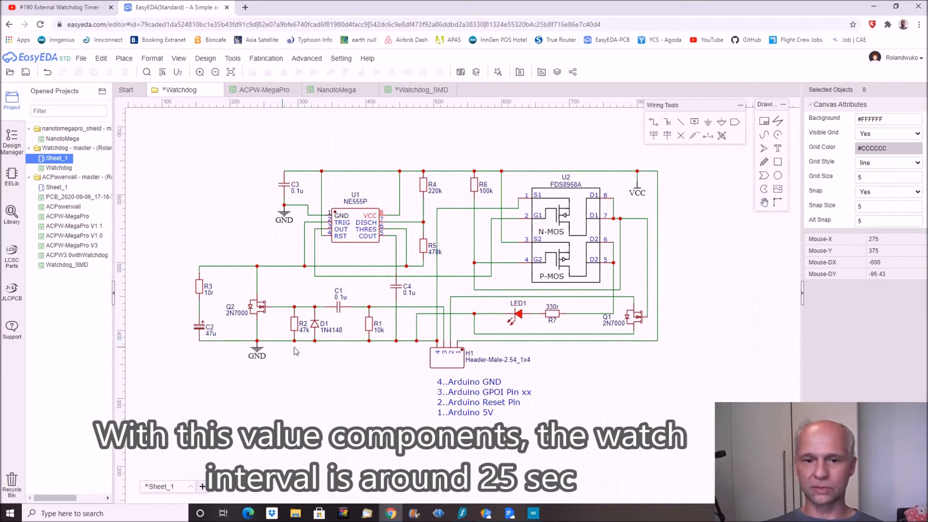
{"action": "mouse_move", "coordinate": [265, 350]}
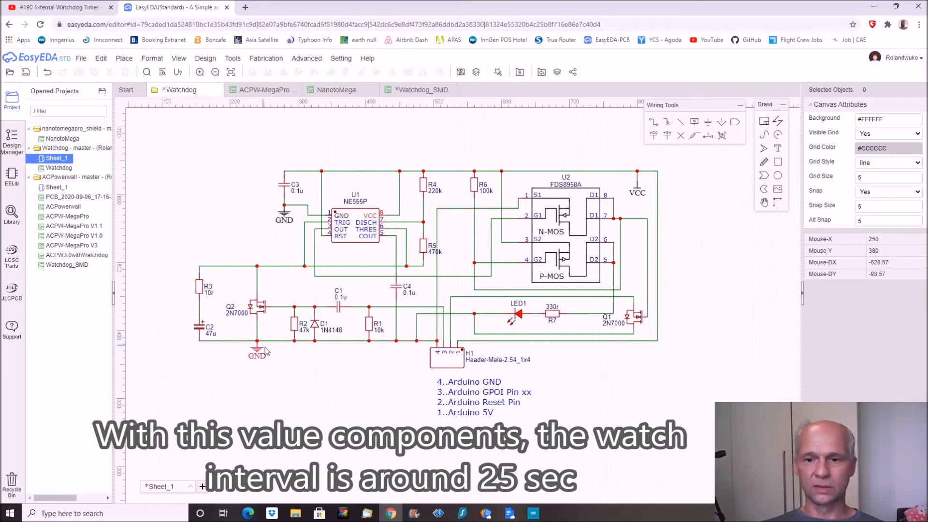
{"action": "mouse_move", "coordinate": [547, 201]}
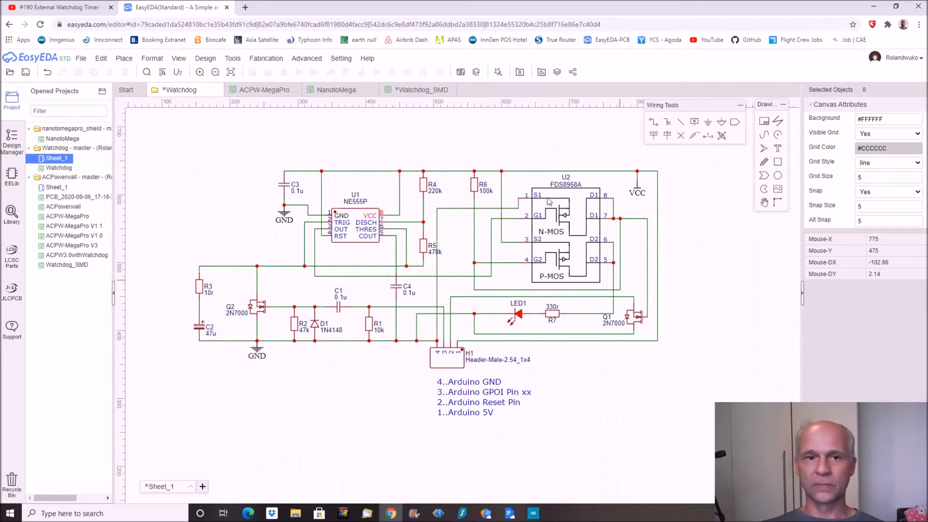
- Show the Watchdog_SMD board layout zoomed out to its full 4 x 2 panel outline
{"action": "left_click", "coordinate": [418, 89]}
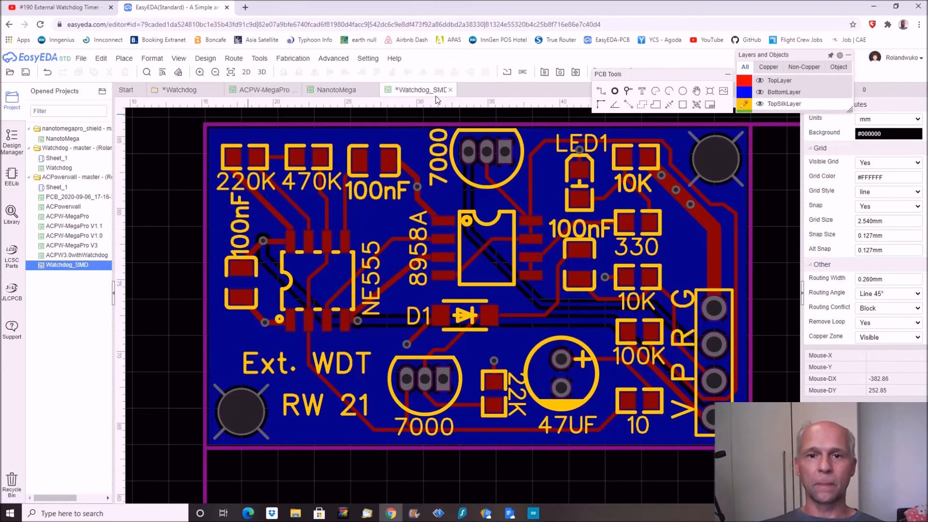
{"action": "mouse_move", "coordinate": [470, 430]}
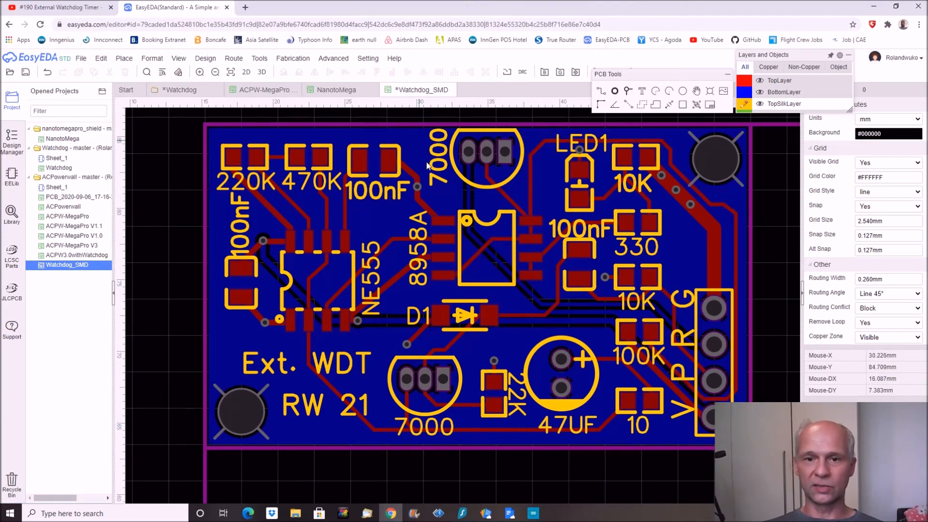
{"action": "mouse_move", "coordinate": [808, 290]}
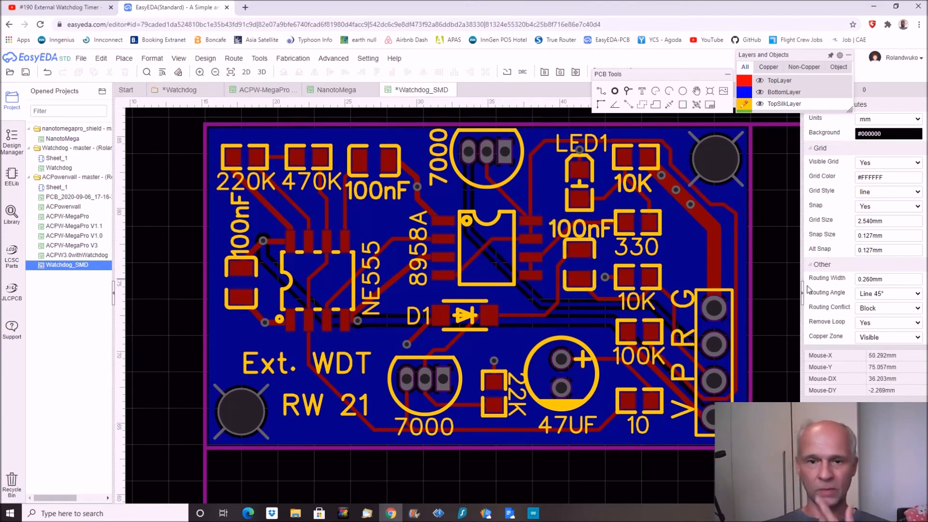
{"action": "mouse_move", "coordinate": [777, 278]}
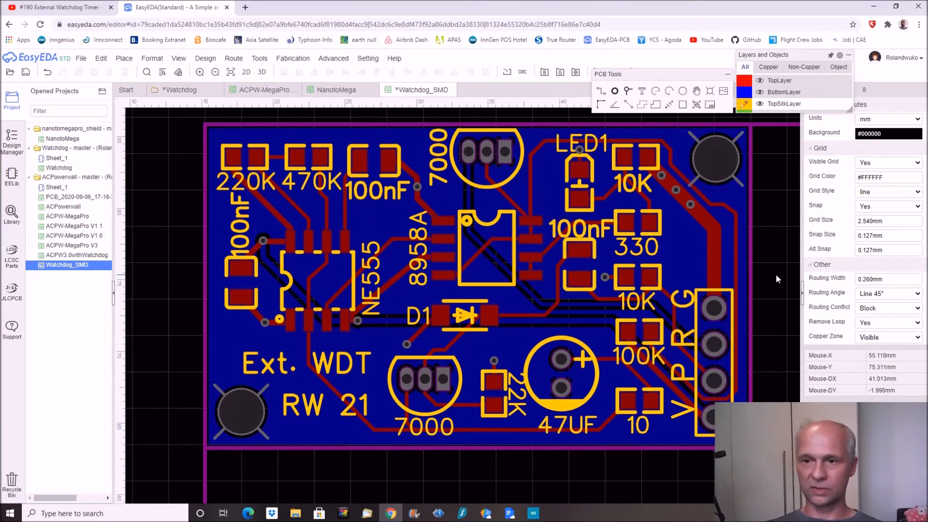
{"action": "scroll", "scroll_direction": "down", "scroll_amount": 3}
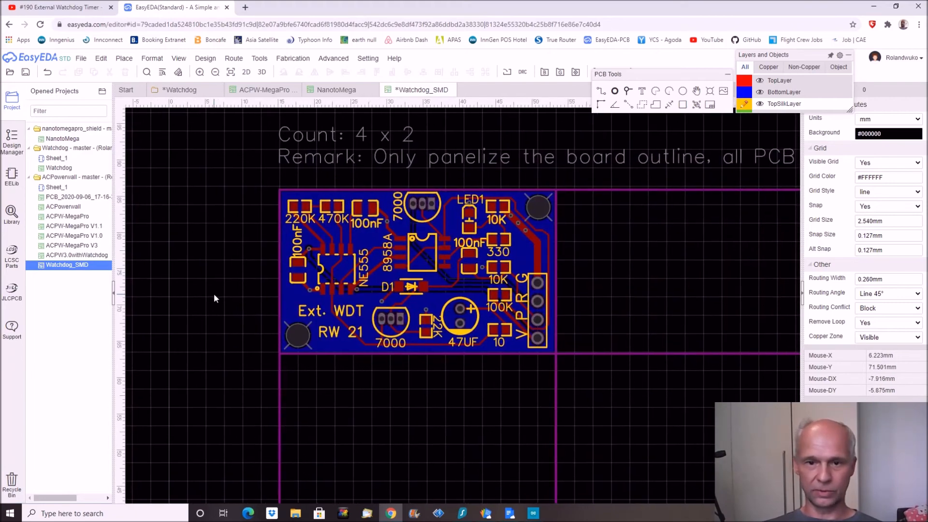
{"action": "scroll", "scroll_direction": "down", "scroll_amount": 3}
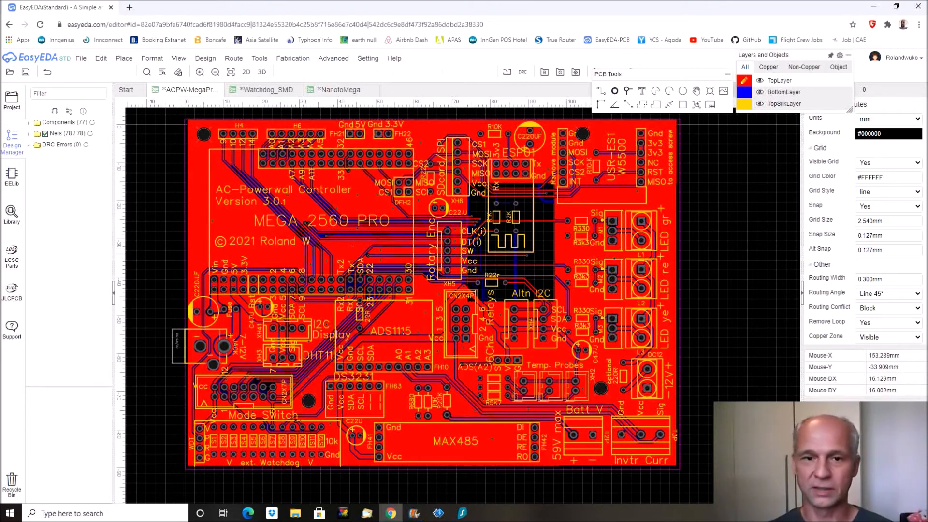
{"action": "mouse_move", "coordinate": [773, 259]}
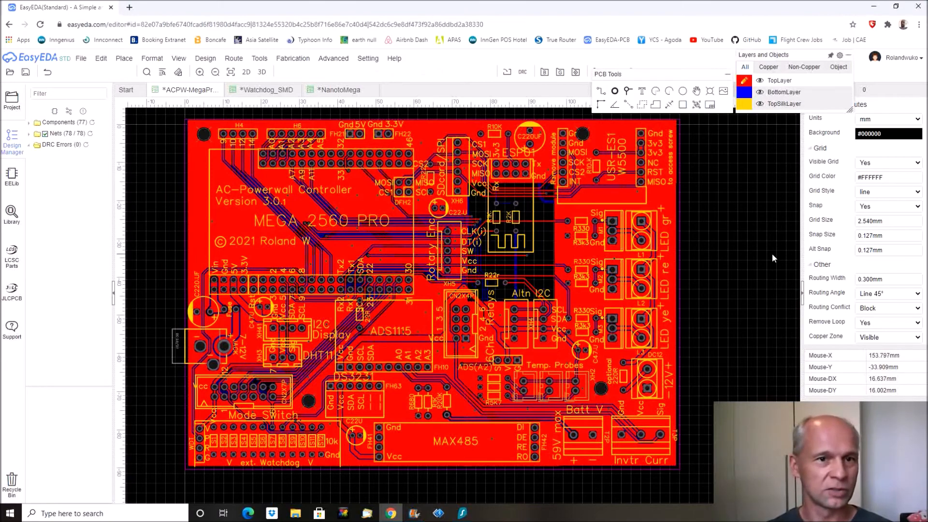
{"action": "mouse_move", "coordinate": [704, 195]}
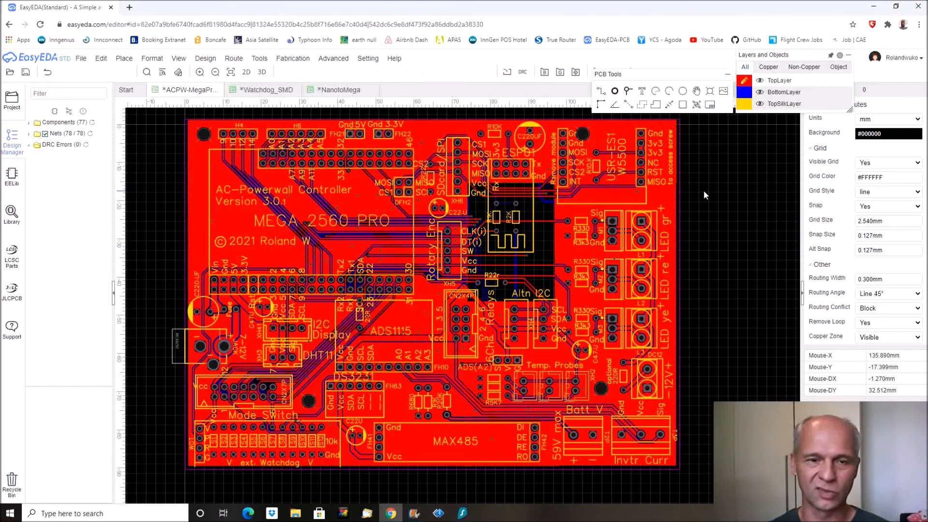
{"action": "mouse_move", "coordinate": [159, 181]}
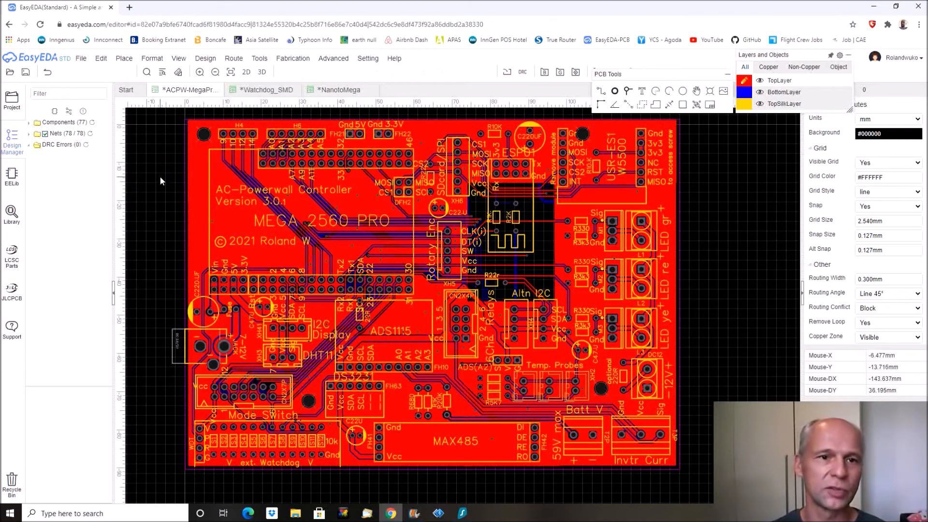
{"action": "mouse_move", "coordinate": [159, 146]}
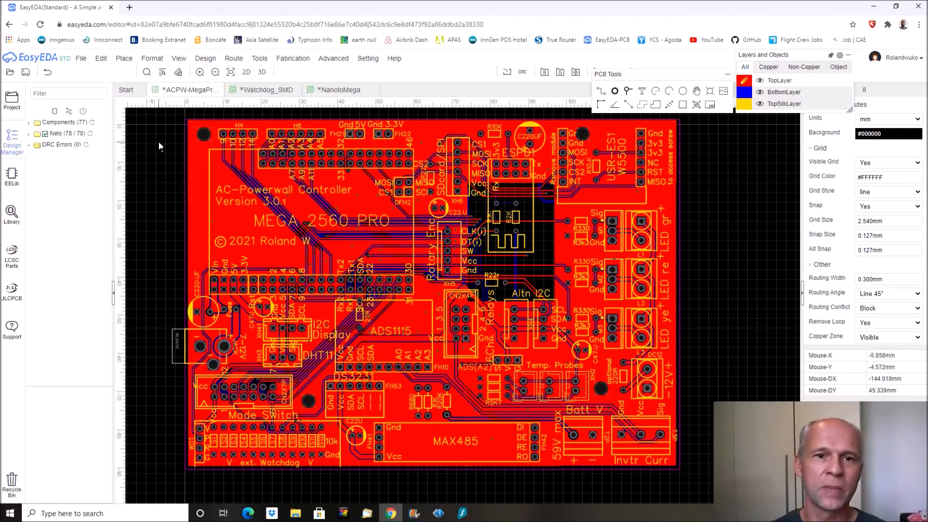
- Bring up the Fabrication menu for the AC-Powerwall controller board after glancing at Route
{"action": "left_click", "coordinate": [234, 58]}
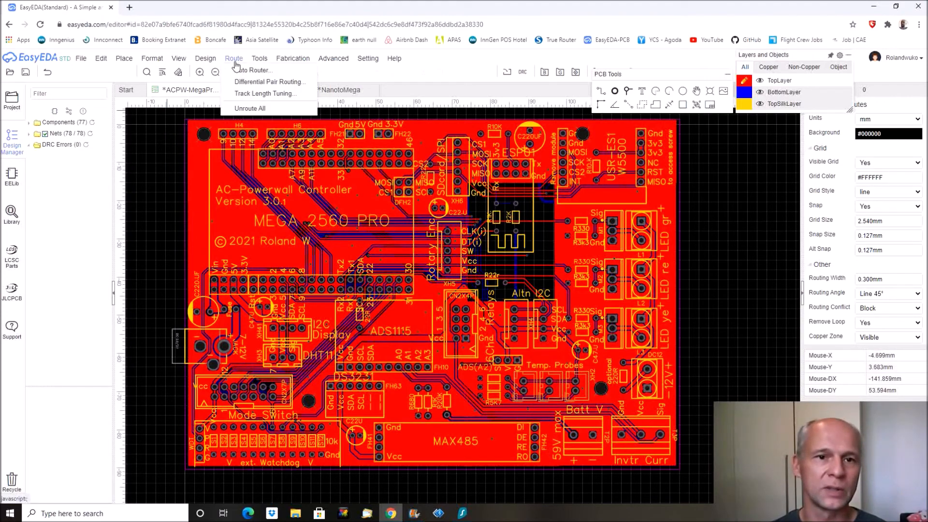
{"action": "left_click", "coordinate": [292, 58]}
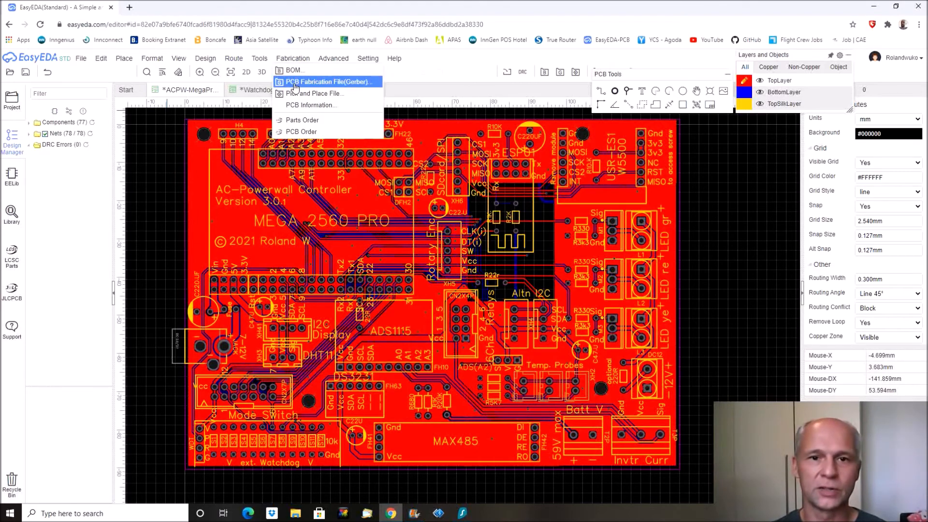
- Generate the controller board's Gerber files for 5 boards and send the order to JLCPCB
{"action": "left_click", "coordinate": [324, 81]}
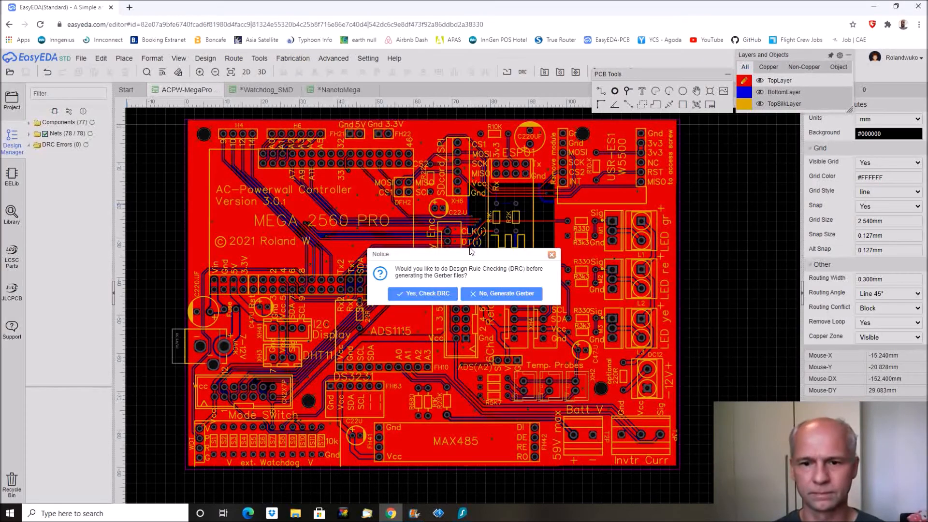
{"action": "mouse_move", "coordinate": [428, 335]}
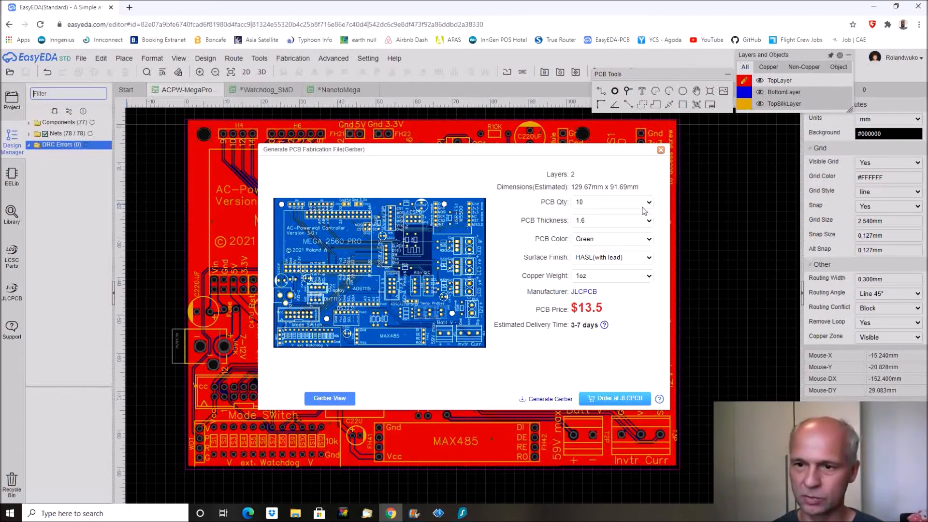
{"action": "left_click", "coordinate": [611, 202]}
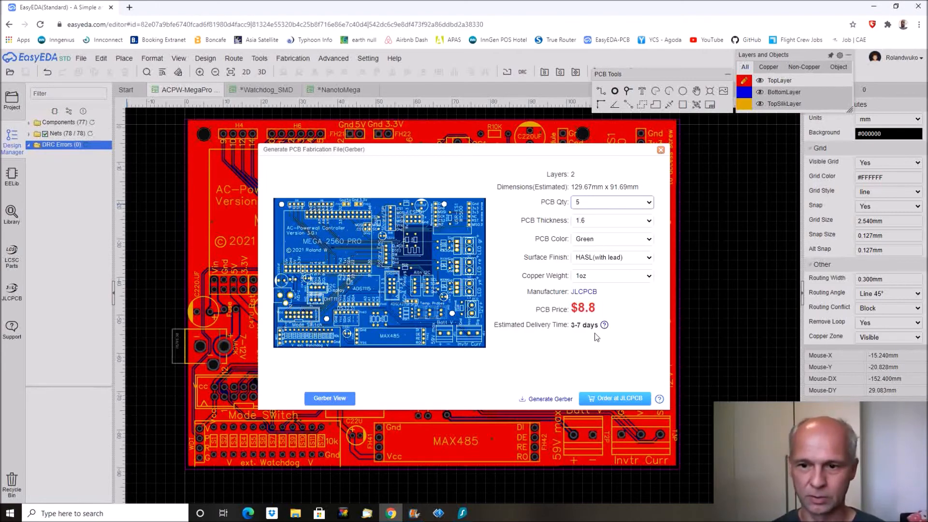
{"action": "mouse_move", "coordinate": [533, 375]}
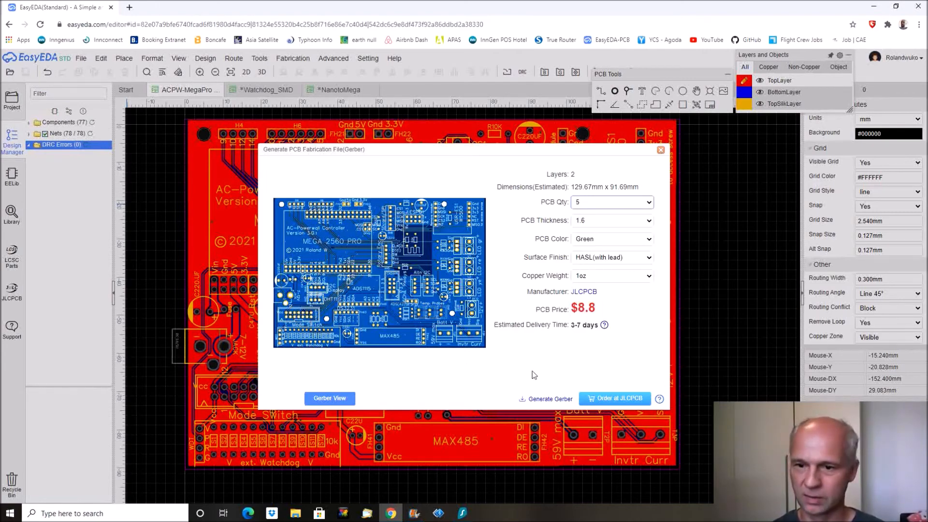
{"action": "mouse_move", "coordinate": [550, 398]}
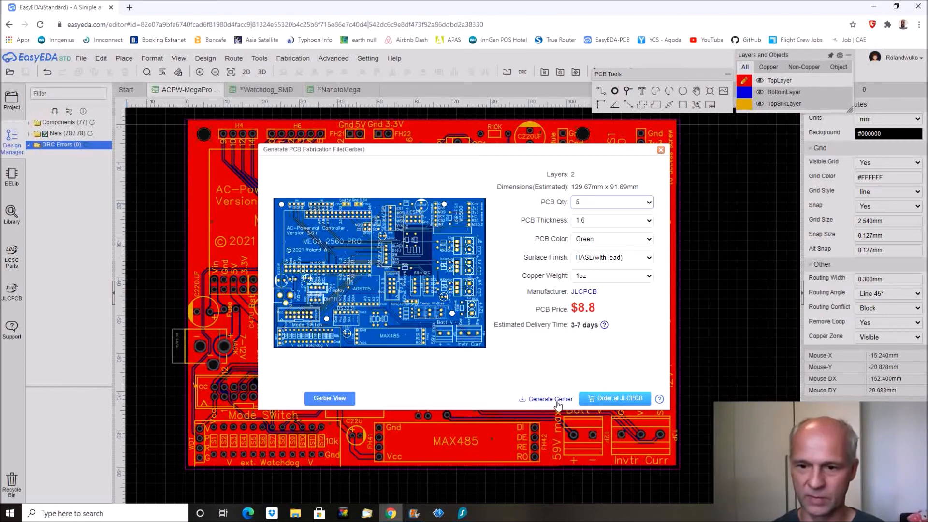
{"action": "mouse_move", "coordinate": [555, 373]}
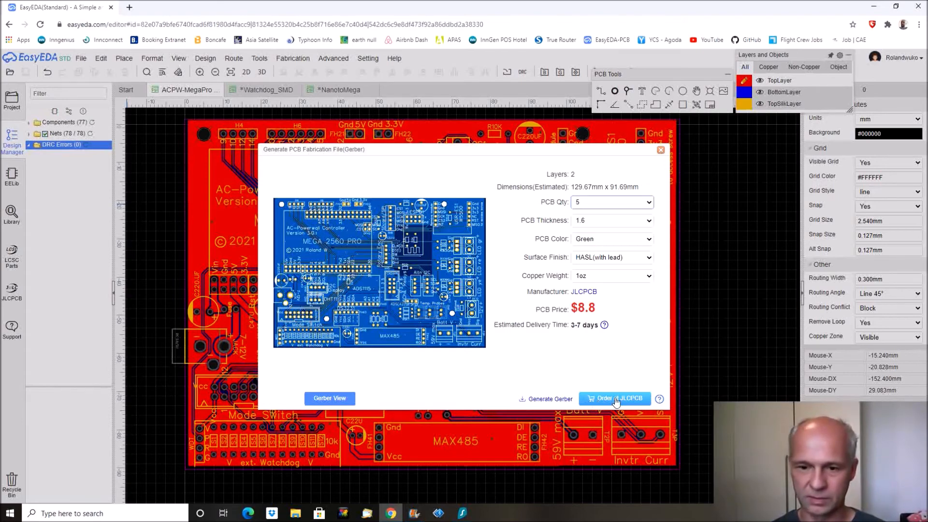
{"action": "mouse_move", "coordinate": [627, 353]}
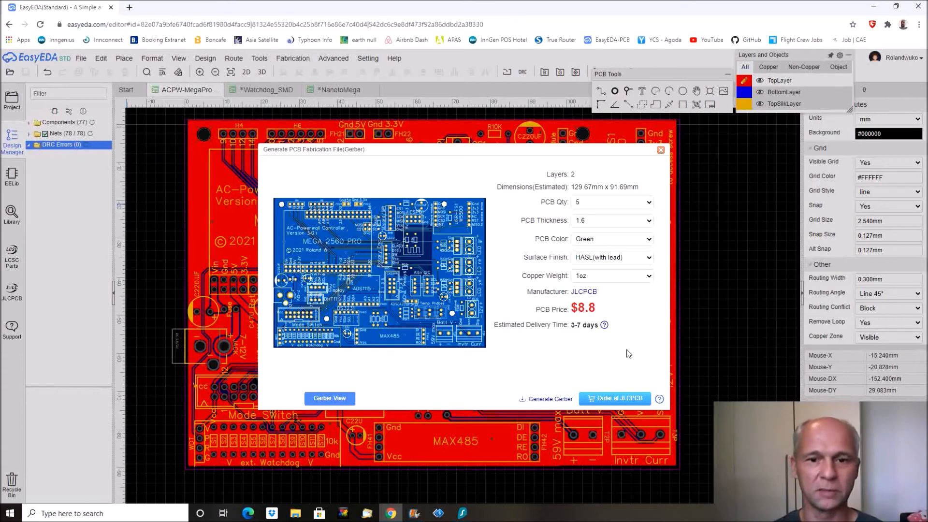
{"action": "left_click", "coordinate": [615, 398]}
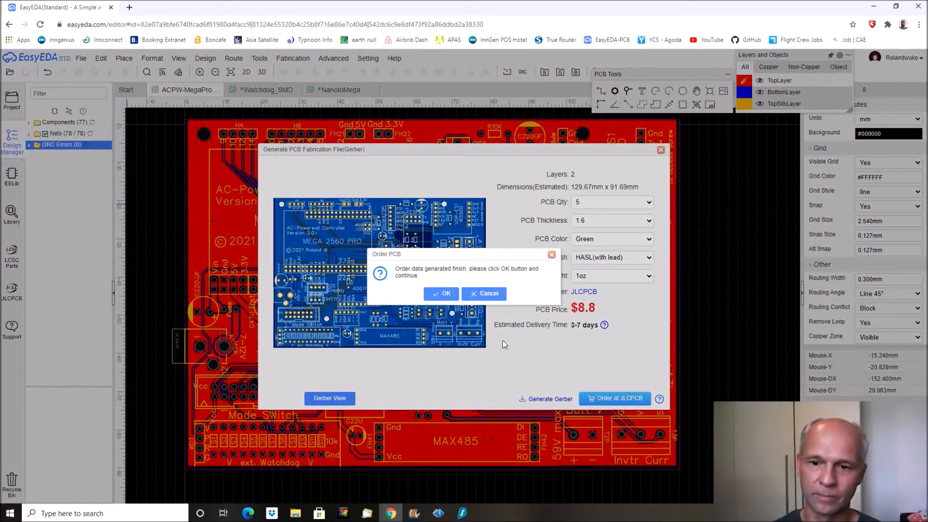
{"action": "left_click", "coordinate": [441, 293]}
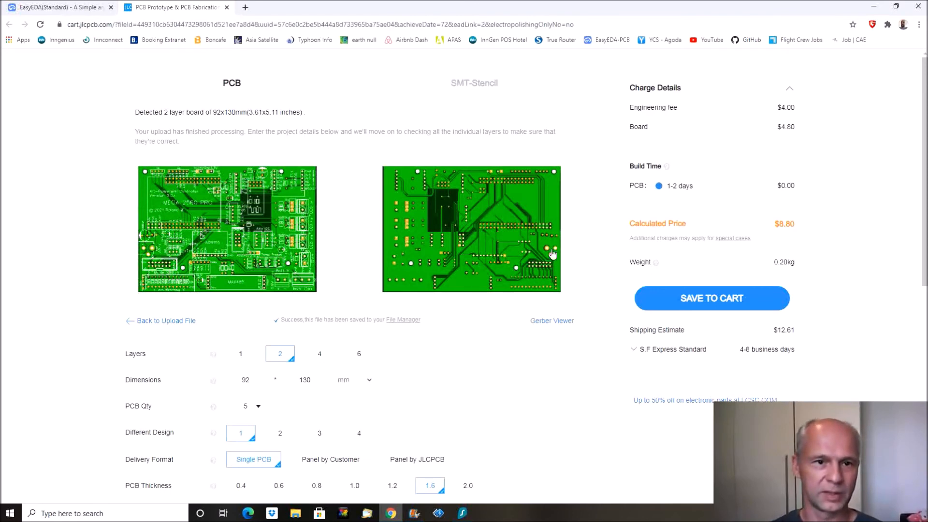
{"action": "mouse_move", "coordinate": [74, 208]}
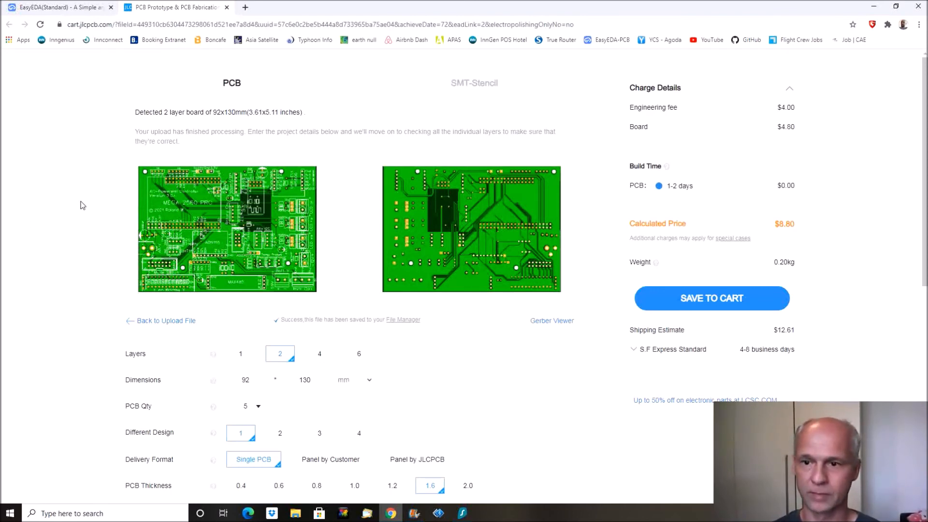
- Keep JLCPCB's default options, save the 5-piece 92x130 mm controller order to the cart, and return to EasyEDA
{"action": "scroll", "scroll_direction": "down", "scroll_amount": 3}
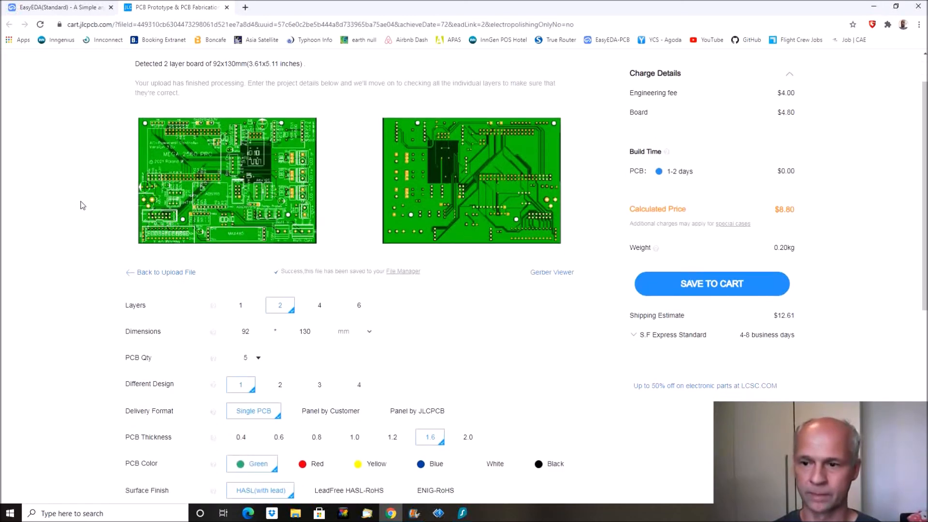
{"action": "scroll", "scroll_direction": "down", "scroll_amount": 3}
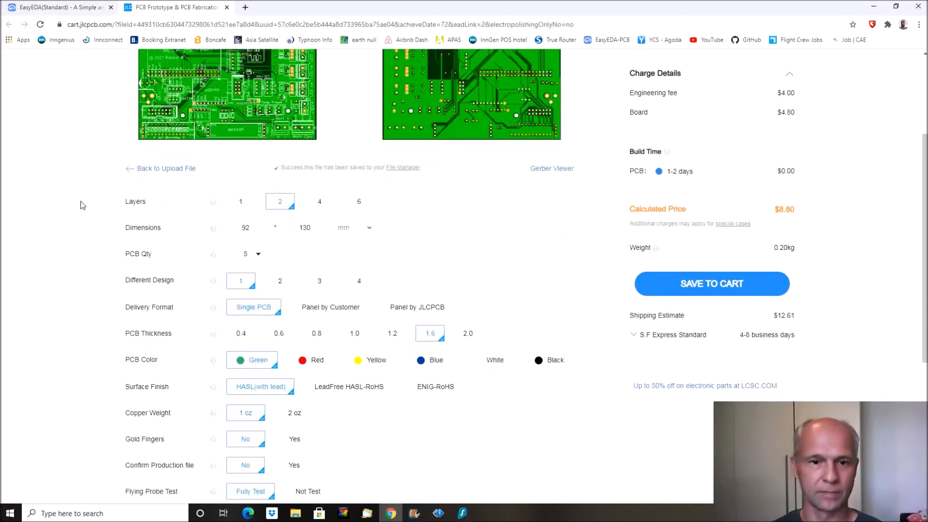
{"action": "scroll", "scroll_direction": "down", "scroll_amount": 3}
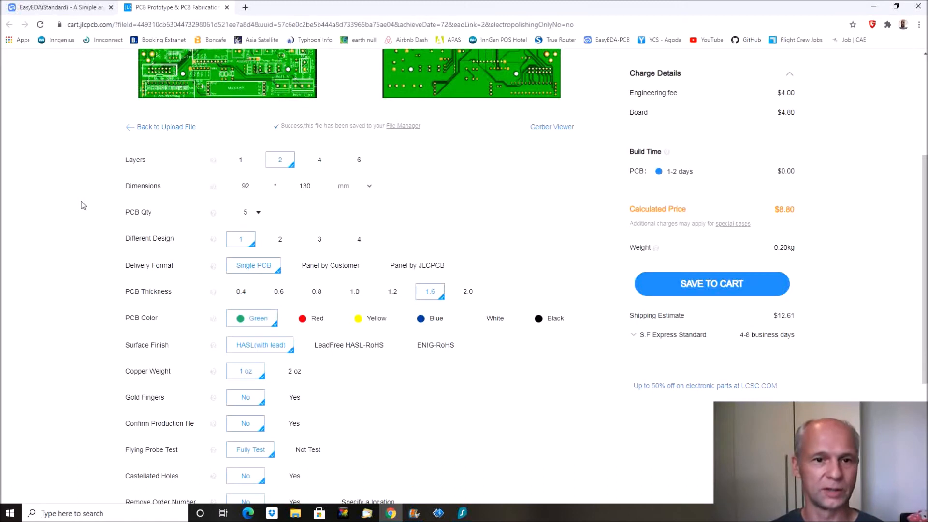
{"action": "mouse_move", "coordinate": [106, 271]}
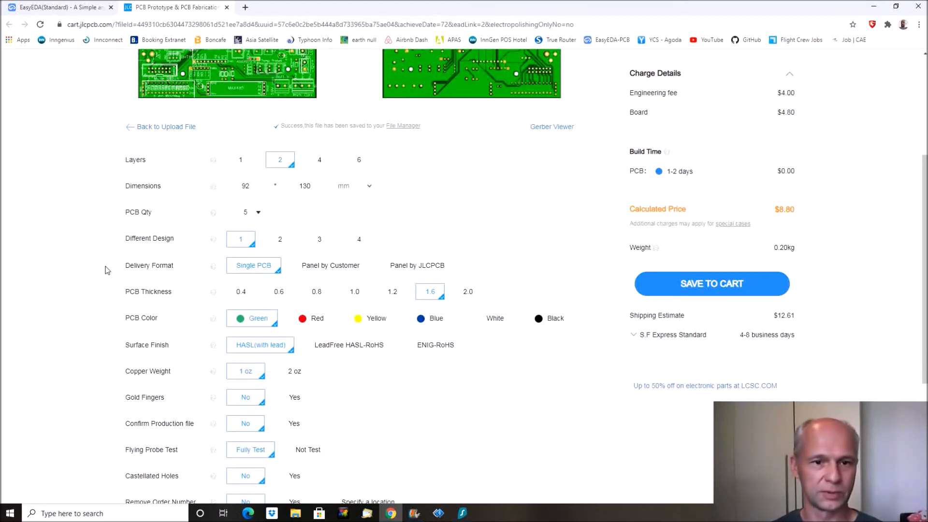
{"action": "scroll", "scroll_direction": "down", "scroll_amount": 3}
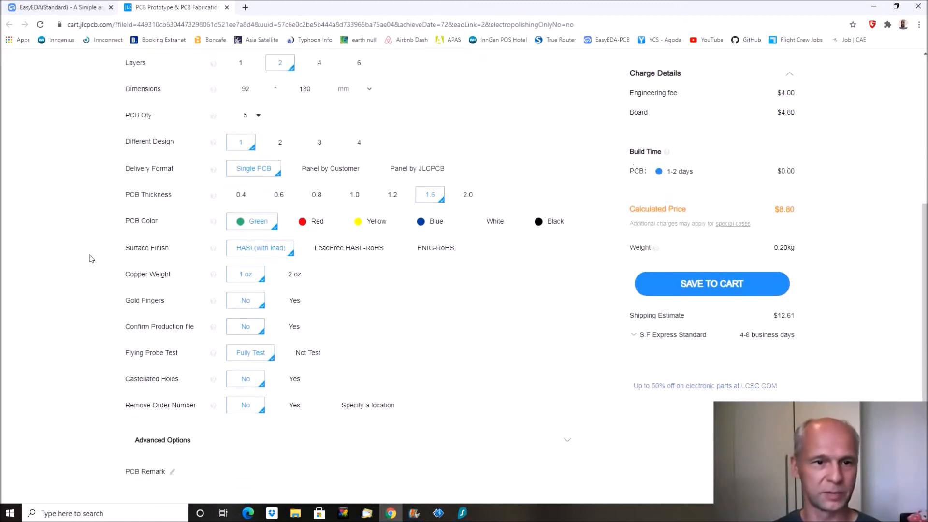
{"action": "scroll", "scroll_direction": "down", "scroll_amount": 3}
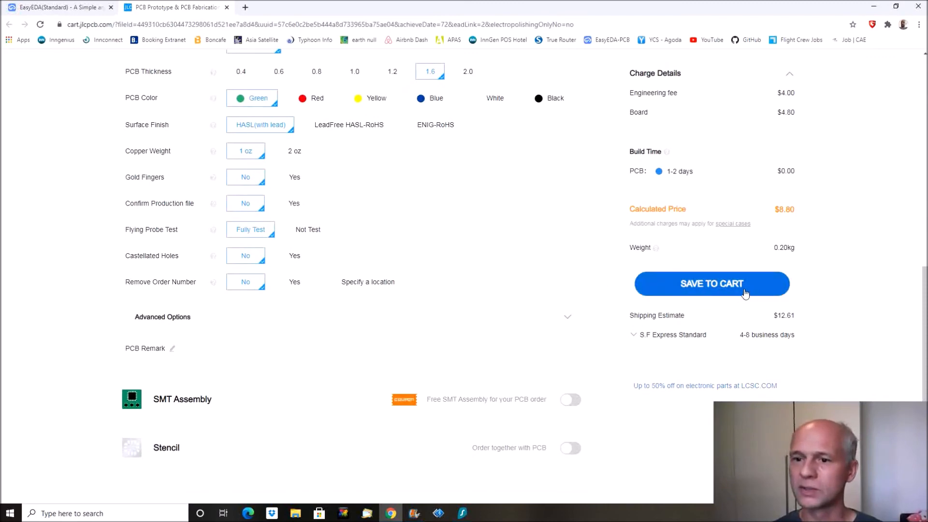
{"action": "left_click", "coordinate": [712, 283]}
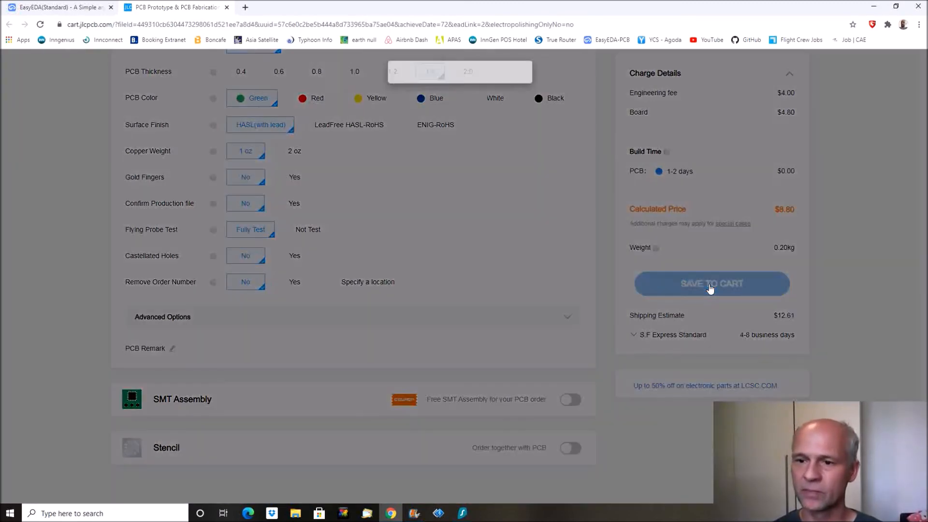
{"action": "left_click", "coordinate": [710, 283]}
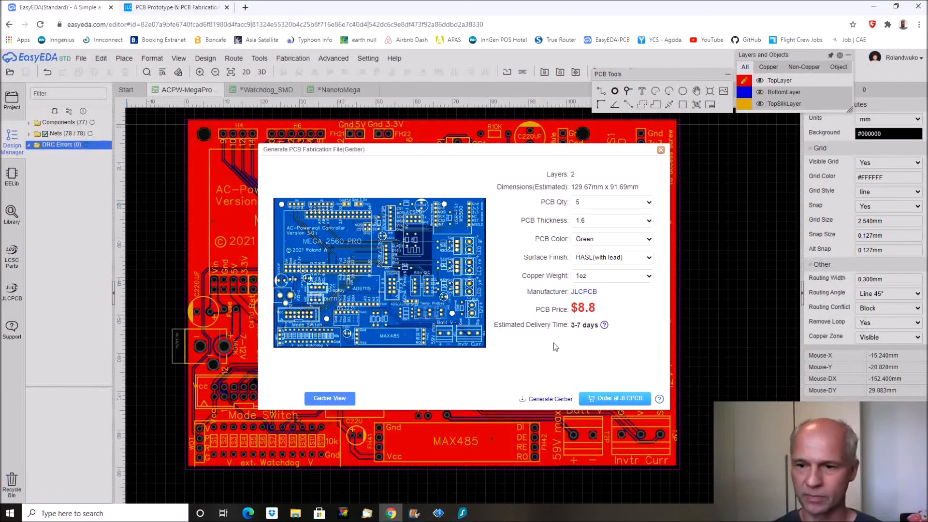
- Close the controller's Gerber dialog and send the Watchdog_SMD board's 5-piece order to JLCPCB
{"action": "left_click", "coordinate": [660, 149]}
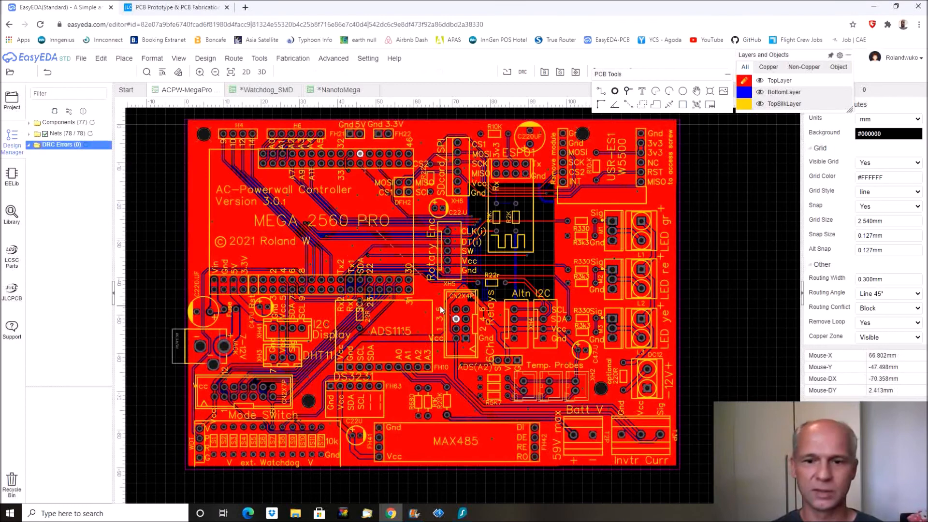
{"action": "left_click", "coordinate": [263, 89]}
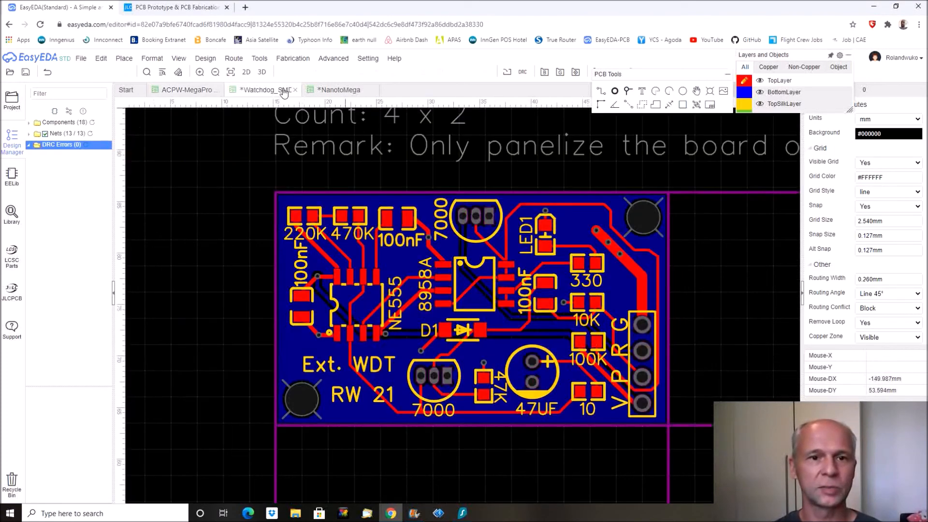
{"action": "mouse_move", "coordinate": [299, 89]}
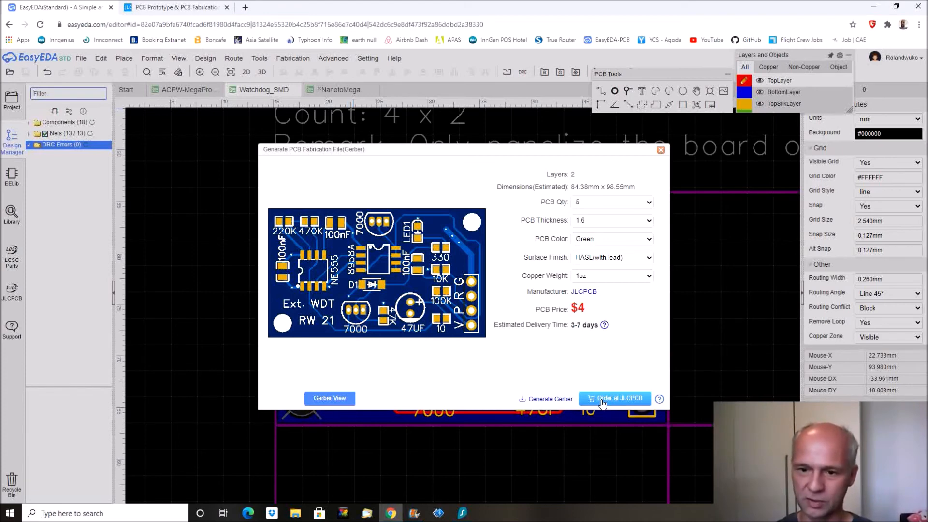
{"action": "left_click", "coordinate": [615, 398]}
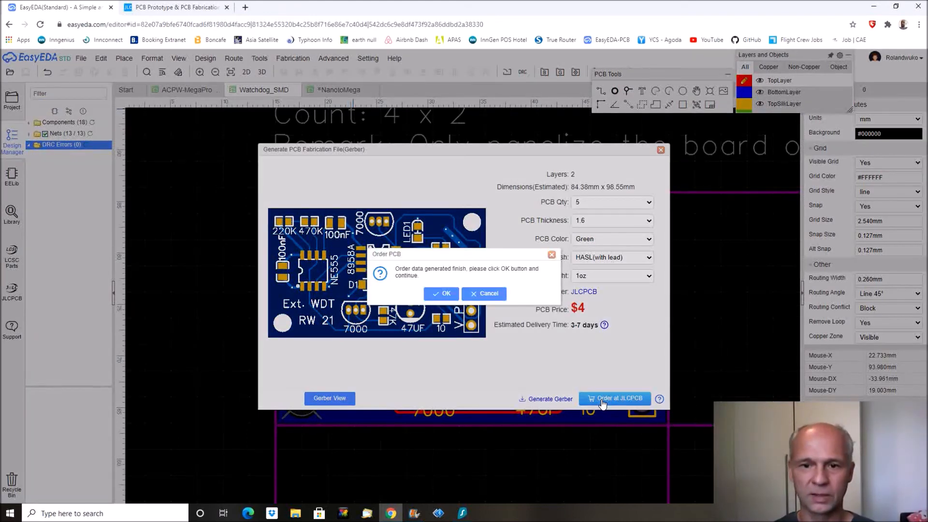
{"action": "left_click", "coordinate": [441, 294]}
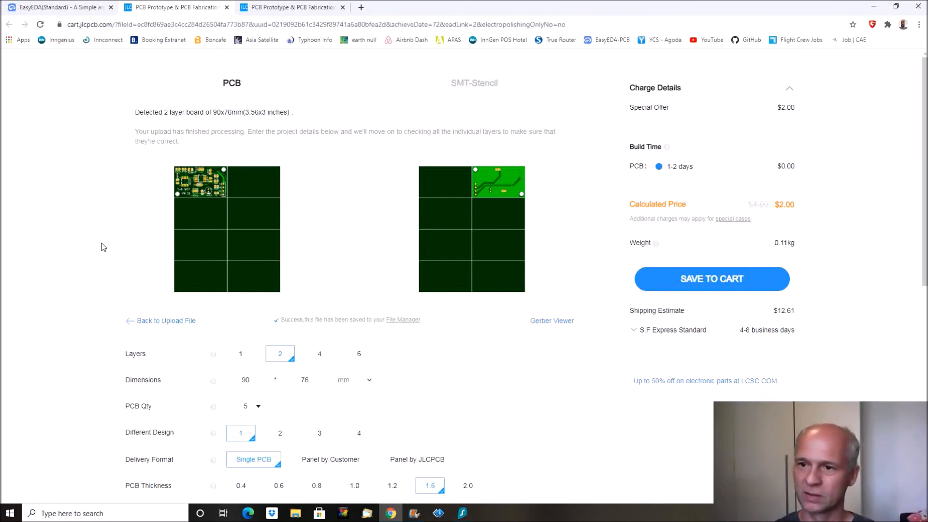
{"action": "mouse_move", "coordinate": [189, 245]}
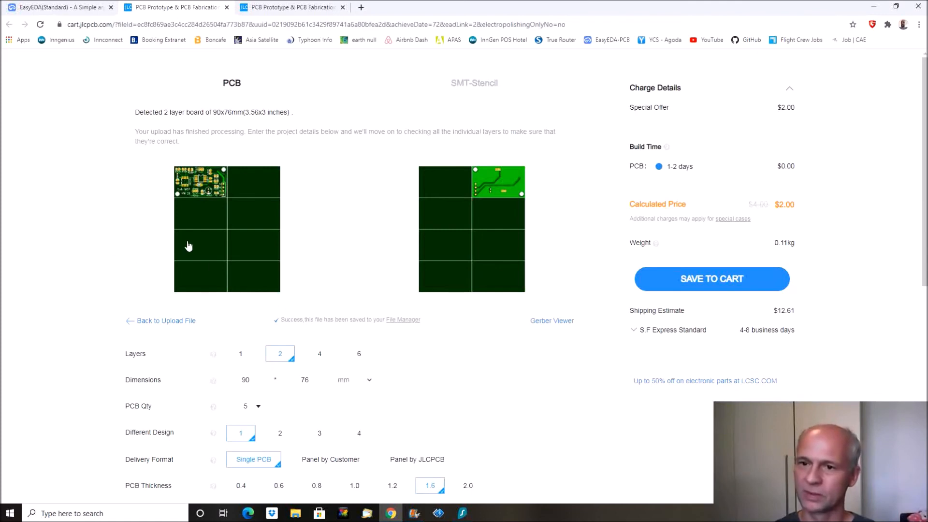
{"action": "mouse_move", "coordinate": [67, 217]}
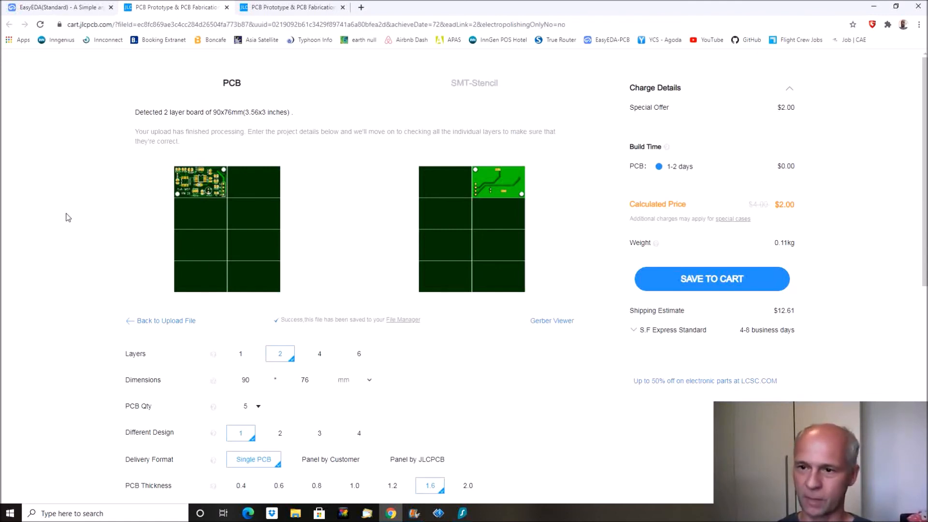
- Choose blue solder mask for the 90x76 mm watchdog board, save it to the cart, and return to EasyEDA
{"action": "scroll", "scroll_direction": "down", "scroll_amount": 3}
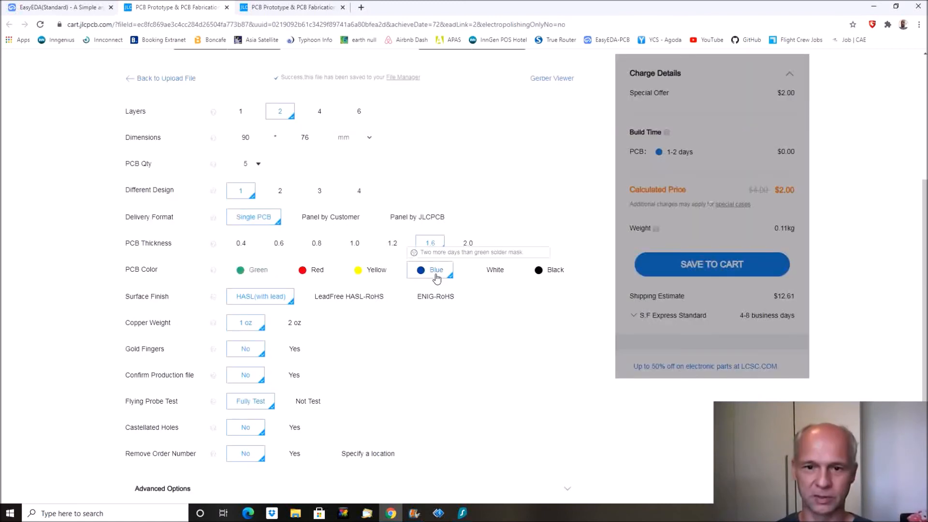
{"action": "left_click", "coordinate": [429, 269]}
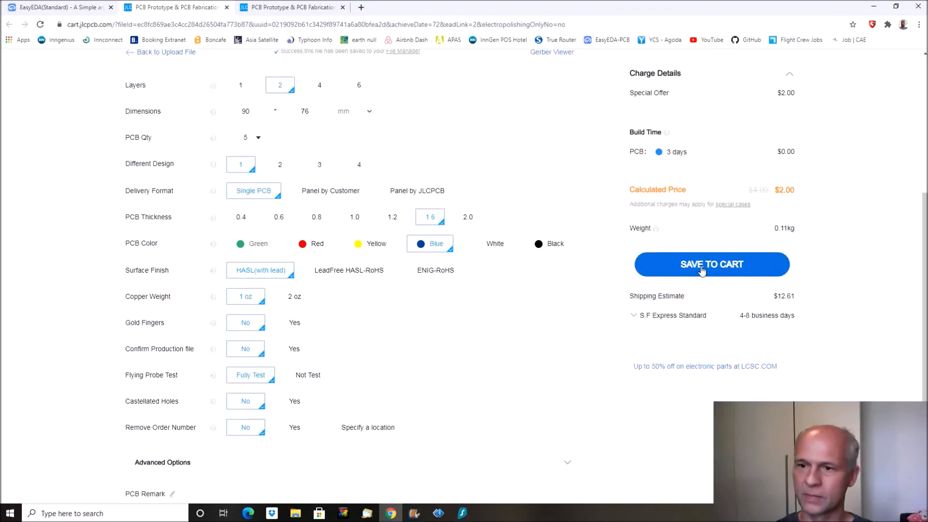
{"action": "left_click", "coordinate": [711, 264]}
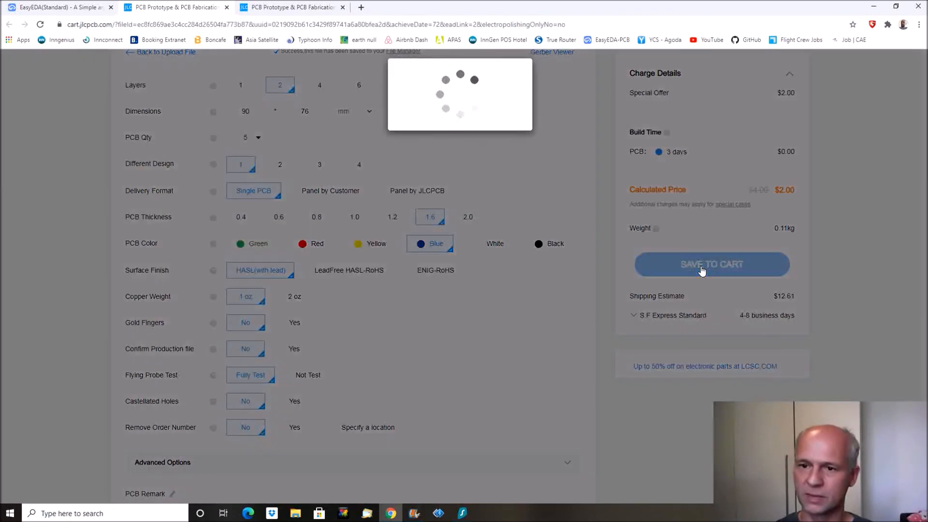
{"action": "left_click", "coordinate": [712, 264]}
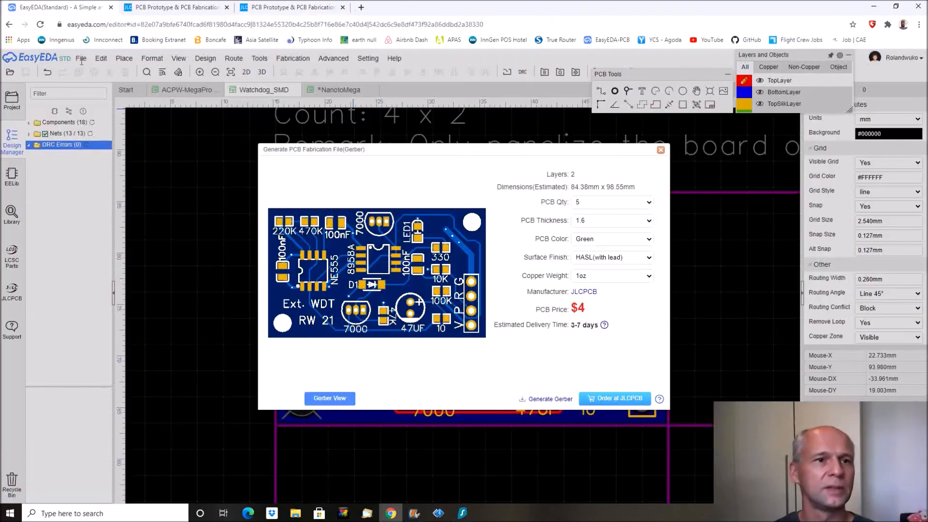
{"action": "mouse_move", "coordinate": [515, 214]}
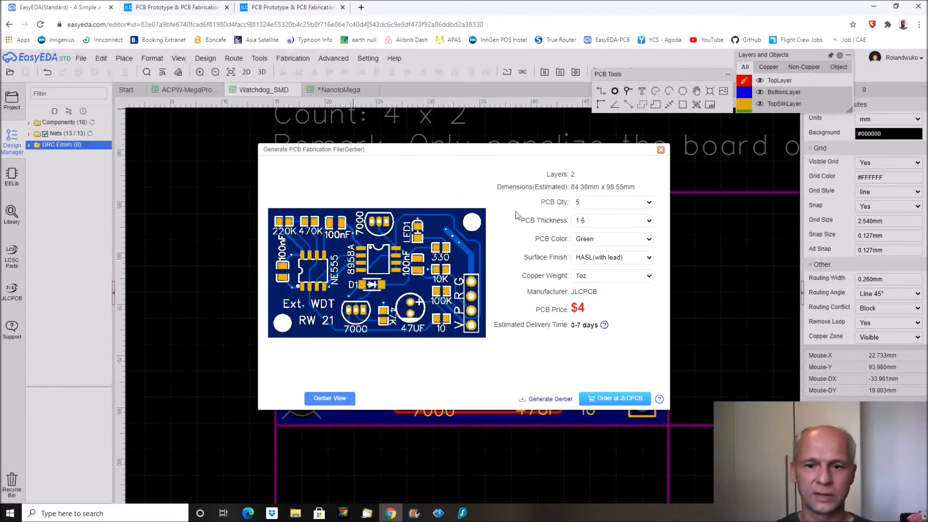
{"action": "mouse_move", "coordinate": [660, 150]}
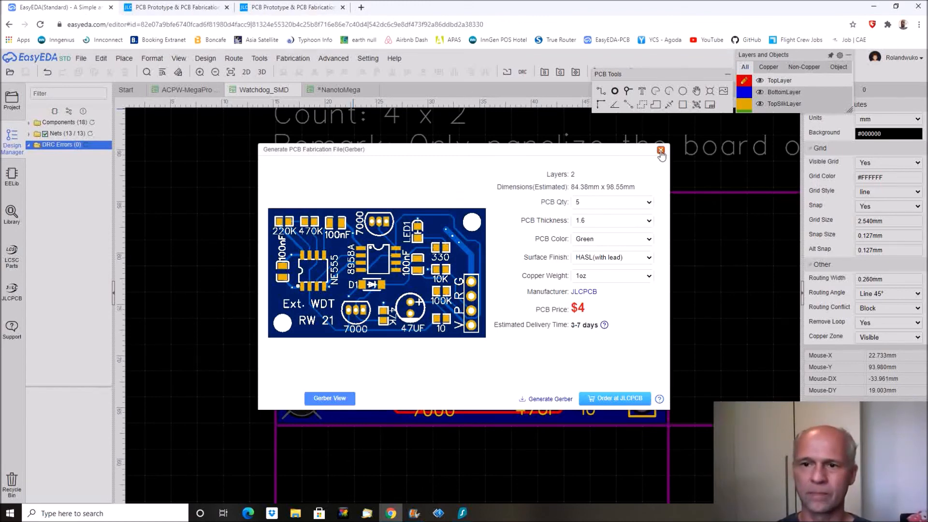
- Close the watchdog Gerber dialog and bring up fabrication options for the NanotoMega adapter
{"action": "left_click", "coordinate": [660, 150]}
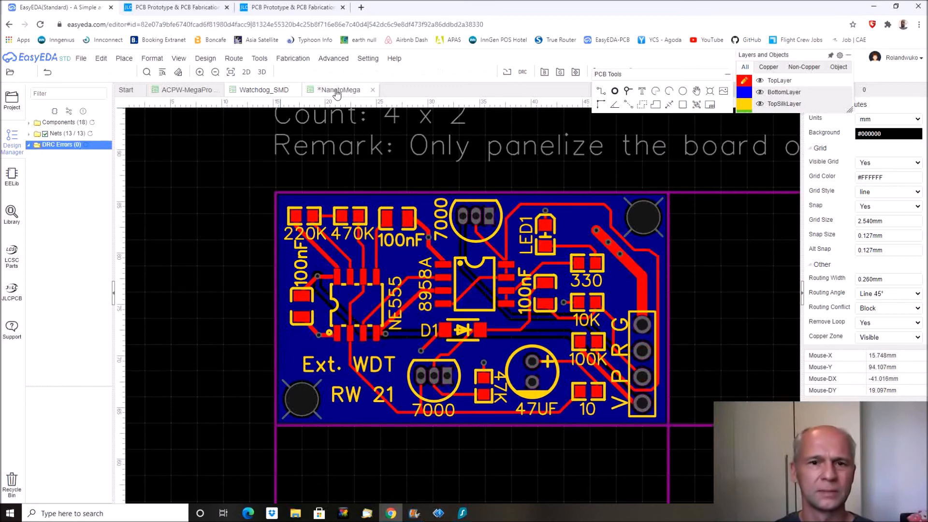
{"action": "left_click", "coordinate": [81, 58]}
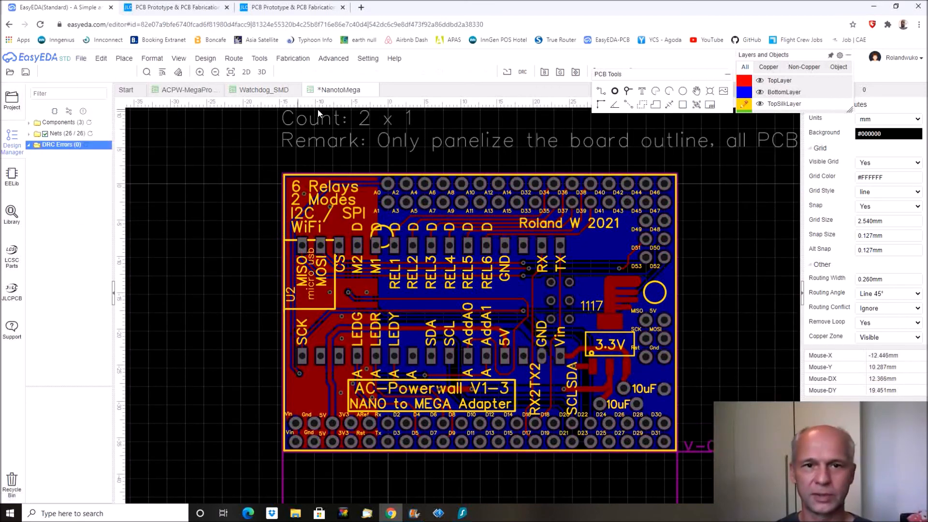
{"action": "left_click", "coordinate": [292, 58]}
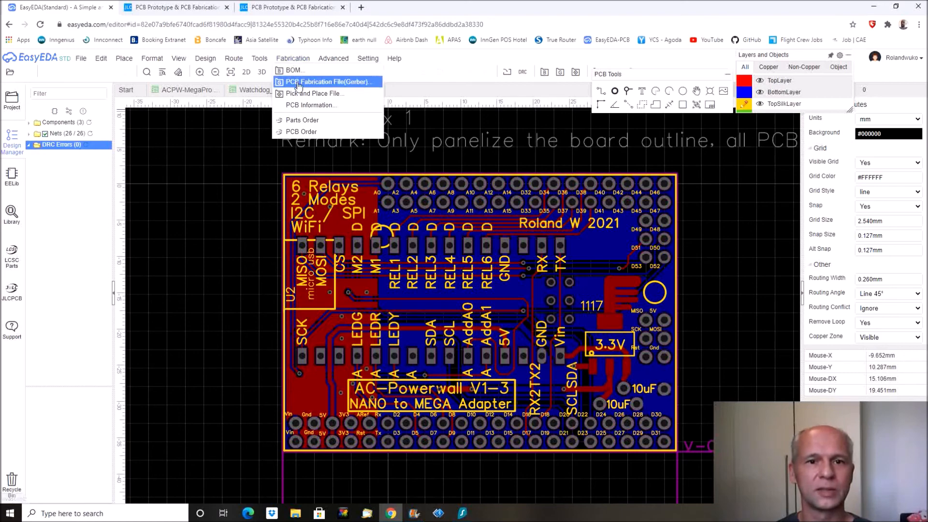
- Generate the adapter's Gerber files without a design rule check and send the order to JLCPCB
{"action": "left_click", "coordinate": [326, 82]}
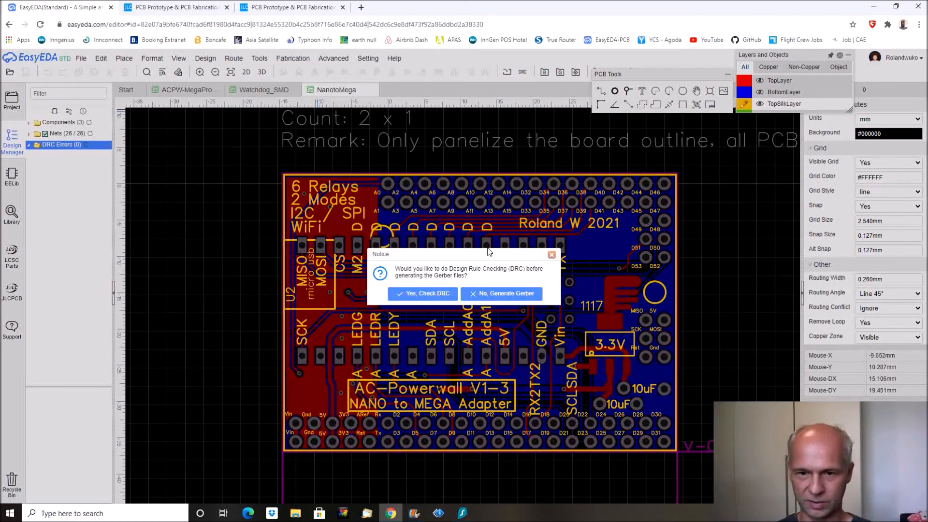
{"action": "left_click", "coordinate": [501, 294]}
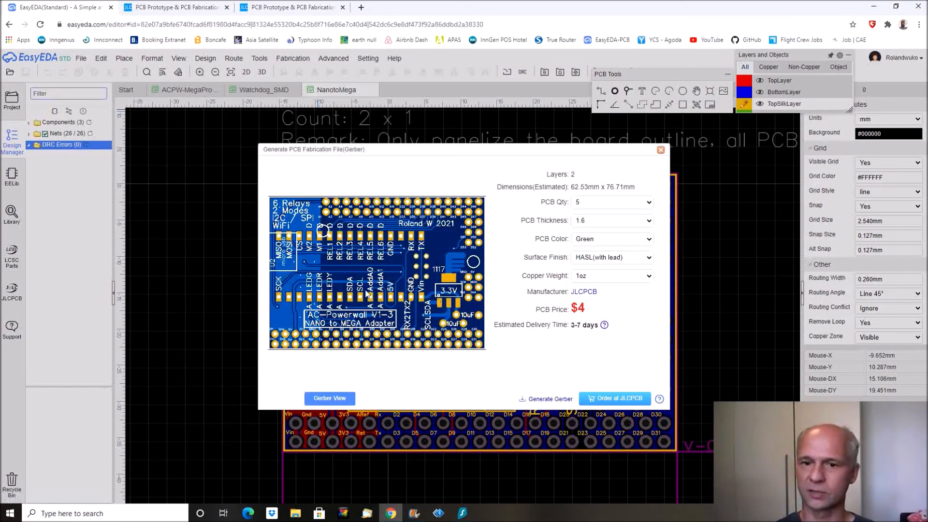
{"action": "mouse_move", "coordinate": [206, 272]}
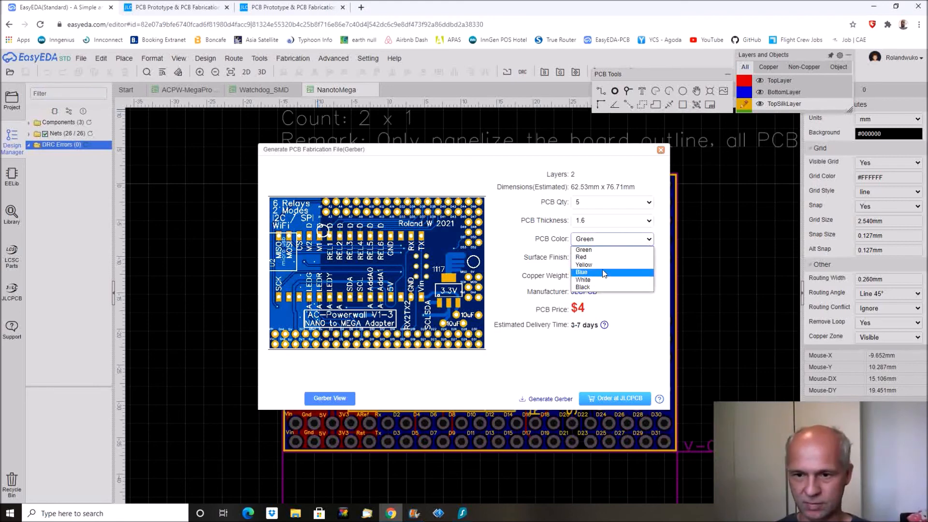
{"action": "mouse_move", "coordinate": [590, 279]}
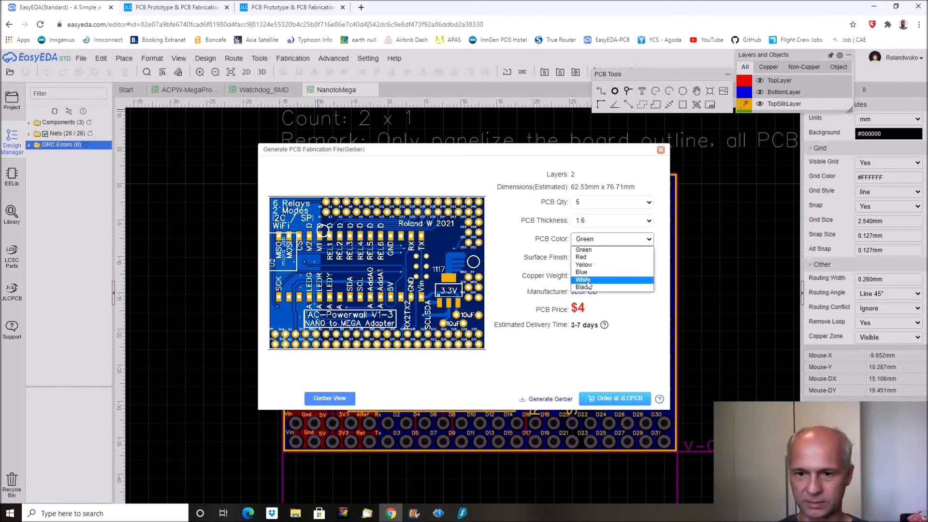
{"action": "left_click", "coordinate": [615, 398]}
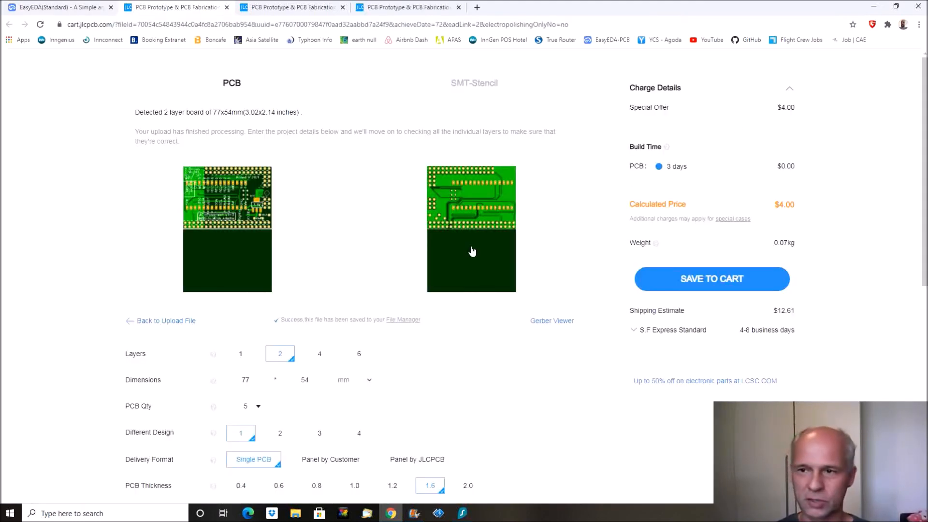
{"action": "mouse_move", "coordinate": [523, 231]}
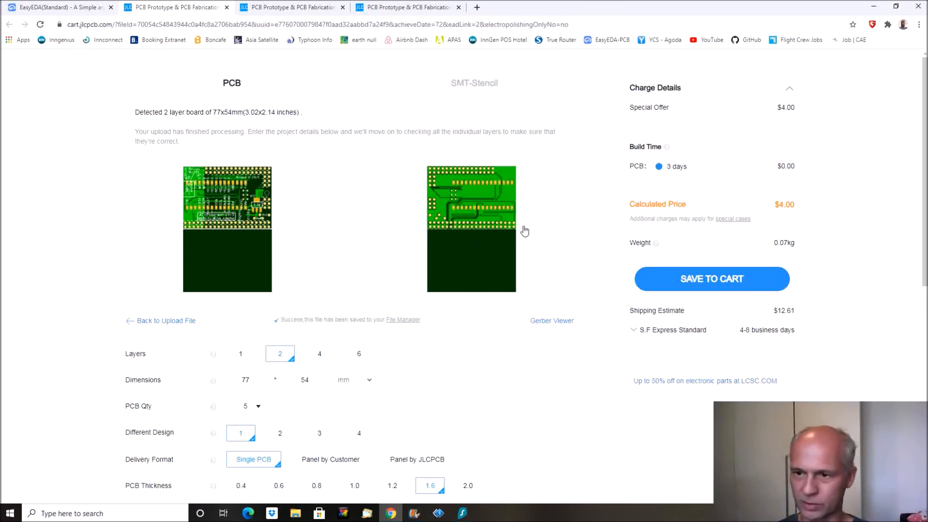
{"action": "mouse_move", "coordinate": [711, 278]}
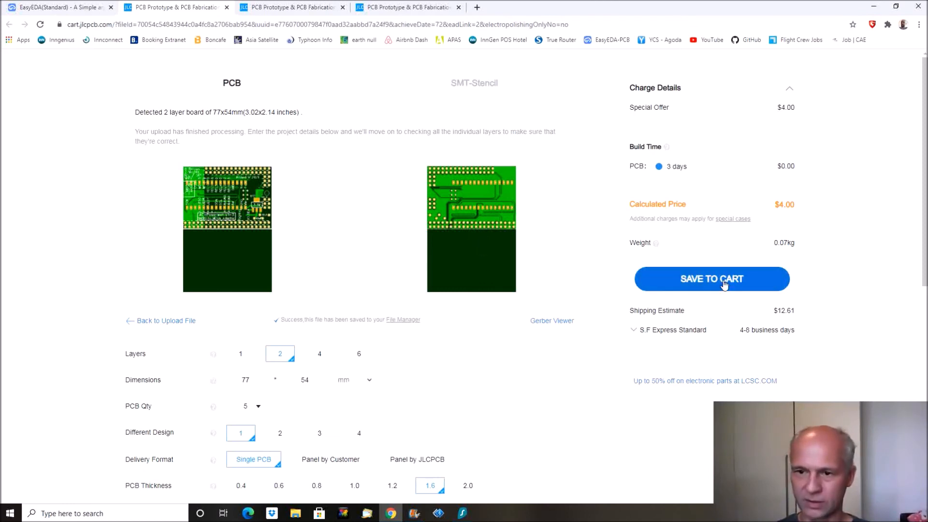
- Save the 77x54 mm NanotoMega adapter board order to the JLCPCB cart
{"action": "left_click", "coordinate": [711, 278]}
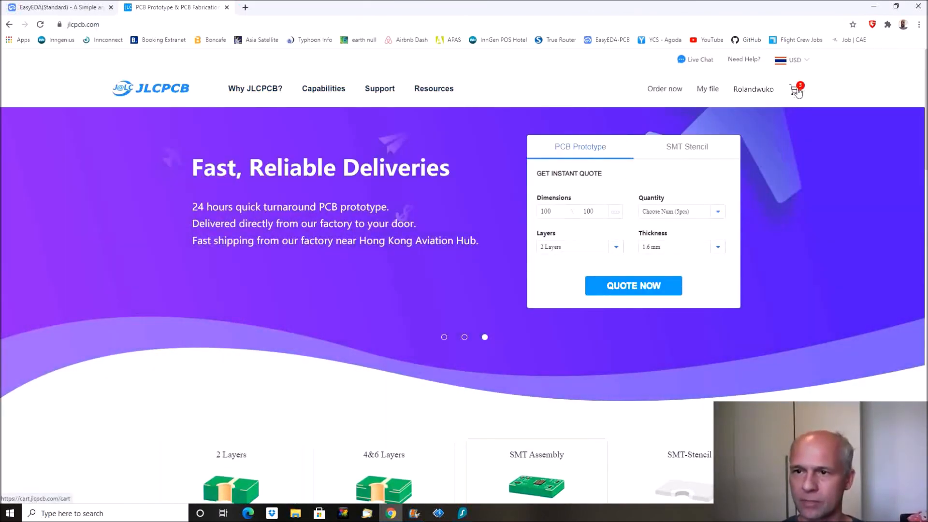
- Check out the three boards from the cart and reach the order history showing them Paid, total $30.77
{"action": "left_click", "coordinate": [795, 89]}
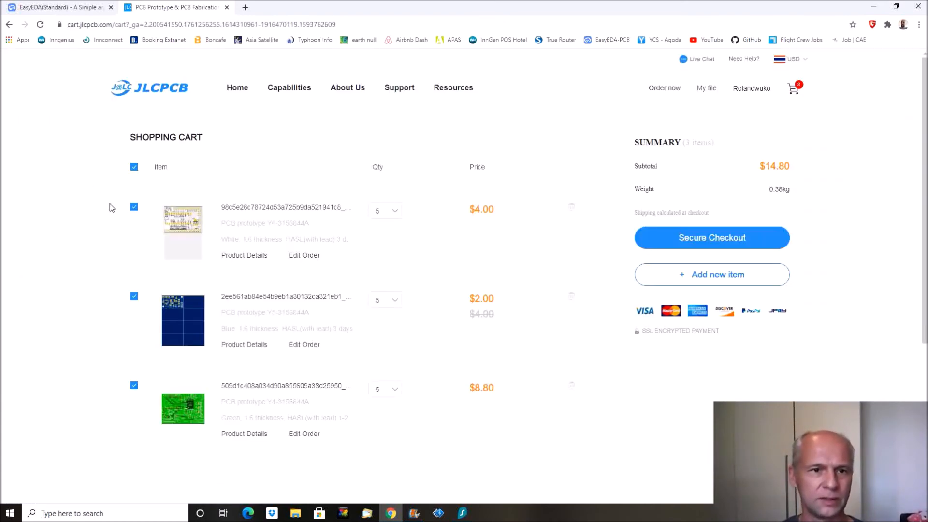
{"action": "mouse_move", "coordinate": [123, 242]}
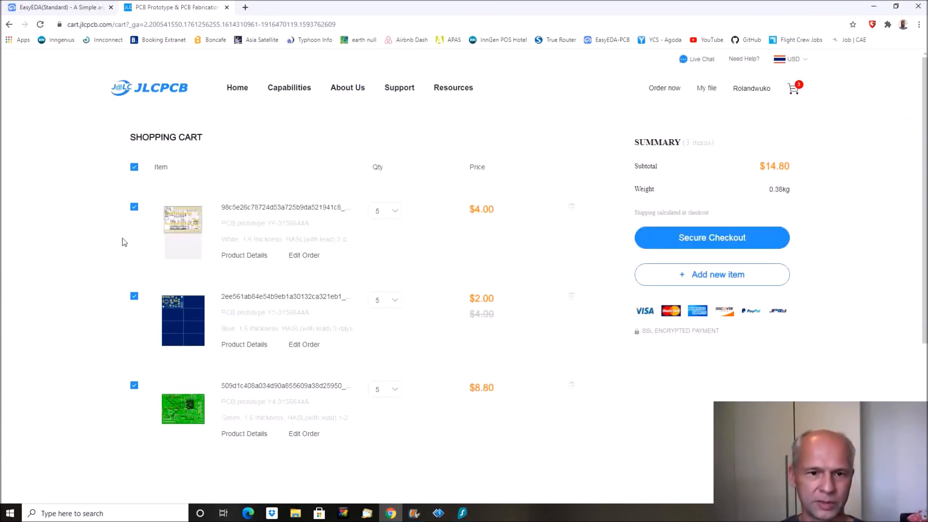
{"action": "mouse_move", "coordinate": [183, 220]}
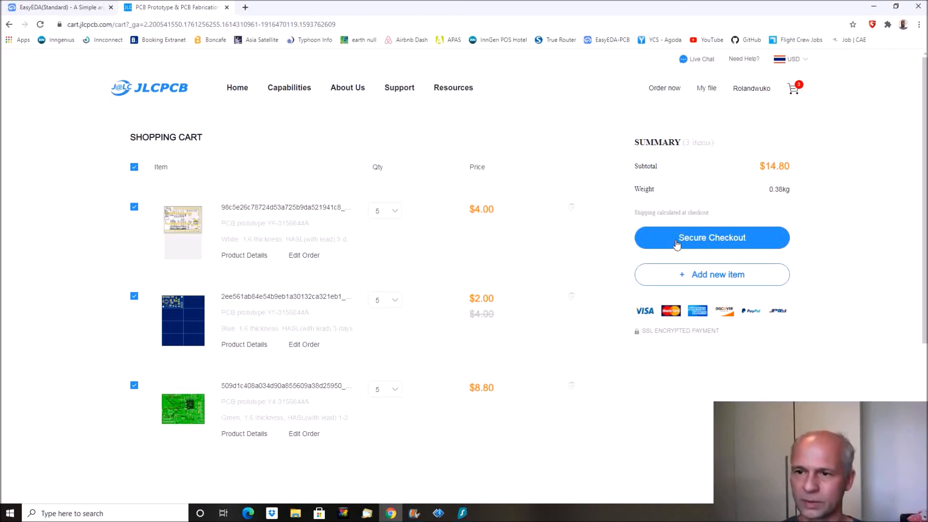
{"action": "left_click", "coordinate": [711, 237]}
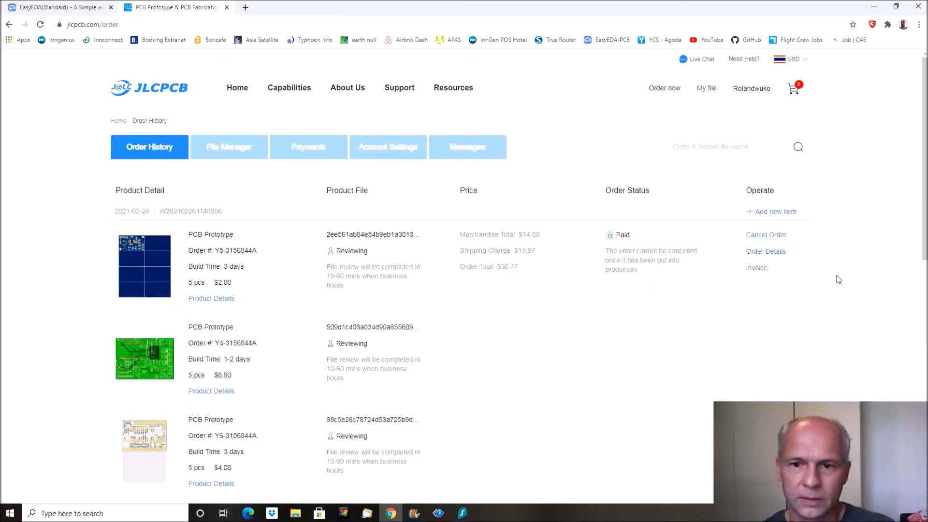
{"action": "mouse_move", "coordinate": [516, 292]}
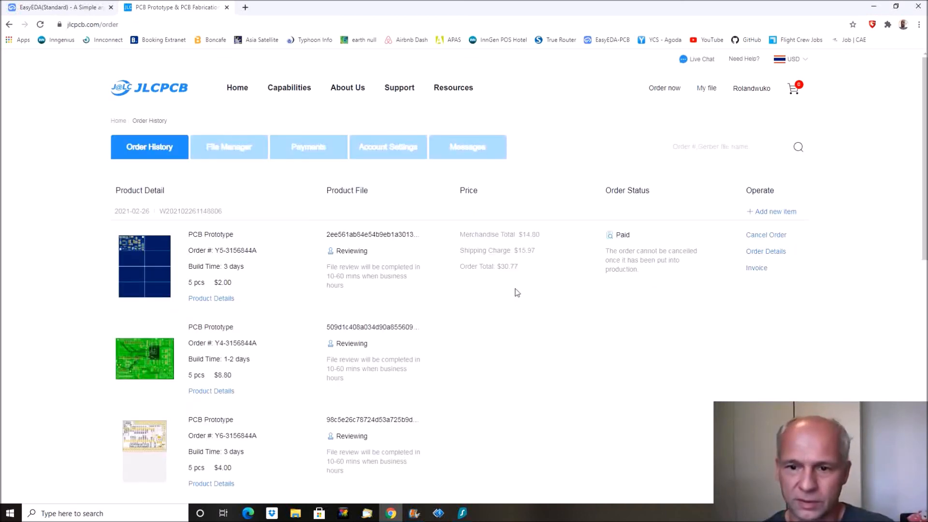
{"action": "mouse_move", "coordinate": [871, 271]}
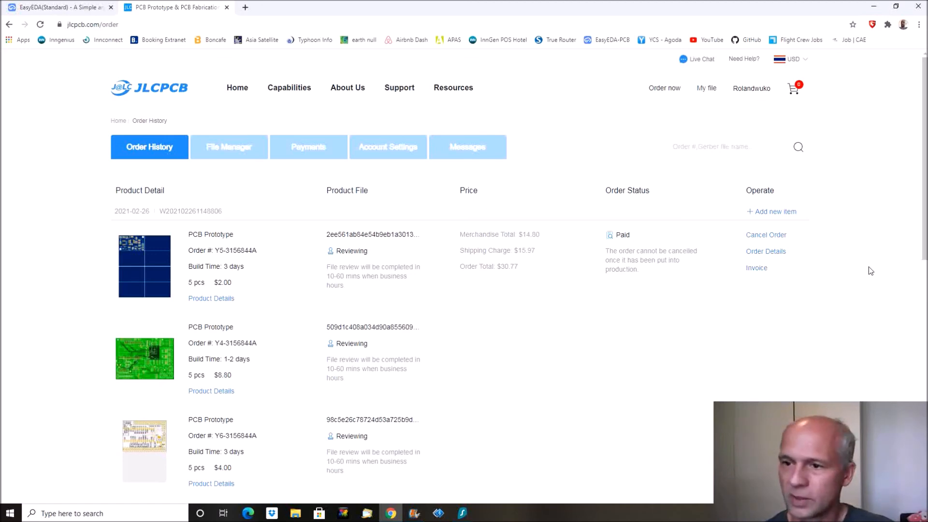
{"action": "mouse_move", "coordinate": [859, 271]}
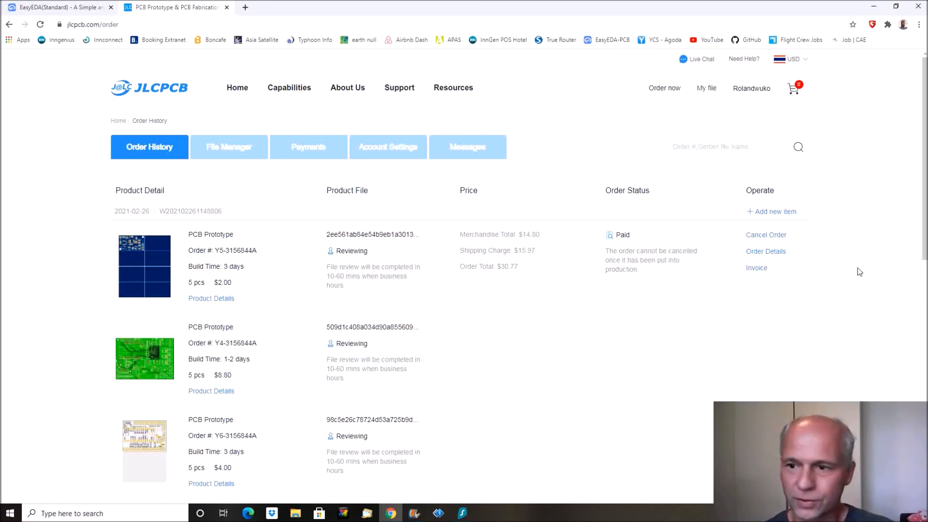
{"action": "scroll", "scroll_direction": "down", "scroll_amount": 3}
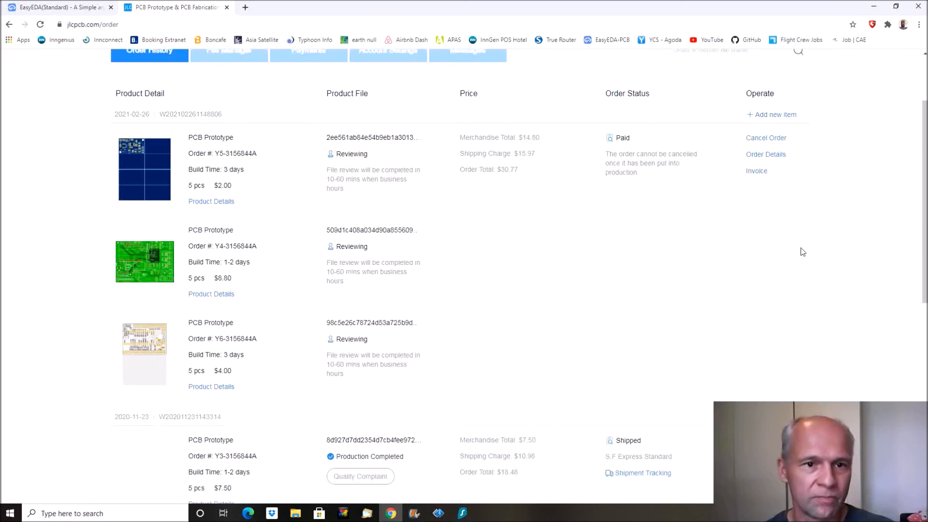
{"action": "mouse_move", "coordinate": [100, 212]}
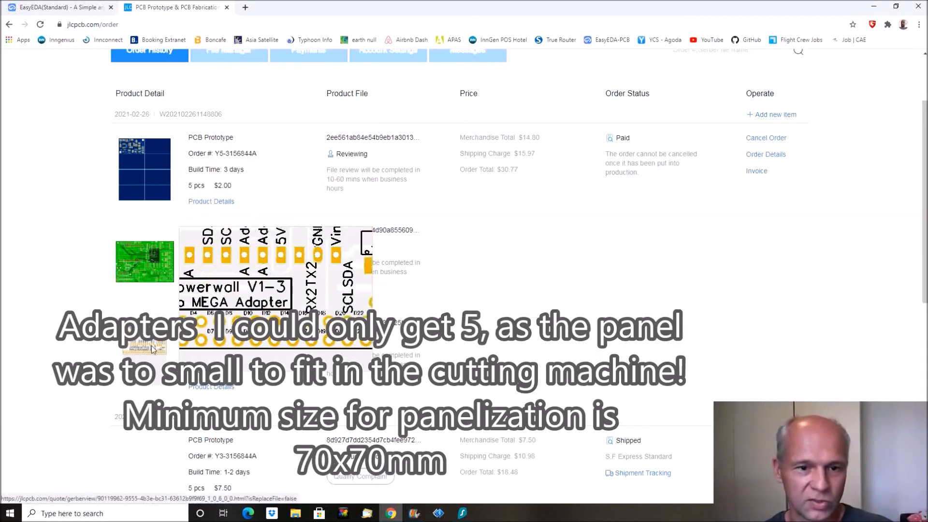
{"action": "scroll", "scroll_direction": "down", "scroll_amount": 3}
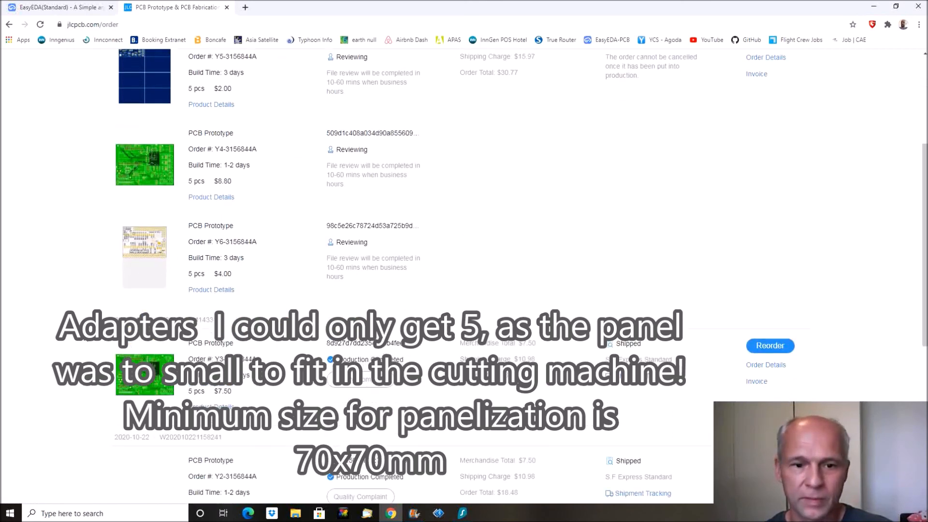
{"action": "scroll", "scroll_direction": "up", "scroll_amount": 3}
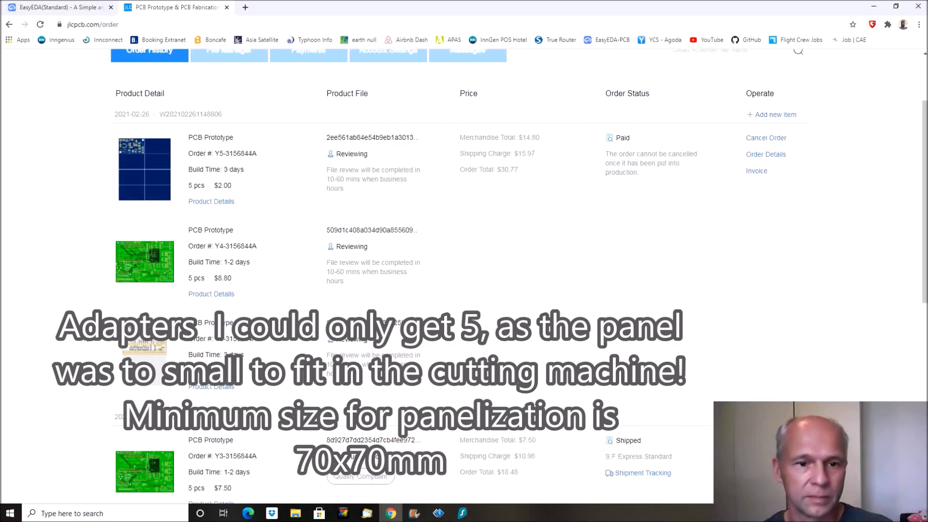